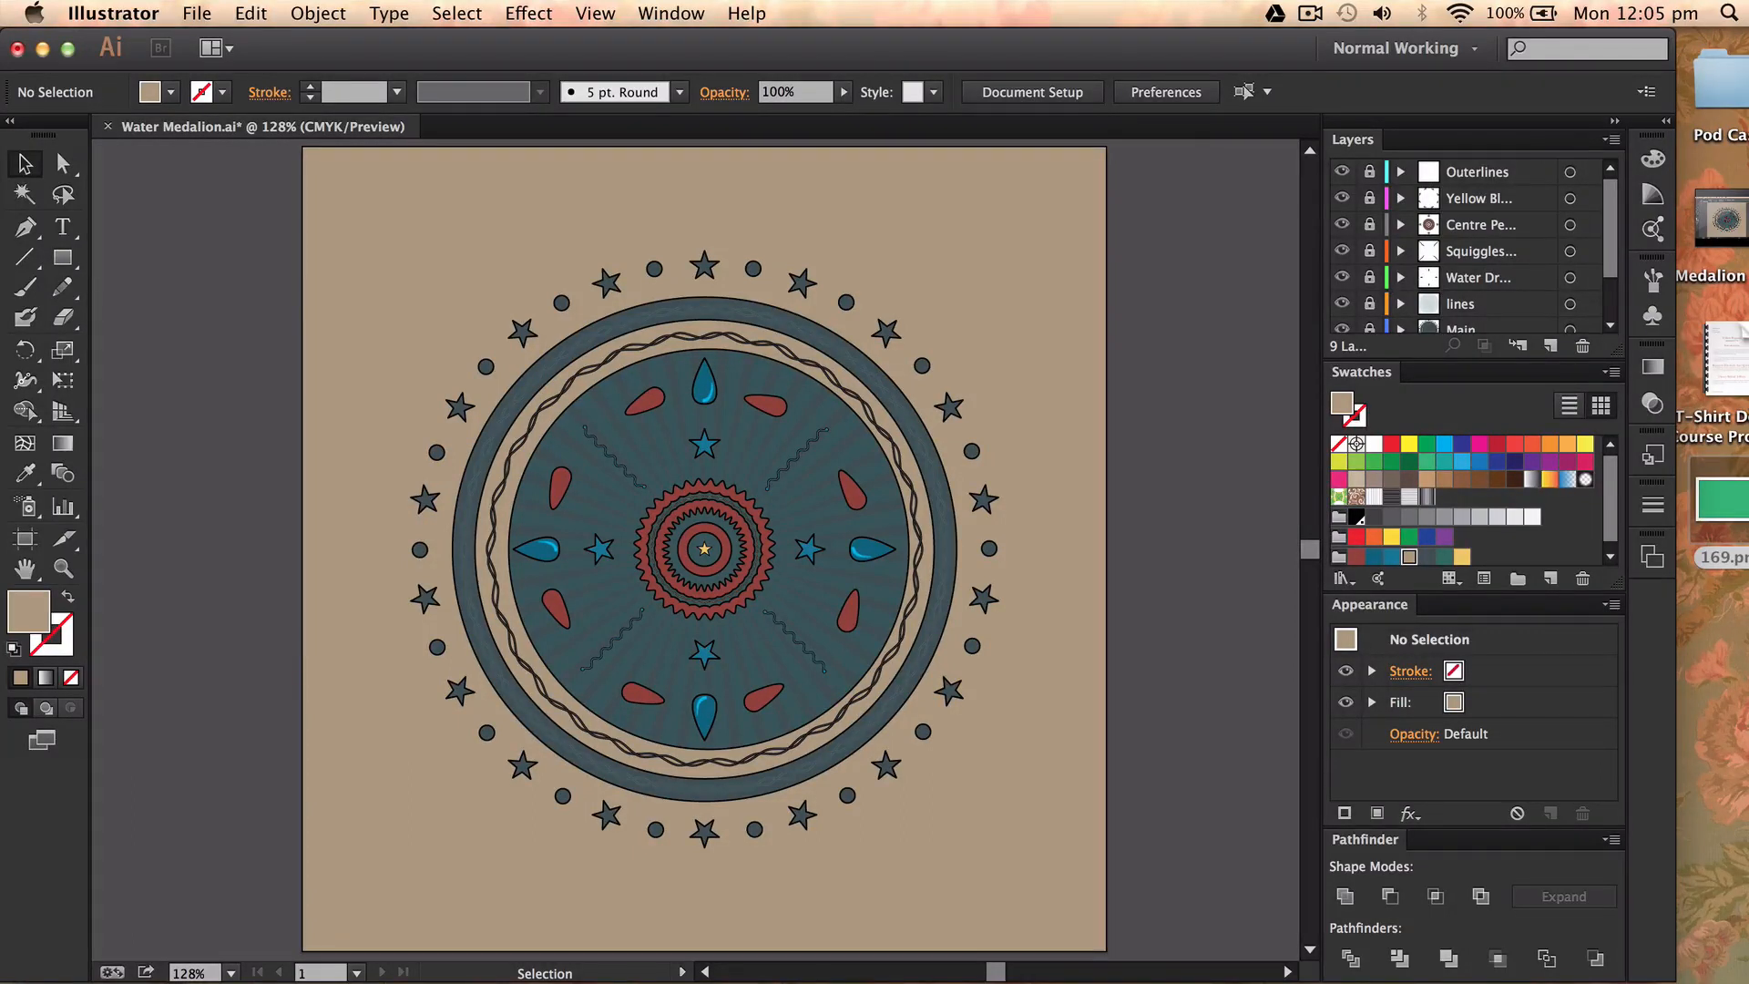
{"action": "mouse_move", "coordinate": [1092, 267]}
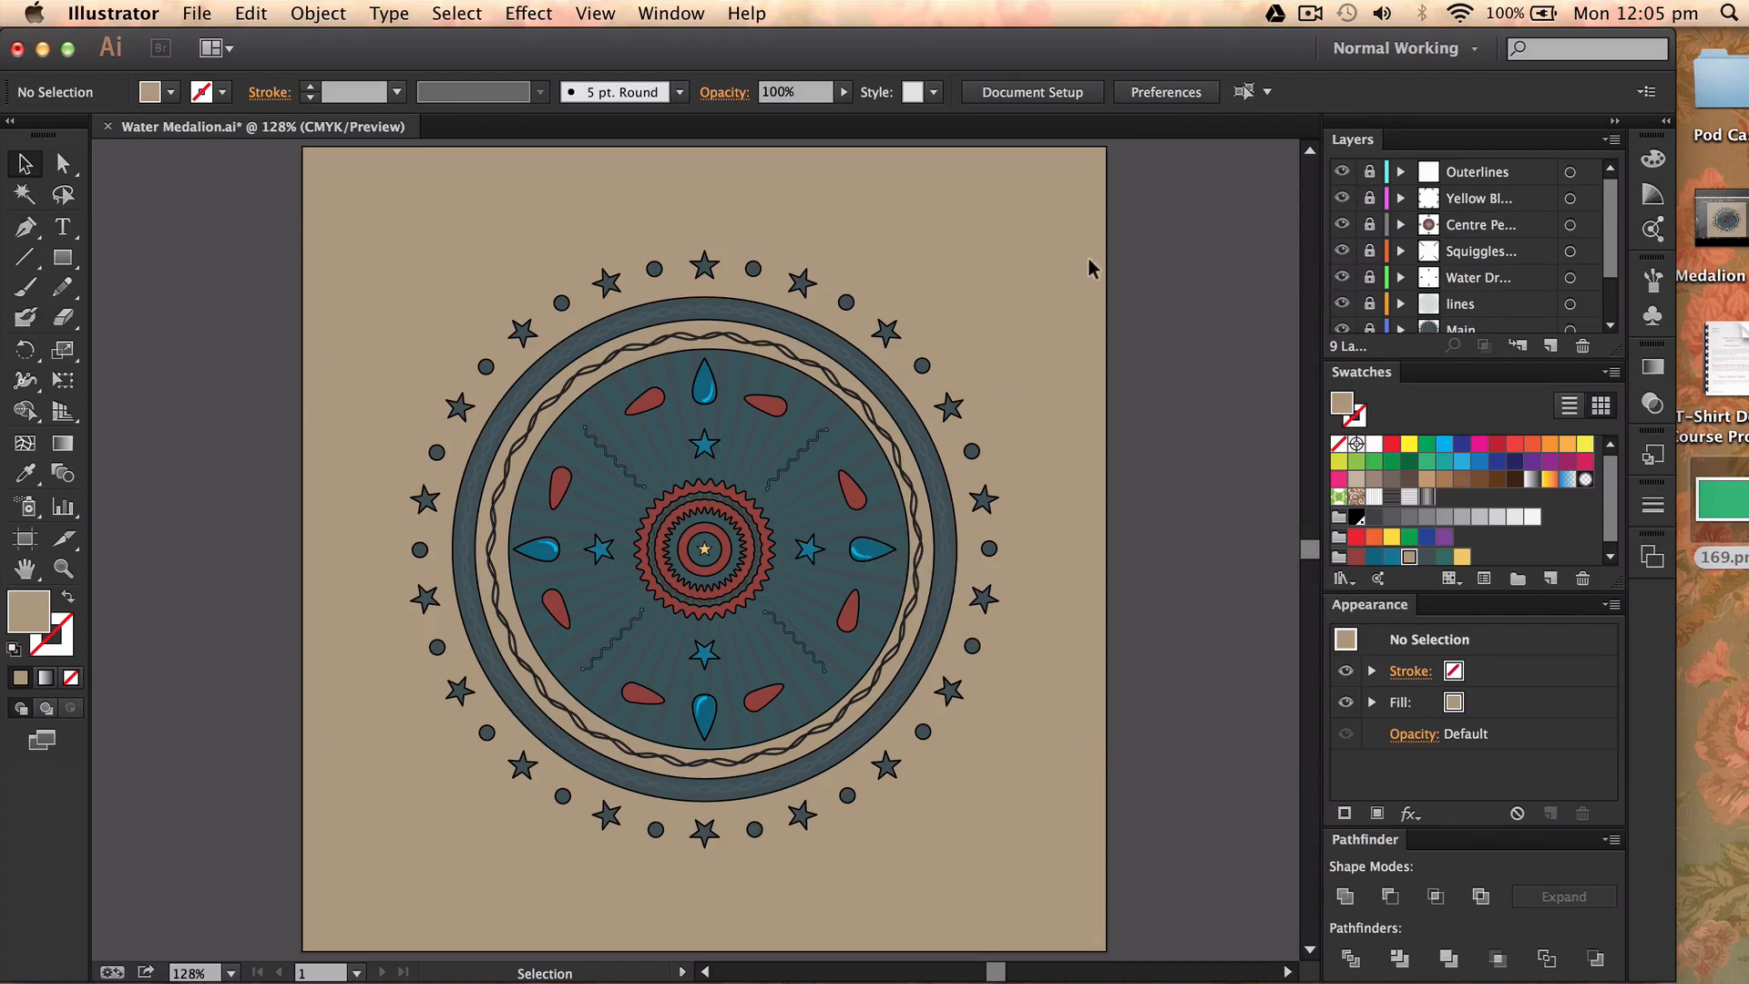
{"action": "mouse_move", "coordinate": [950, 552]}
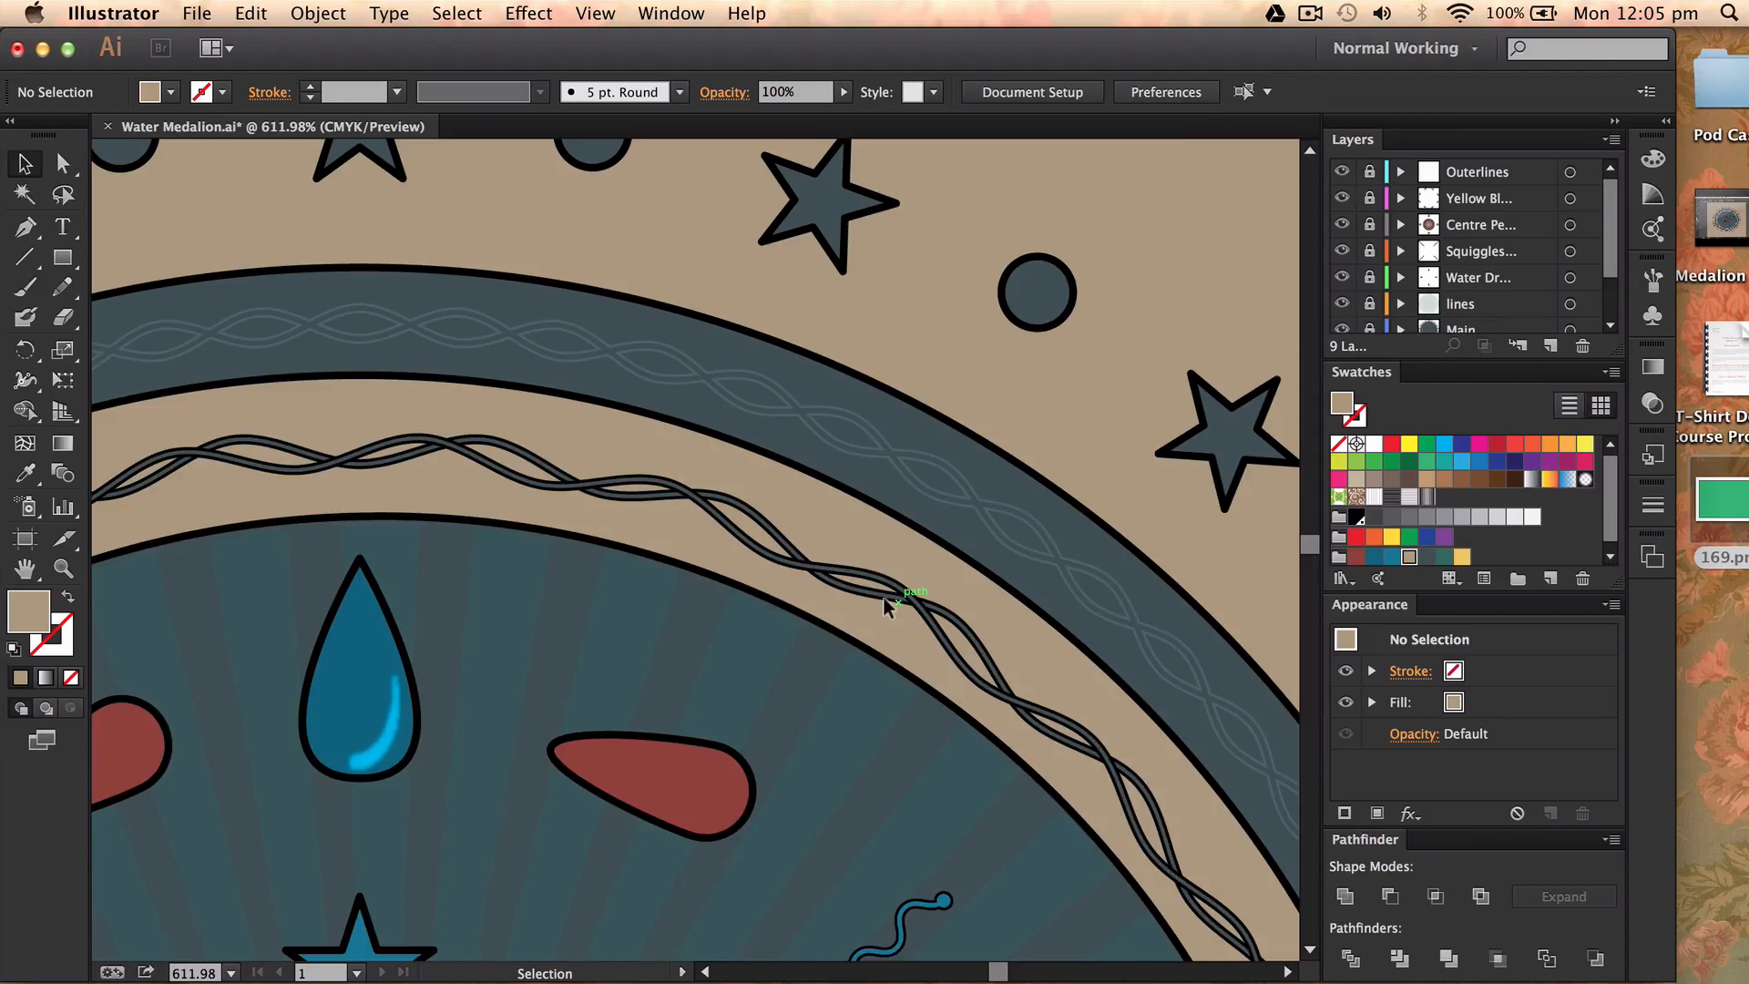
Create a new 1000 × 1000 px document
{"action": "key", "text": "cmd+0"}
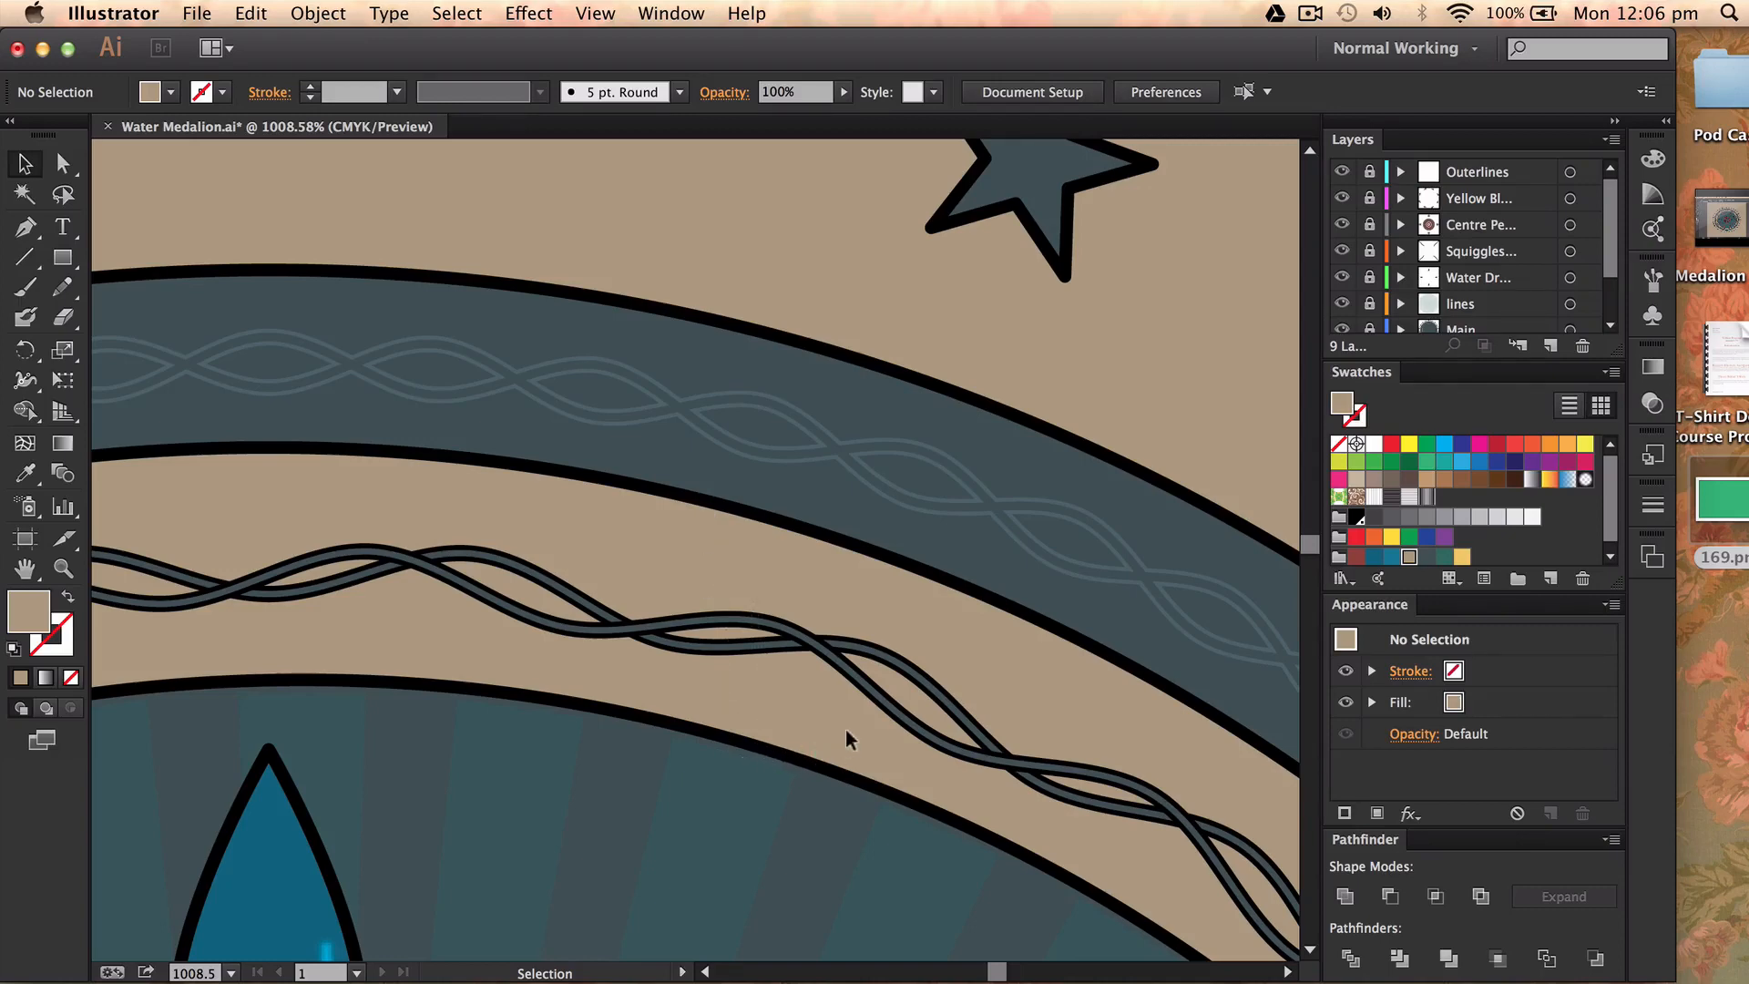
{"action": "mouse_move", "coordinate": [870, 747]}
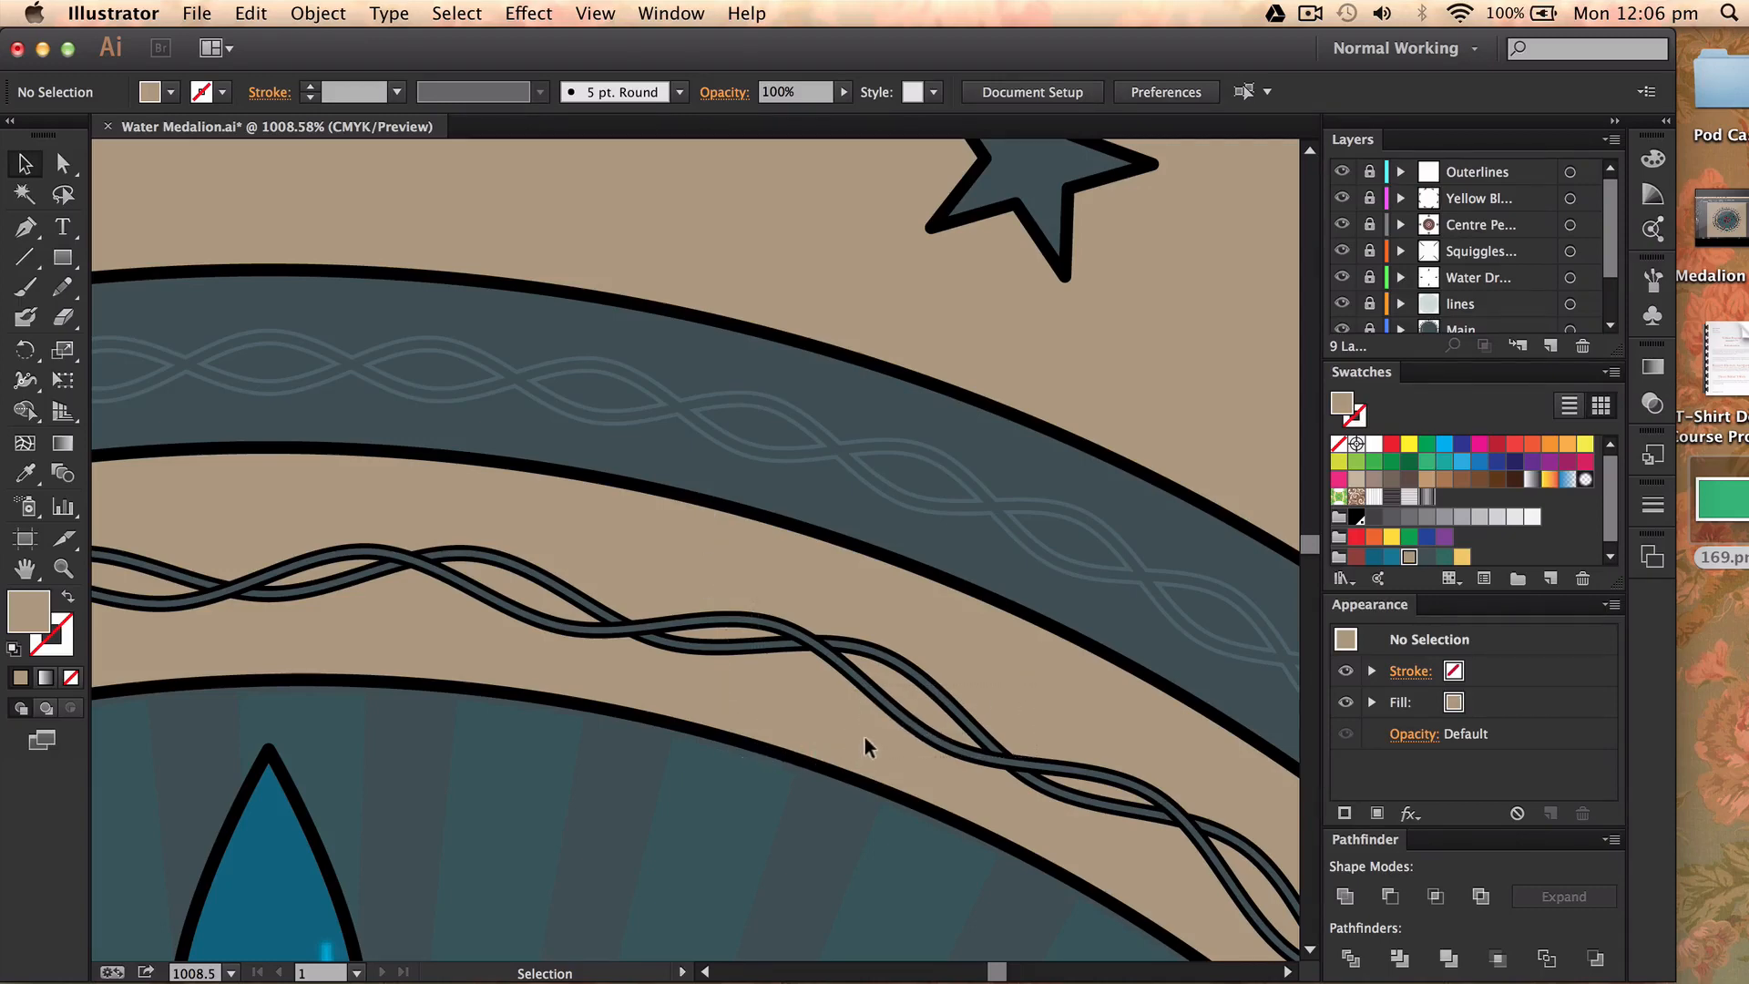
{"action": "mouse_move", "coordinate": [736, 715]}
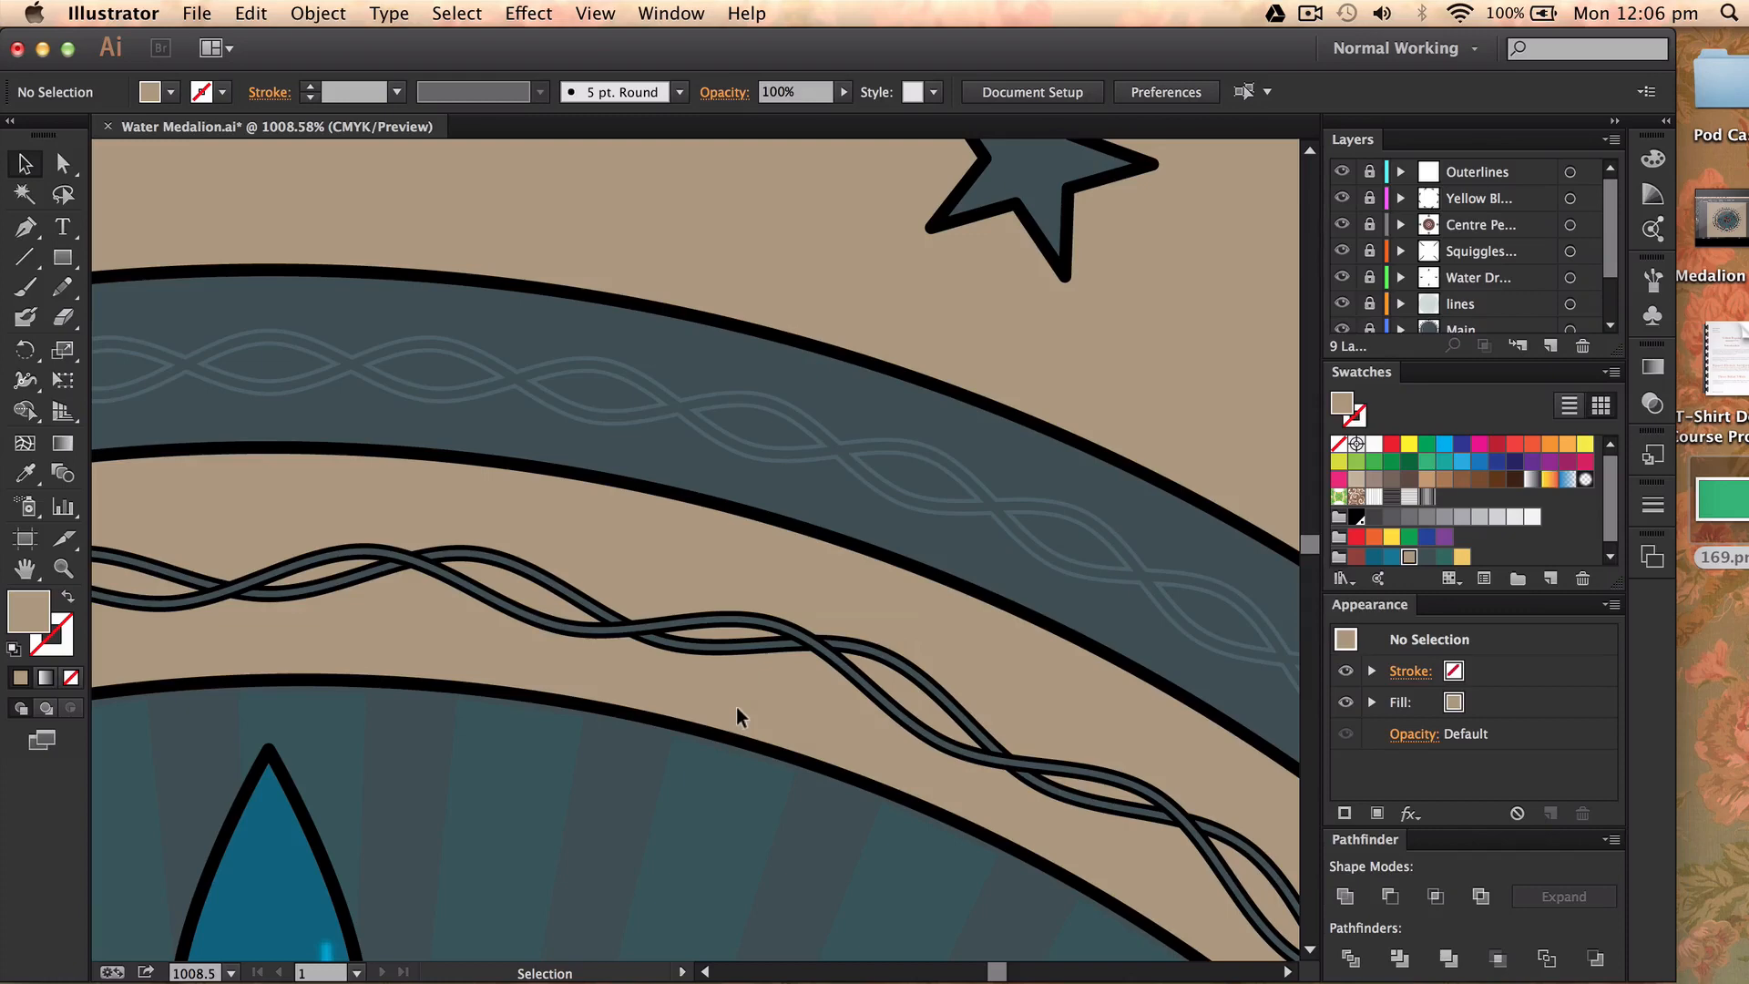
{"action": "left_click", "coordinate": [197, 13]}
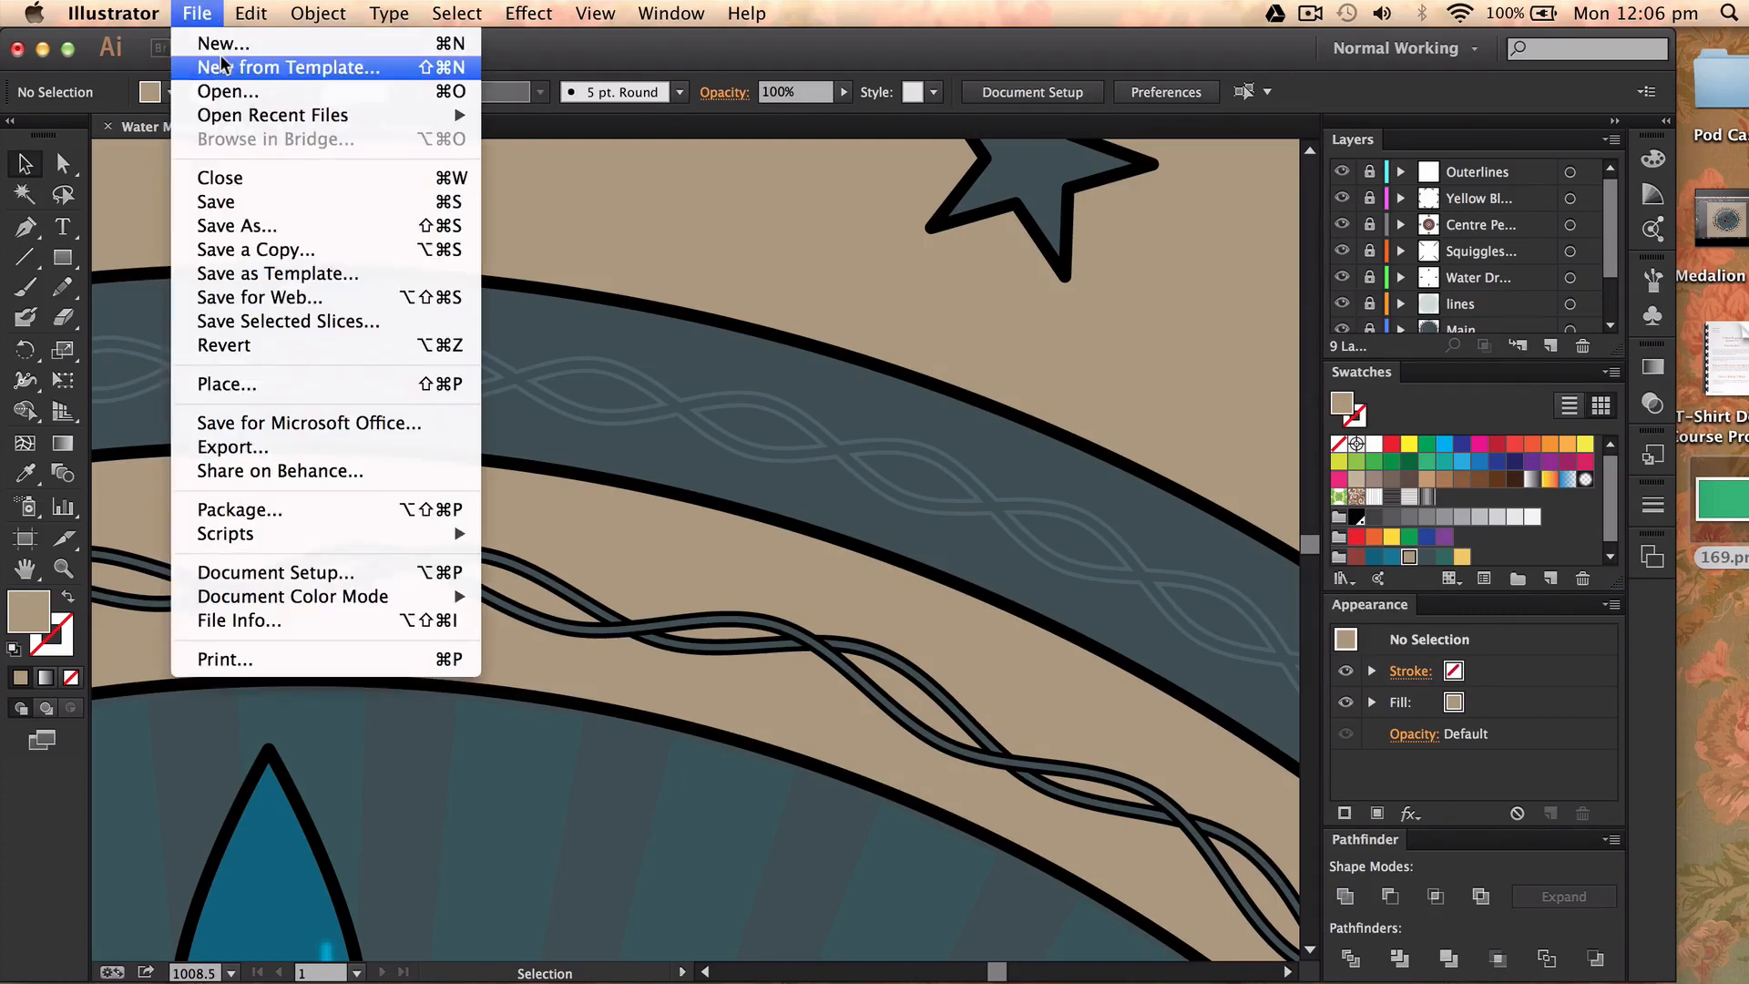
{"action": "left_click", "coordinate": [224, 42]}
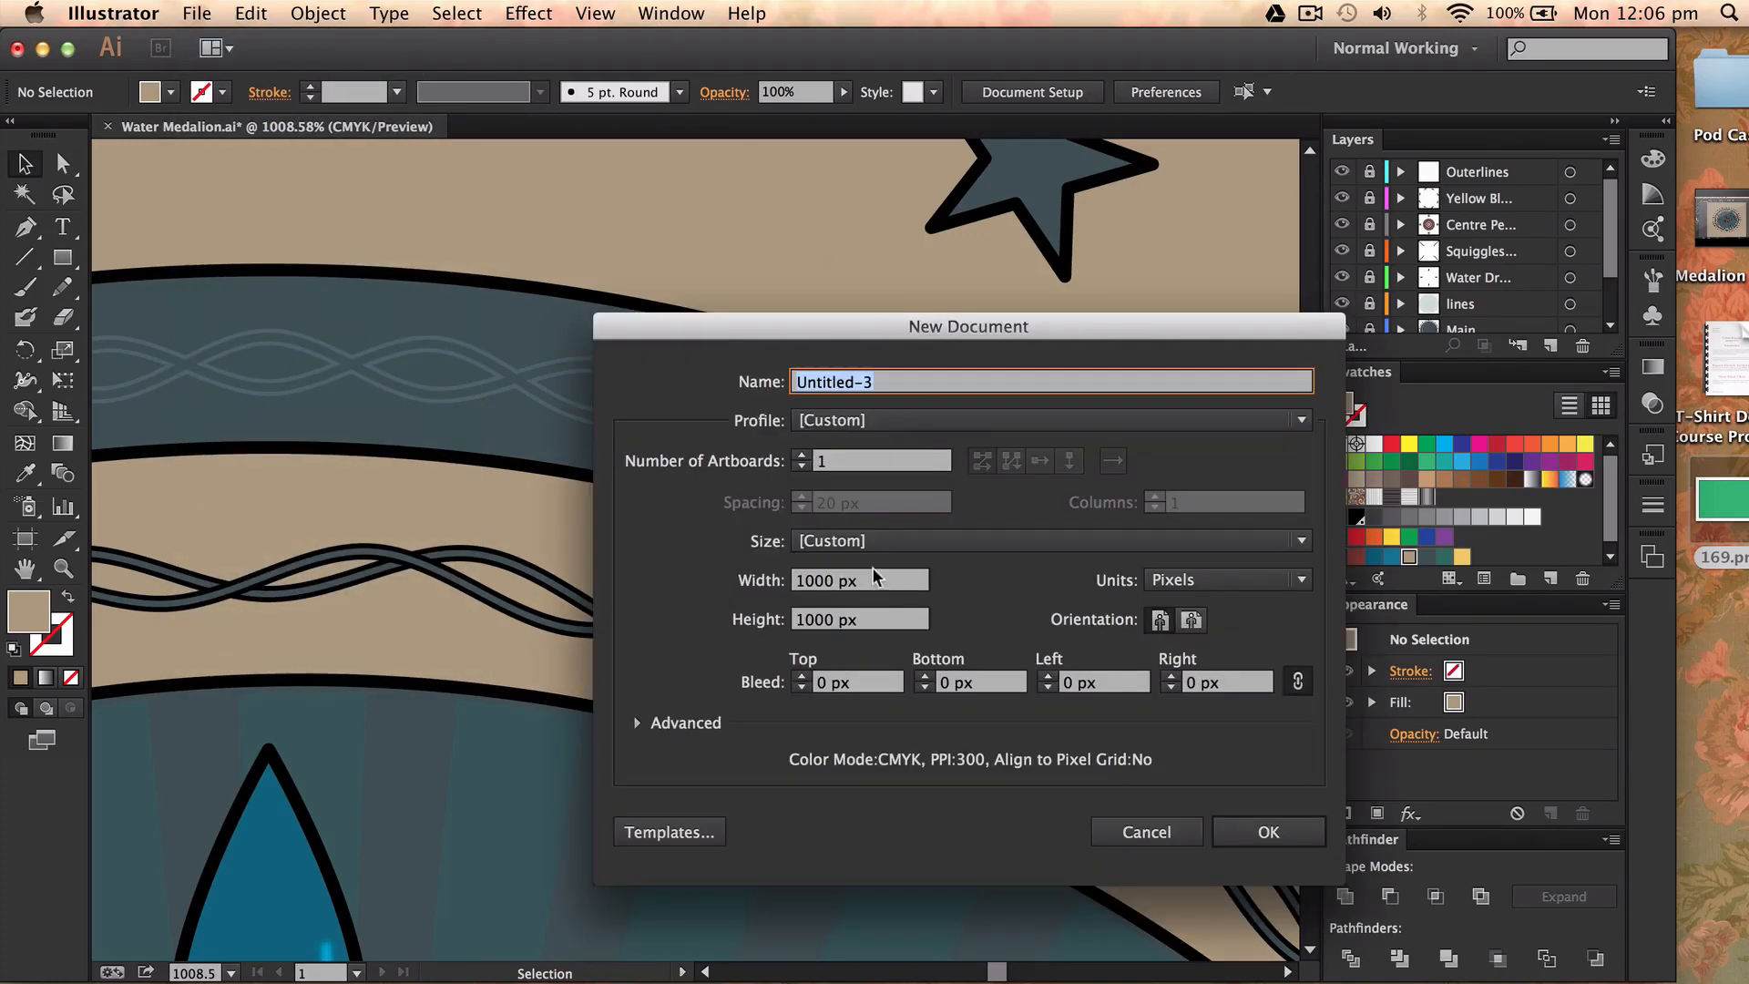
{"action": "left_click", "coordinate": [1269, 832]}
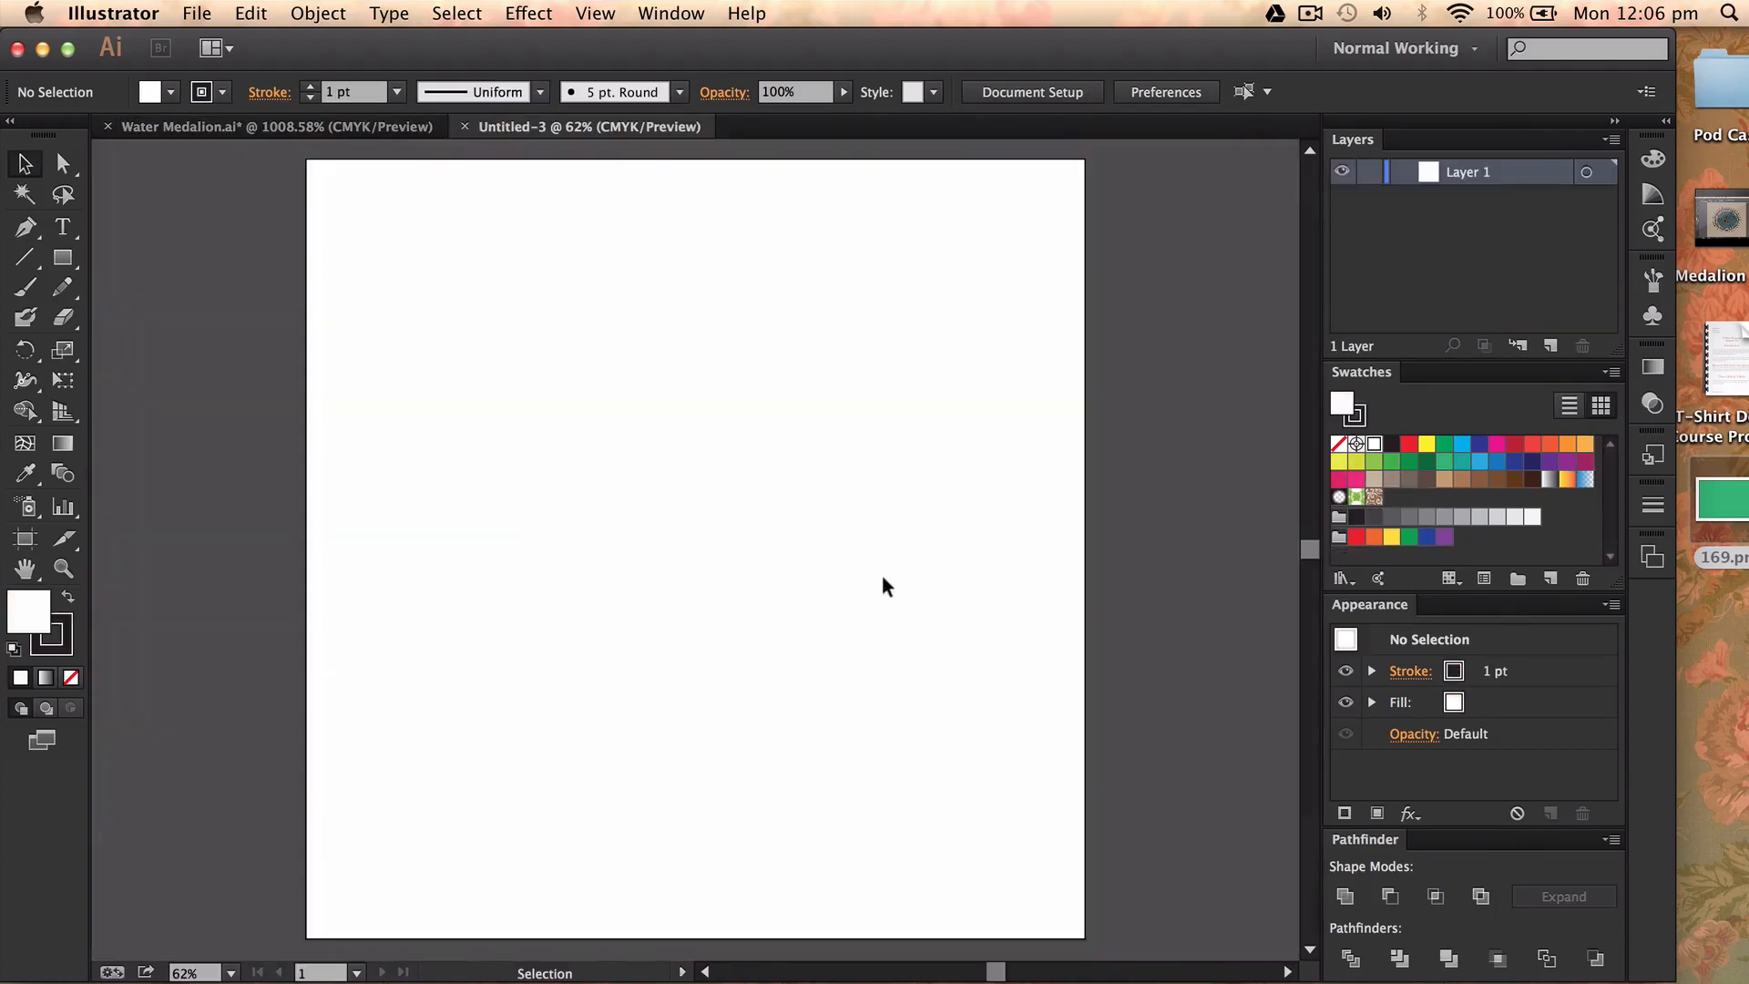
Draw a large centred circle with a 3 pt outline
{"action": "left_click", "coordinate": [61, 256]}
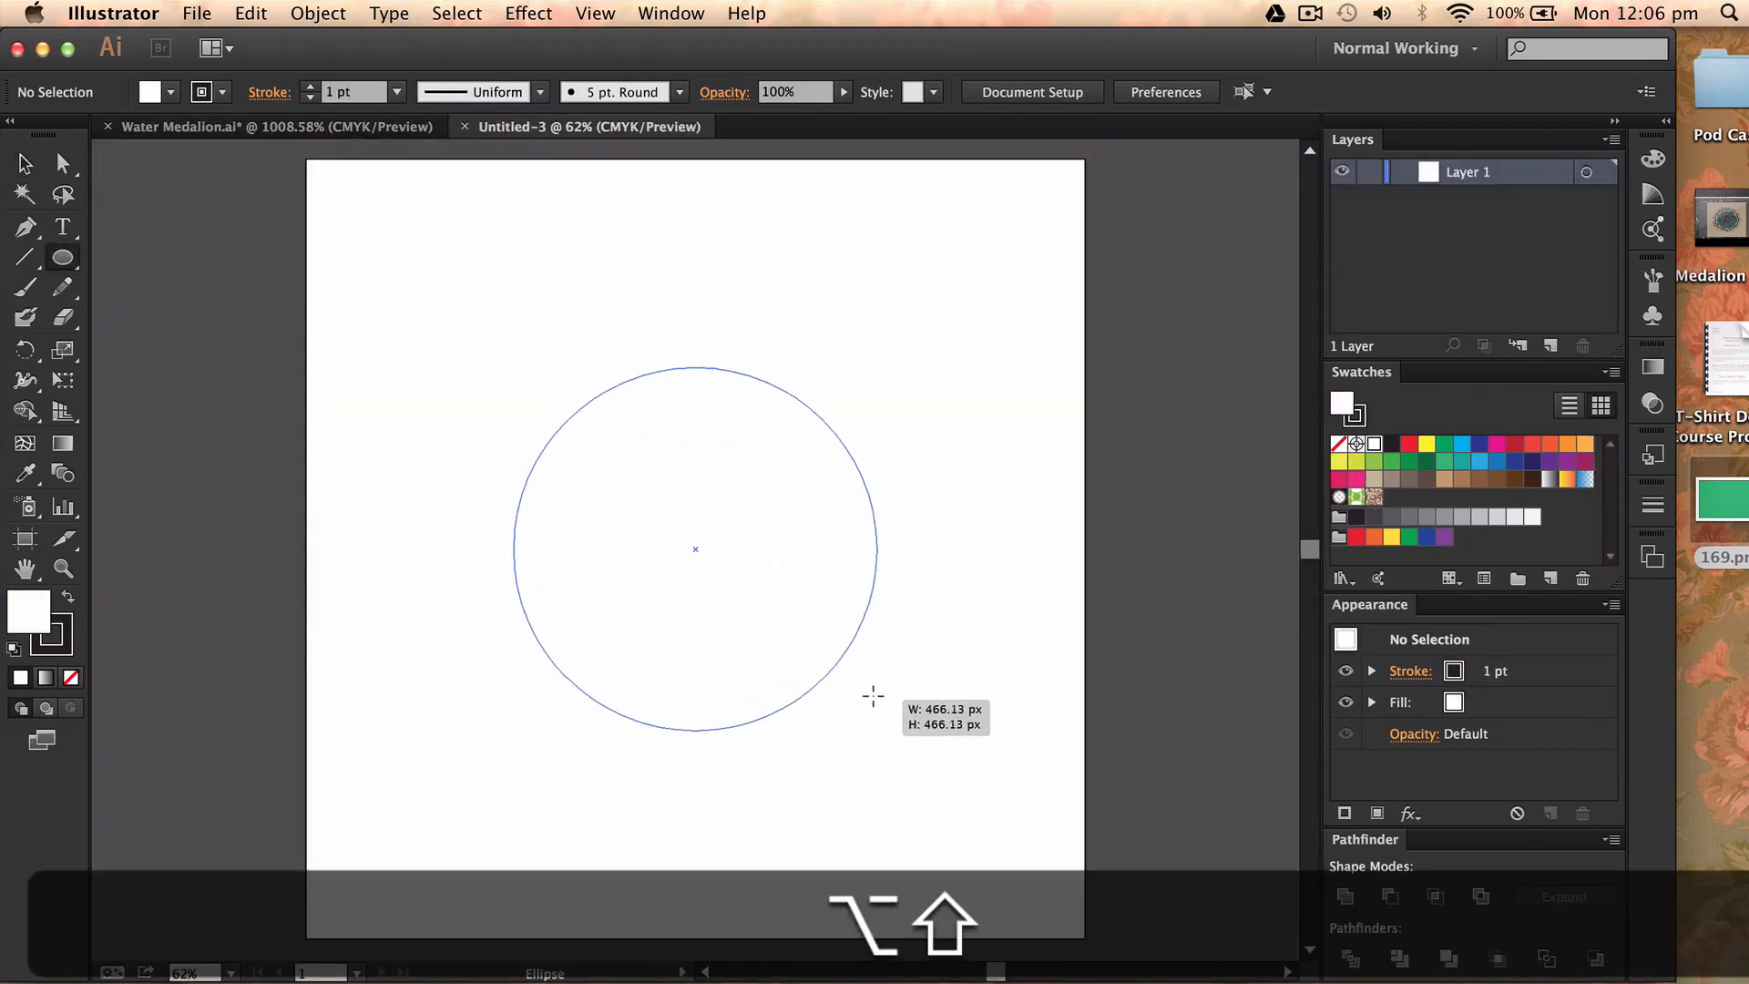
{"action": "left_click_drag", "start_coordinate": [873, 695], "coordinate": [938, 754]}
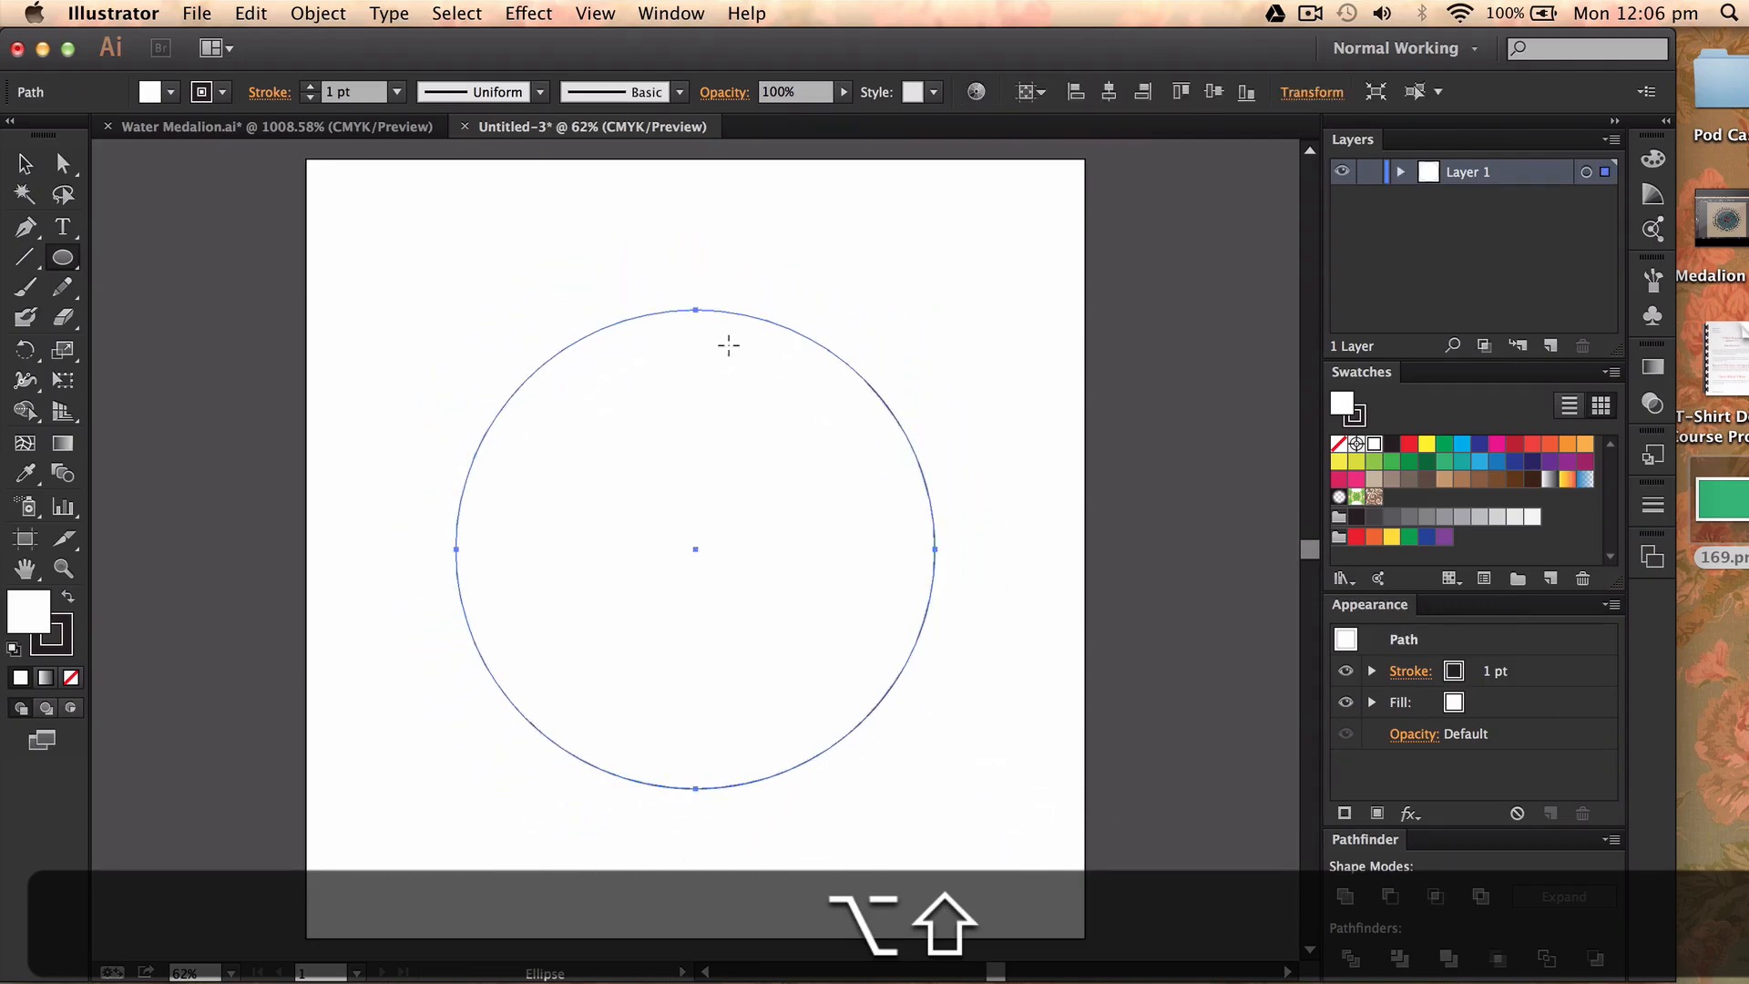
{"action": "left_click", "coordinate": [314, 87]}
{"action": "type", "text": "3"}
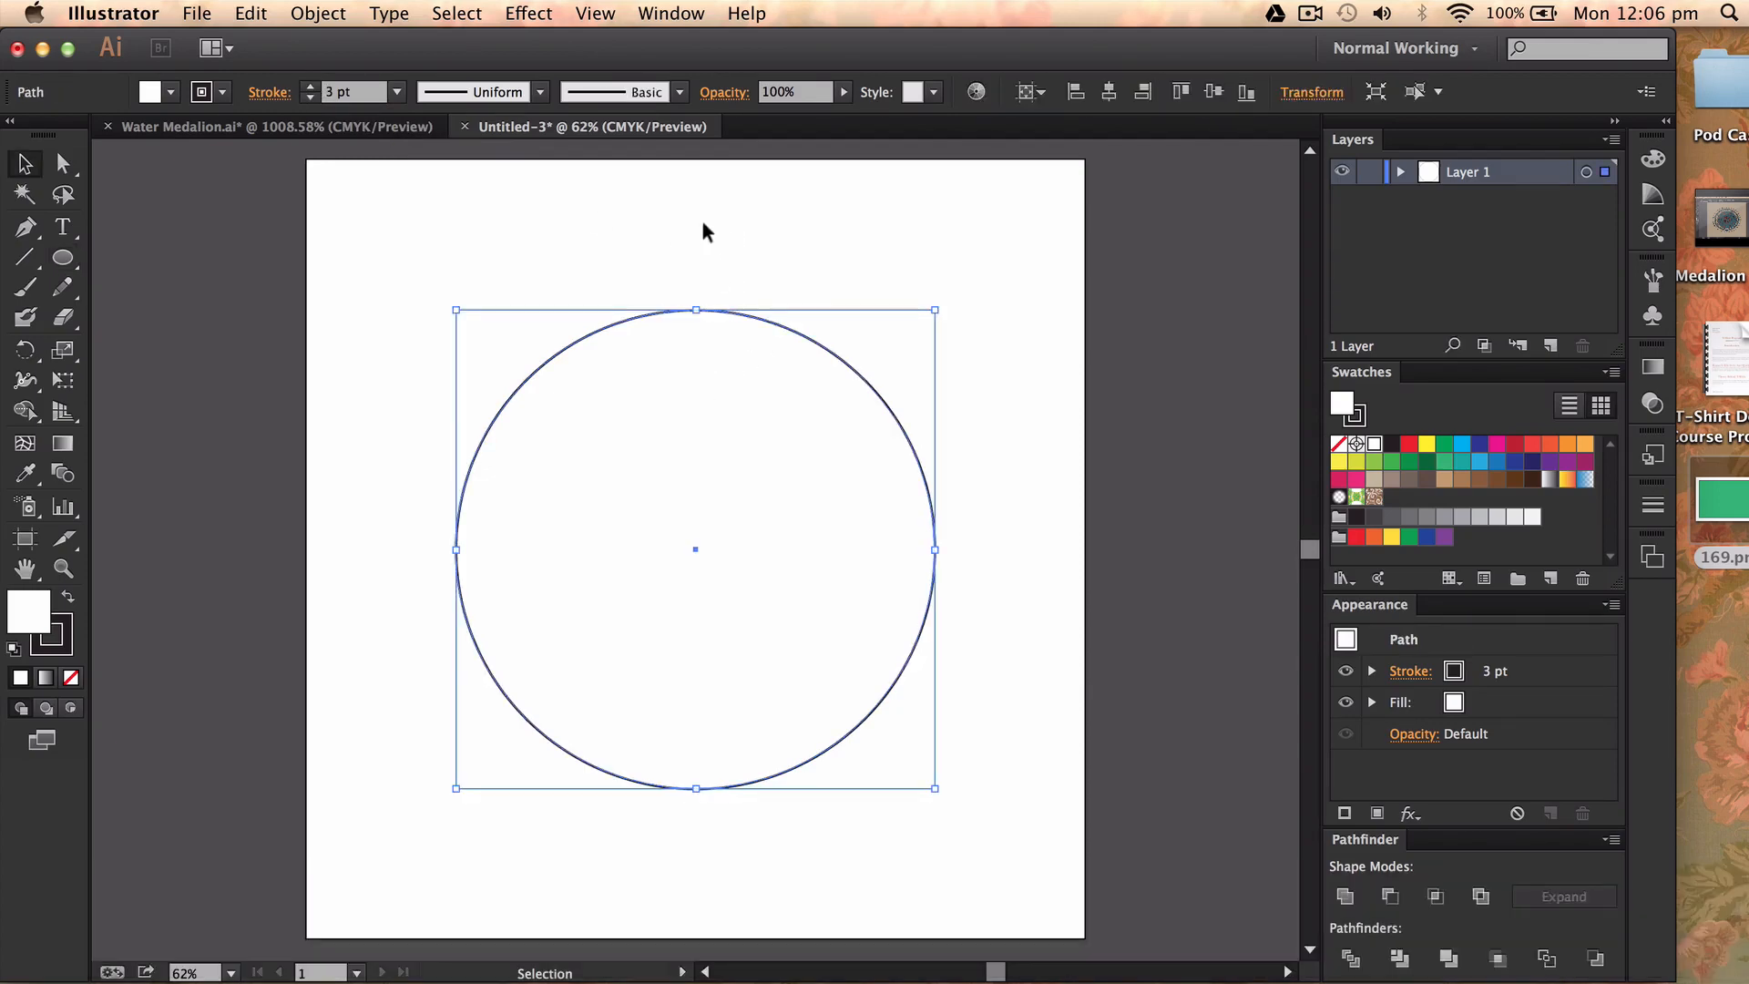
{"action": "mouse_move", "coordinate": [592, 34]}
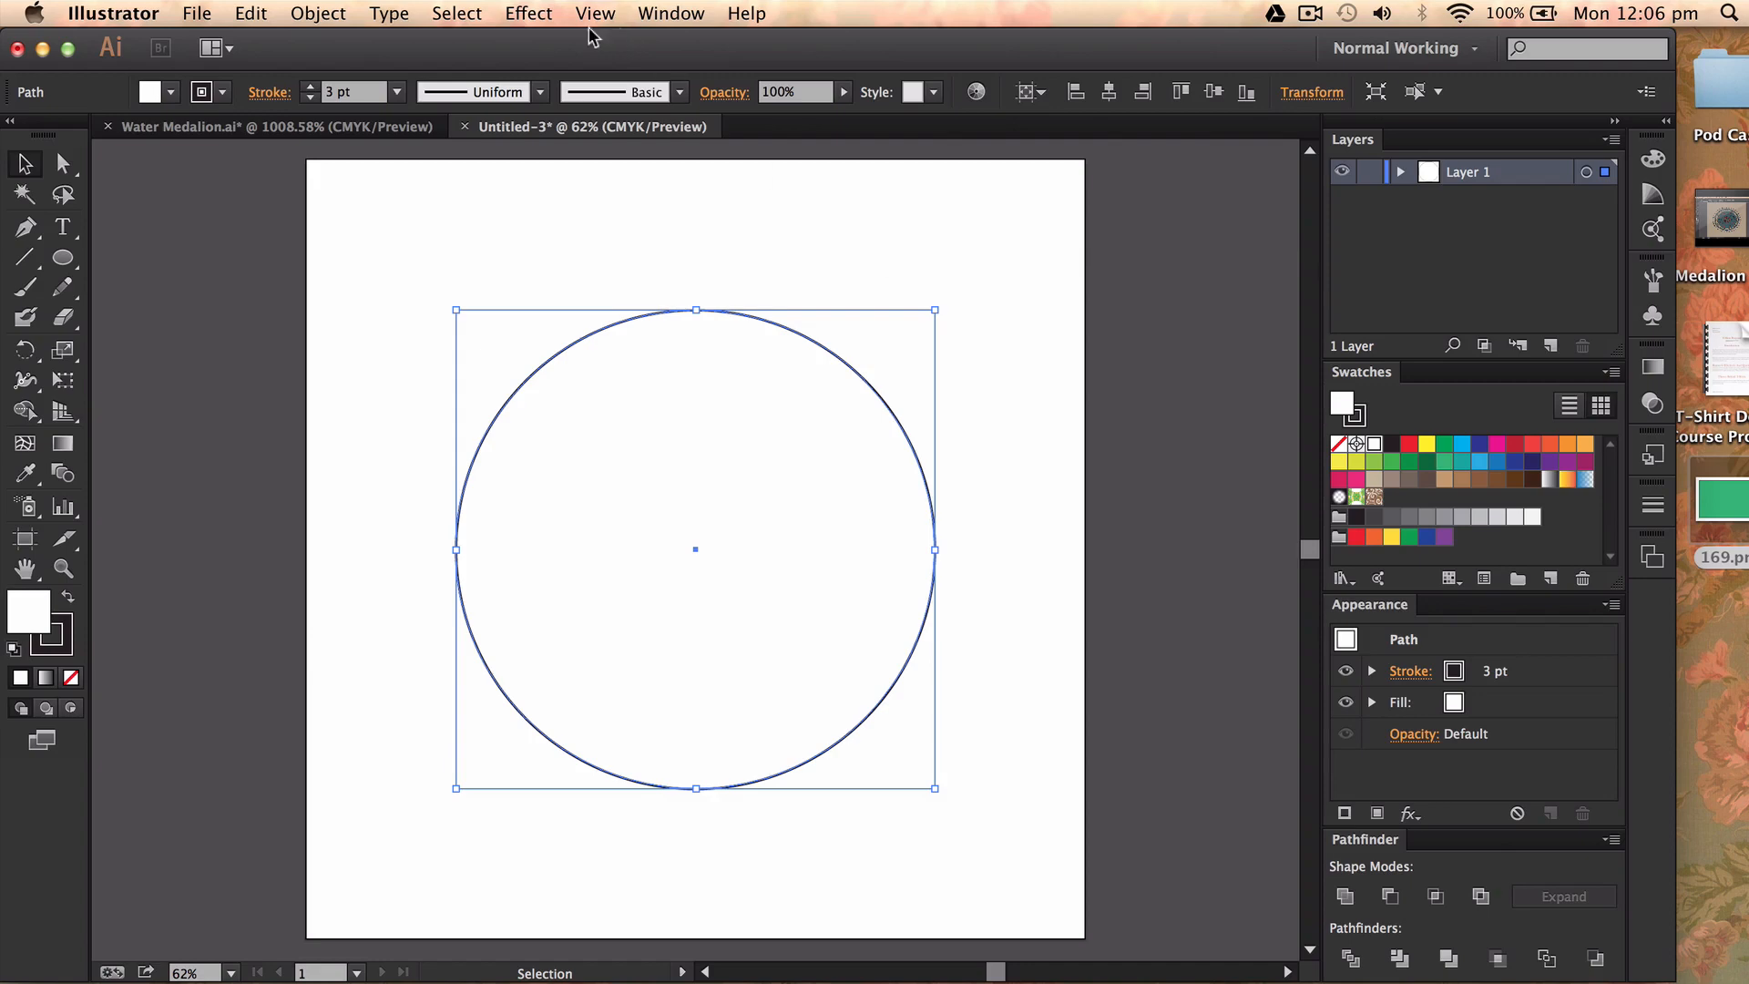
Apply a smooth Zig Zag effect to the circle, about 3 px size and 12 ridges
{"action": "left_click", "coordinate": [528, 14]}
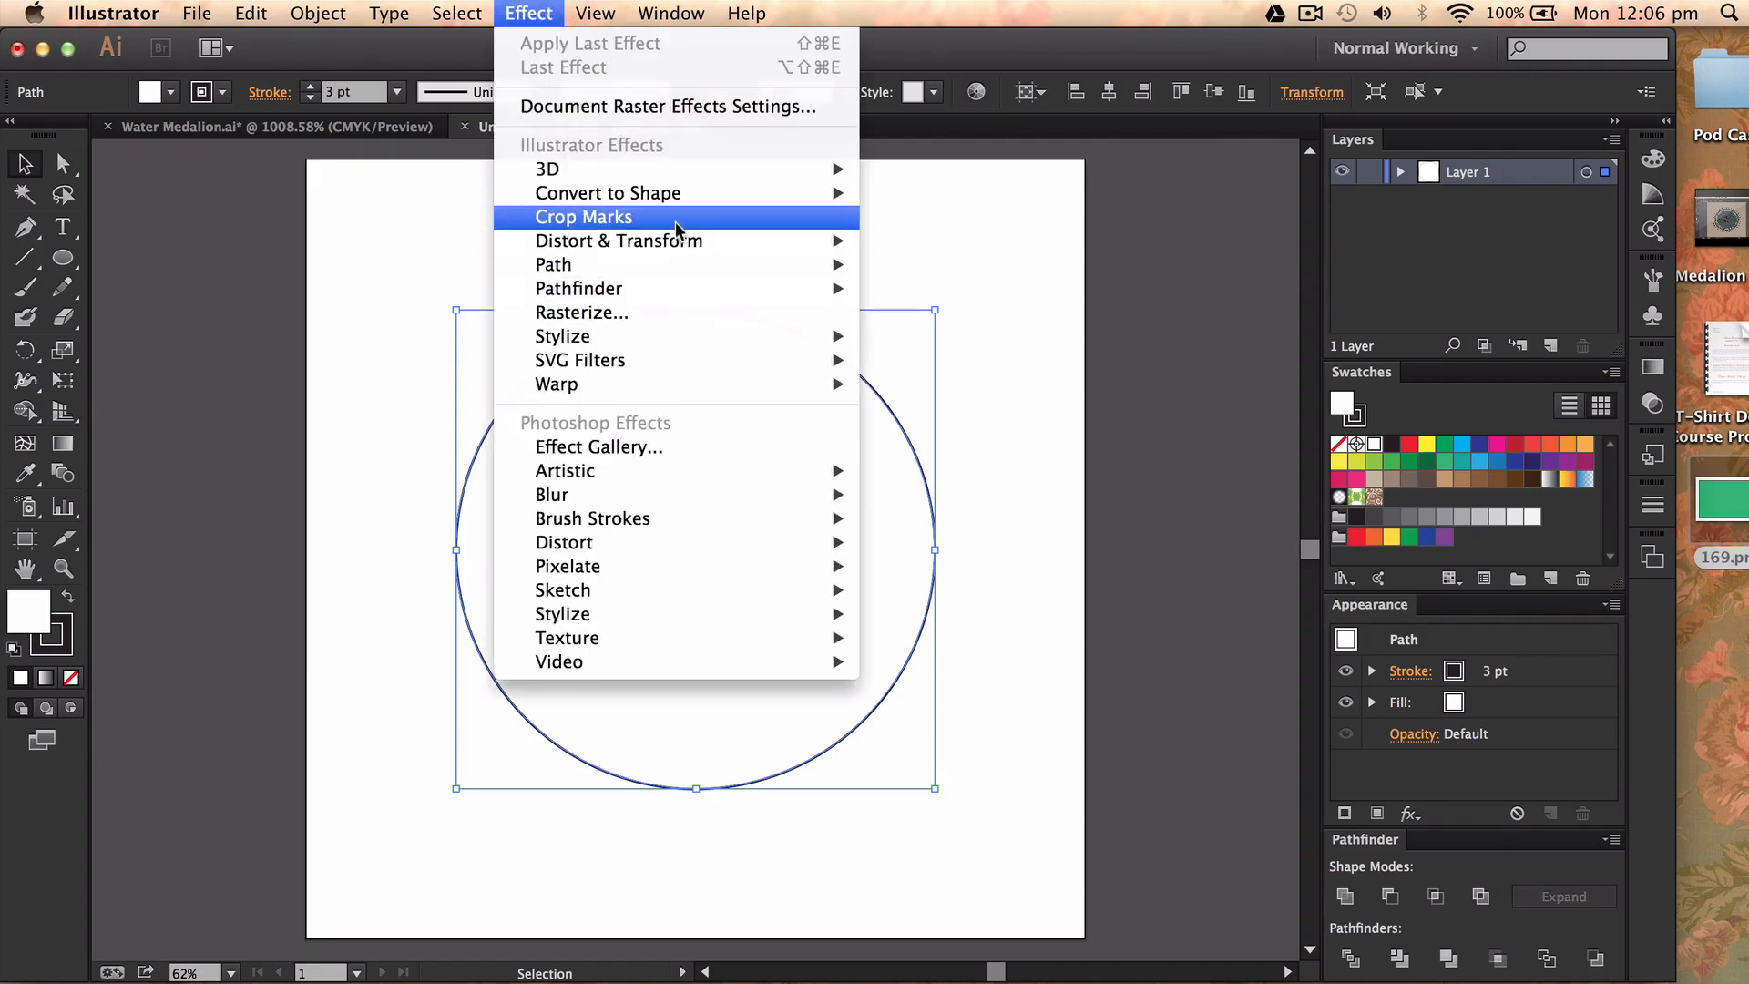
{"action": "mouse_move", "coordinate": [619, 240]}
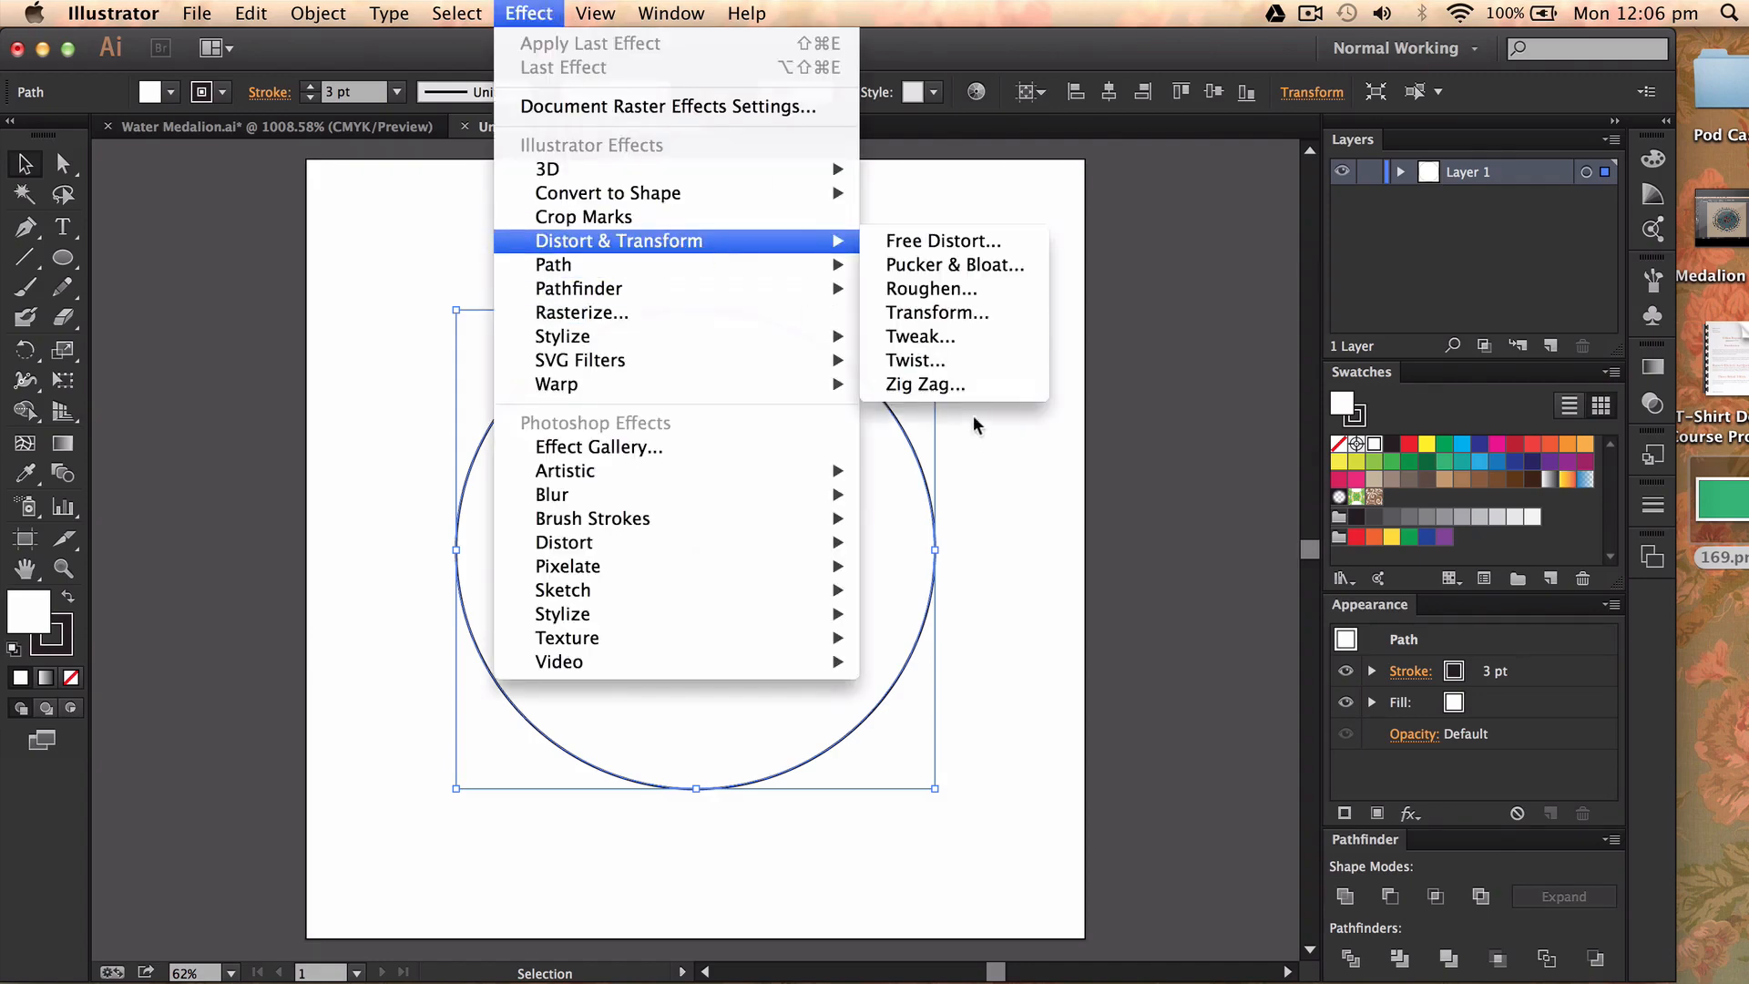
{"action": "left_click", "coordinate": [924, 384]}
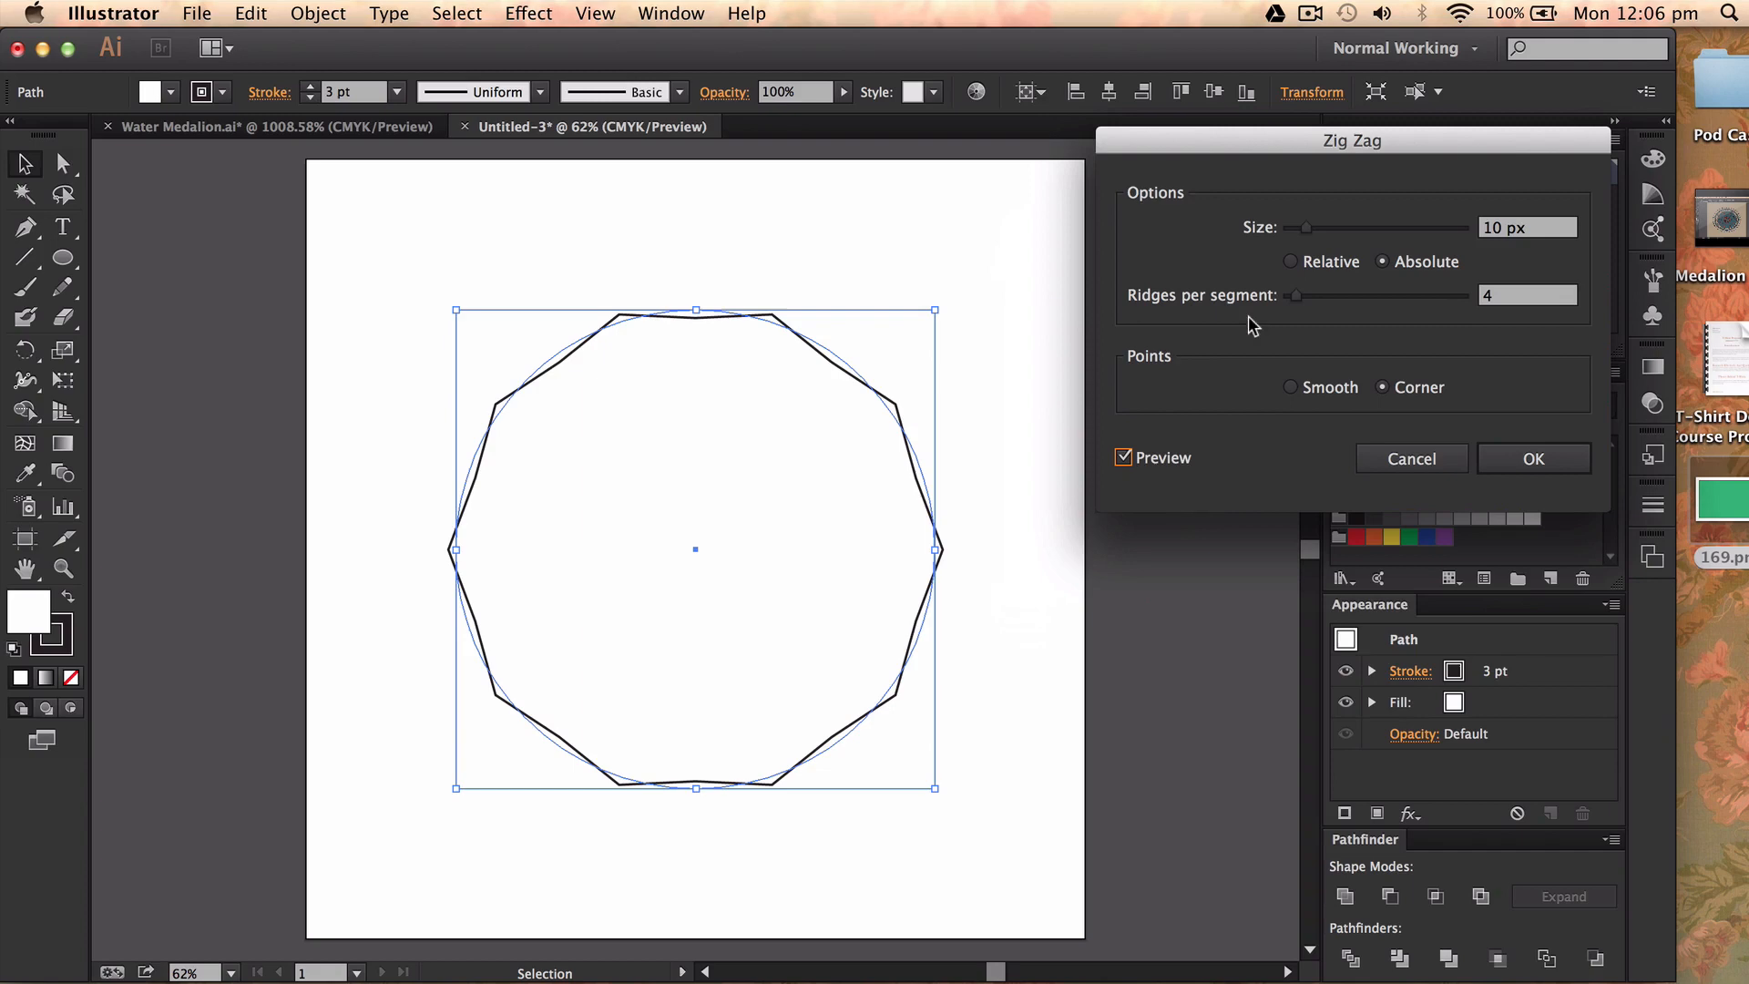
{"action": "mouse_move", "coordinate": [1103, 273]}
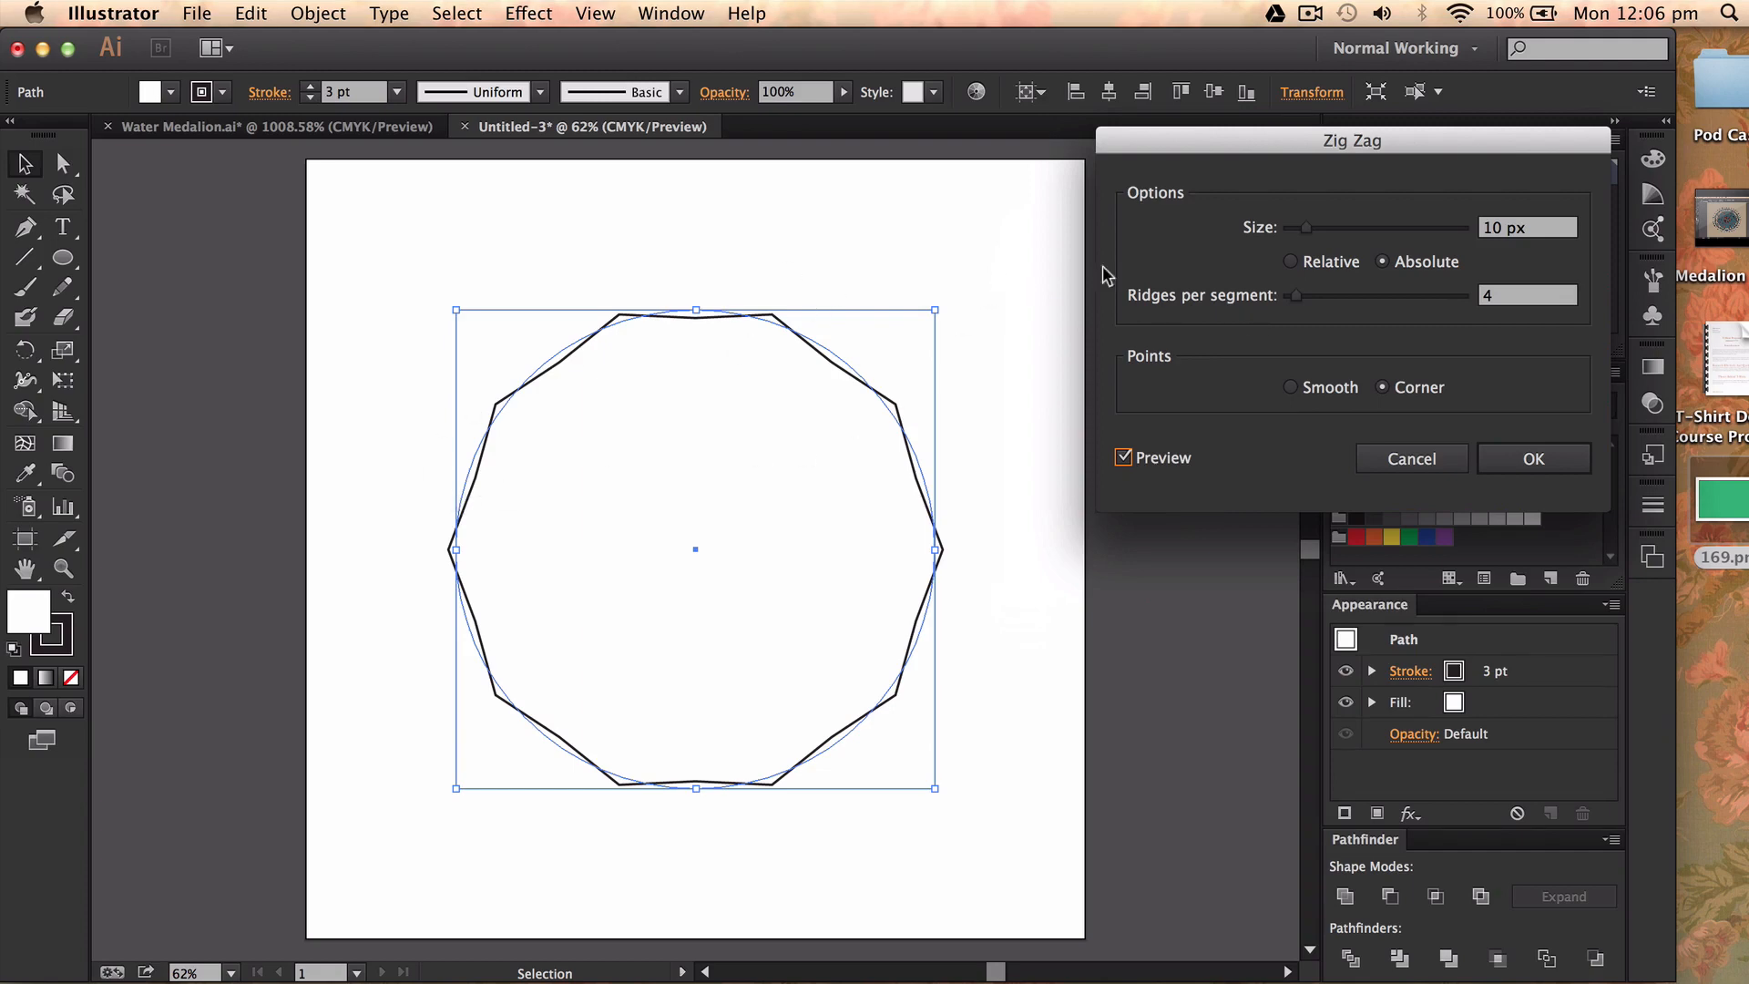
{"action": "mouse_move", "coordinate": [1290, 387]}
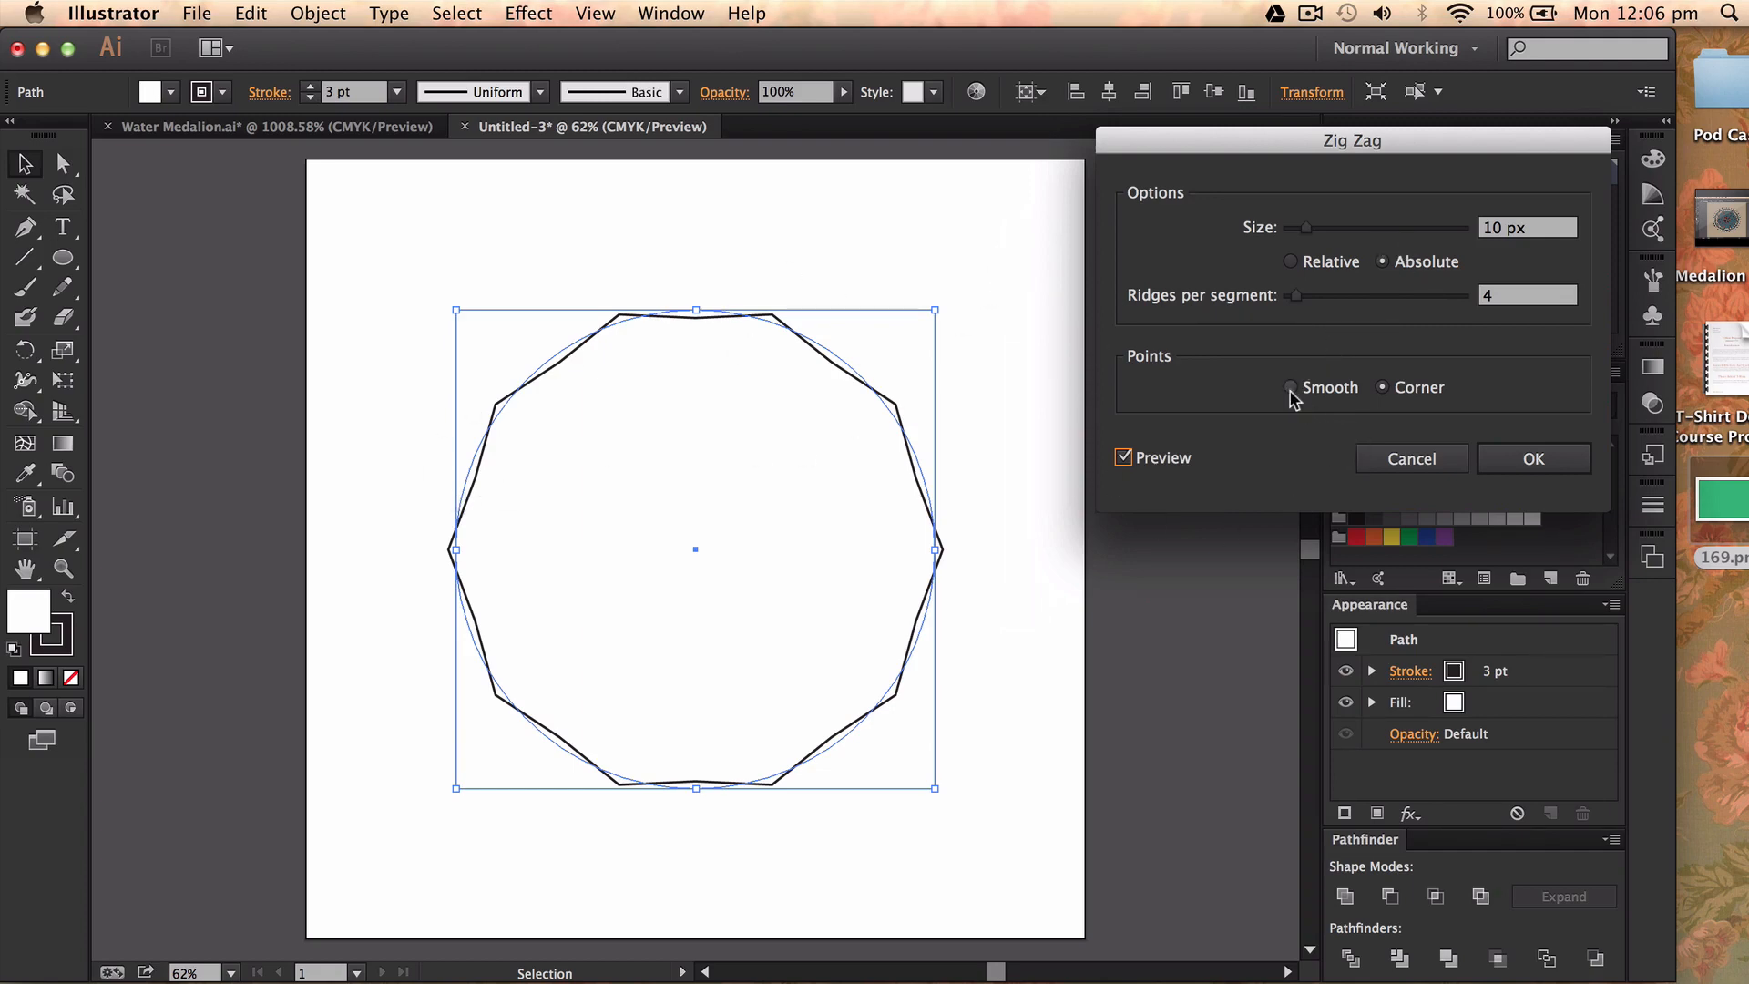
{"action": "left_click", "coordinate": [1290, 387]}
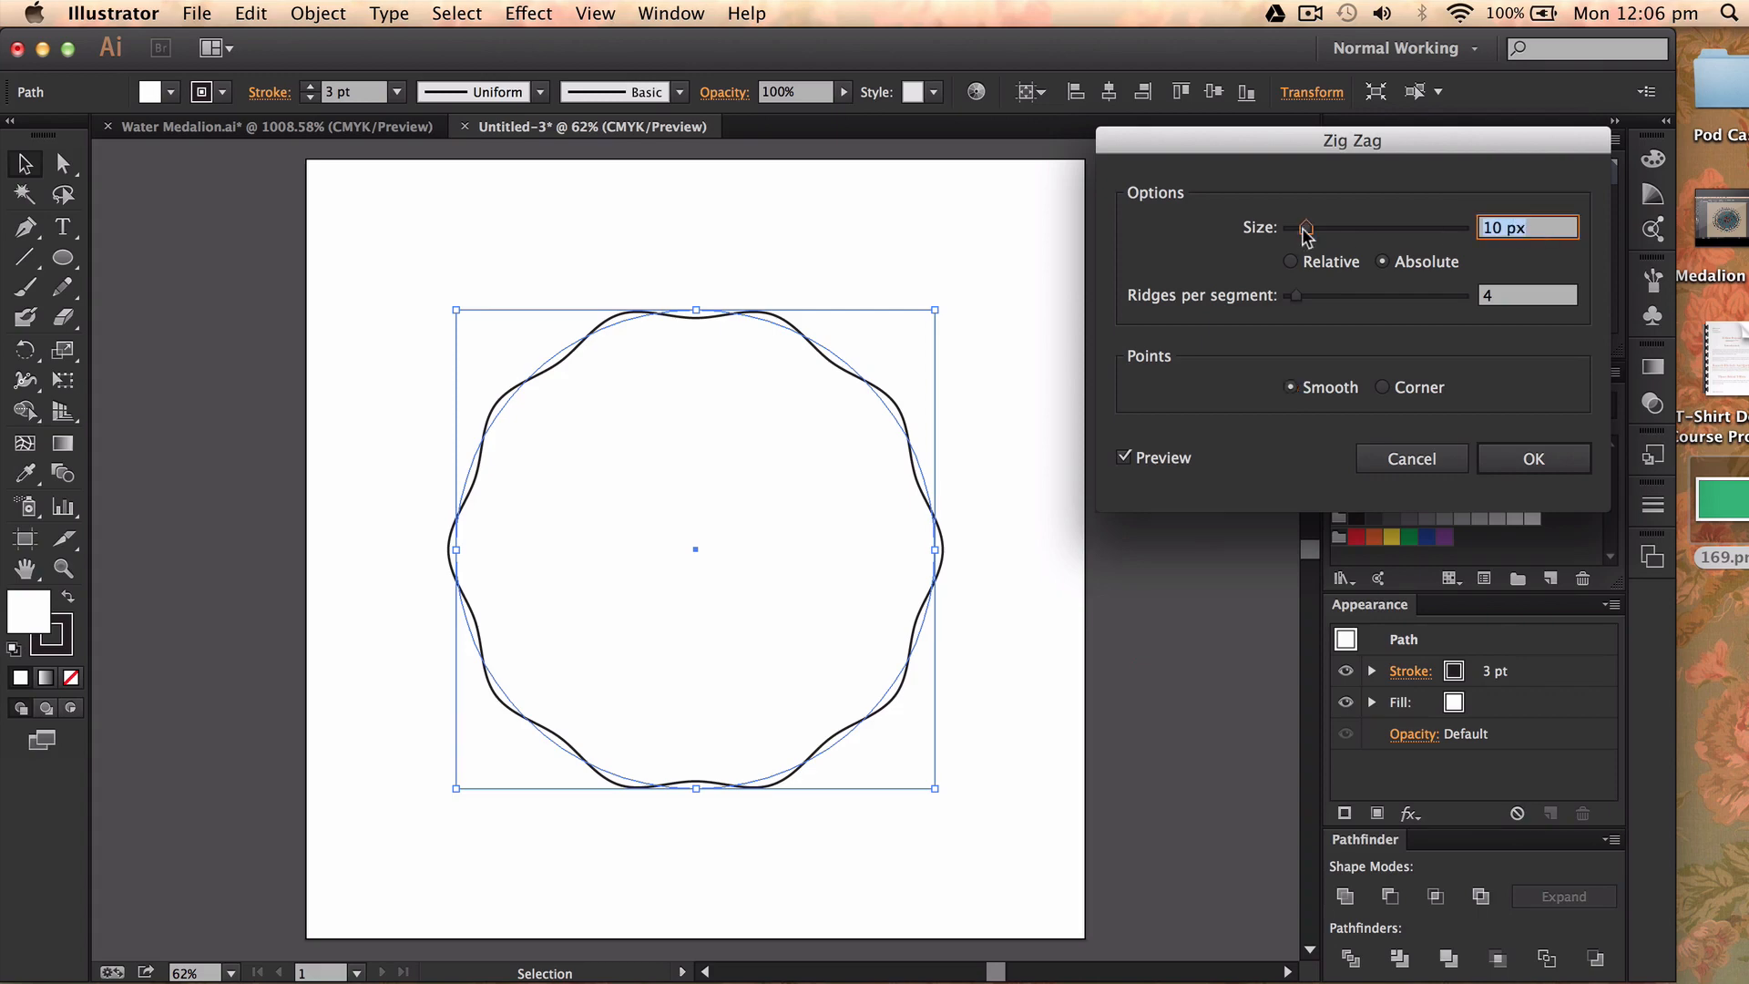
{"action": "left_click_drag", "start_coordinate": [1305, 227], "coordinate": [1297, 227]}
{"action": "type", "text": "10"}
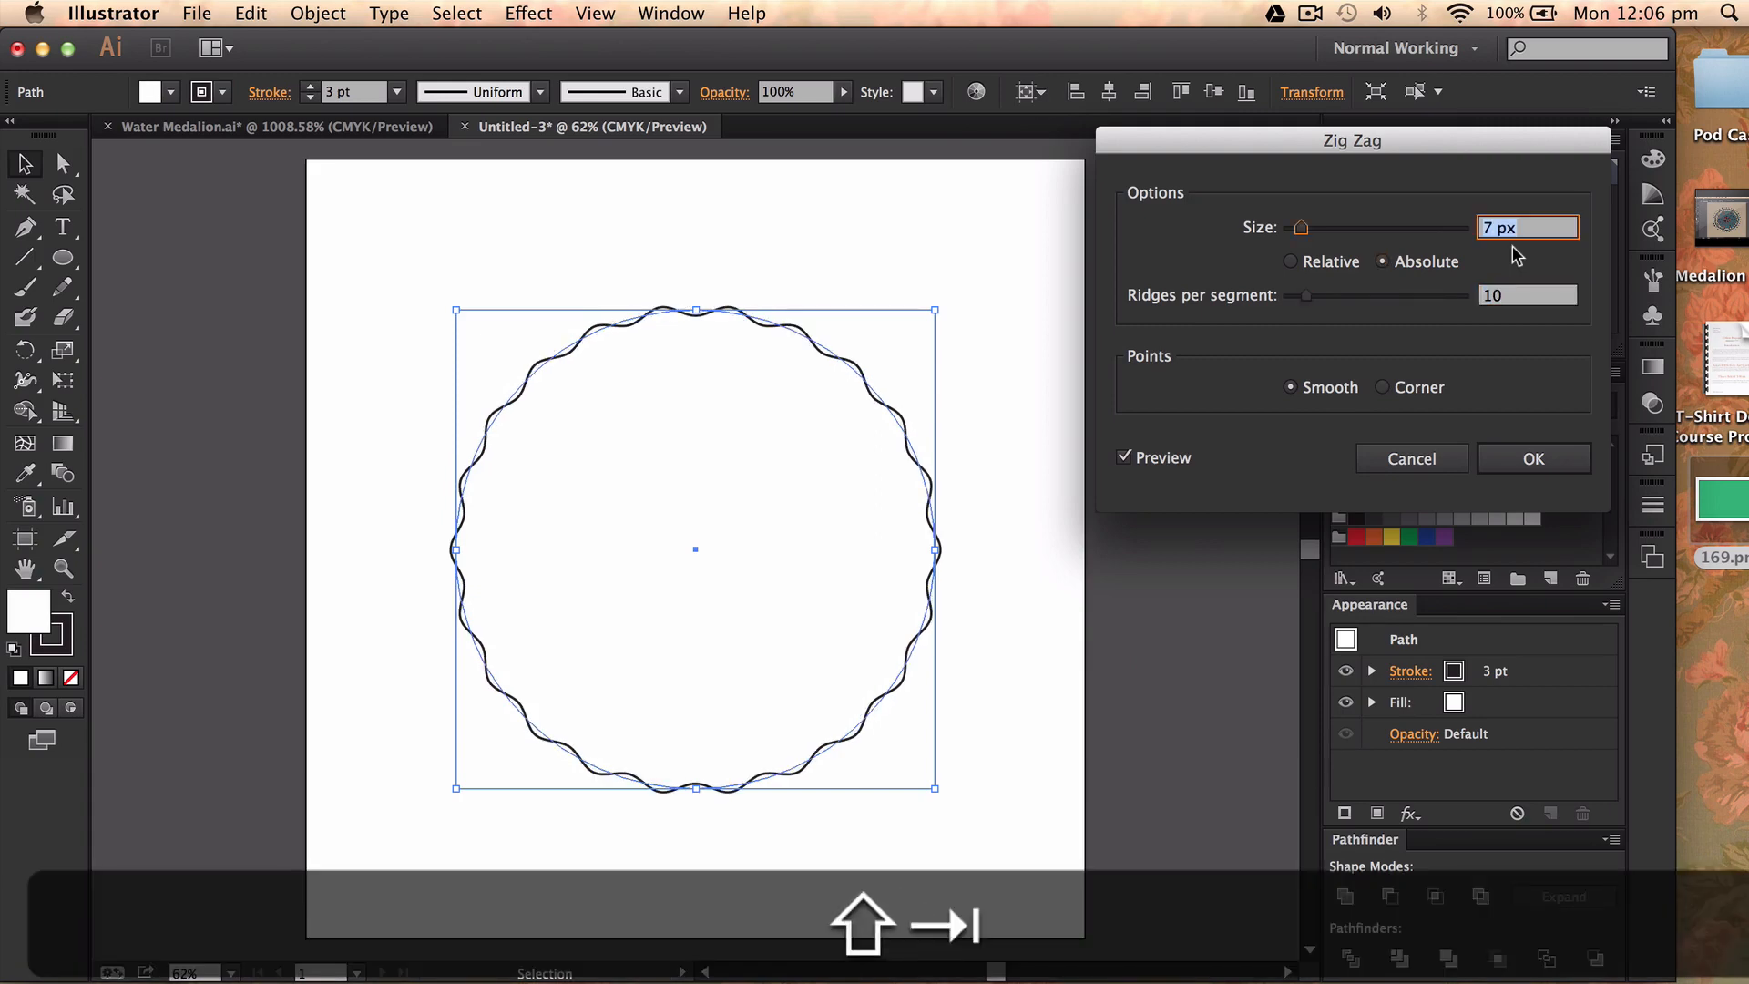
{"action": "type", "text": "4"}
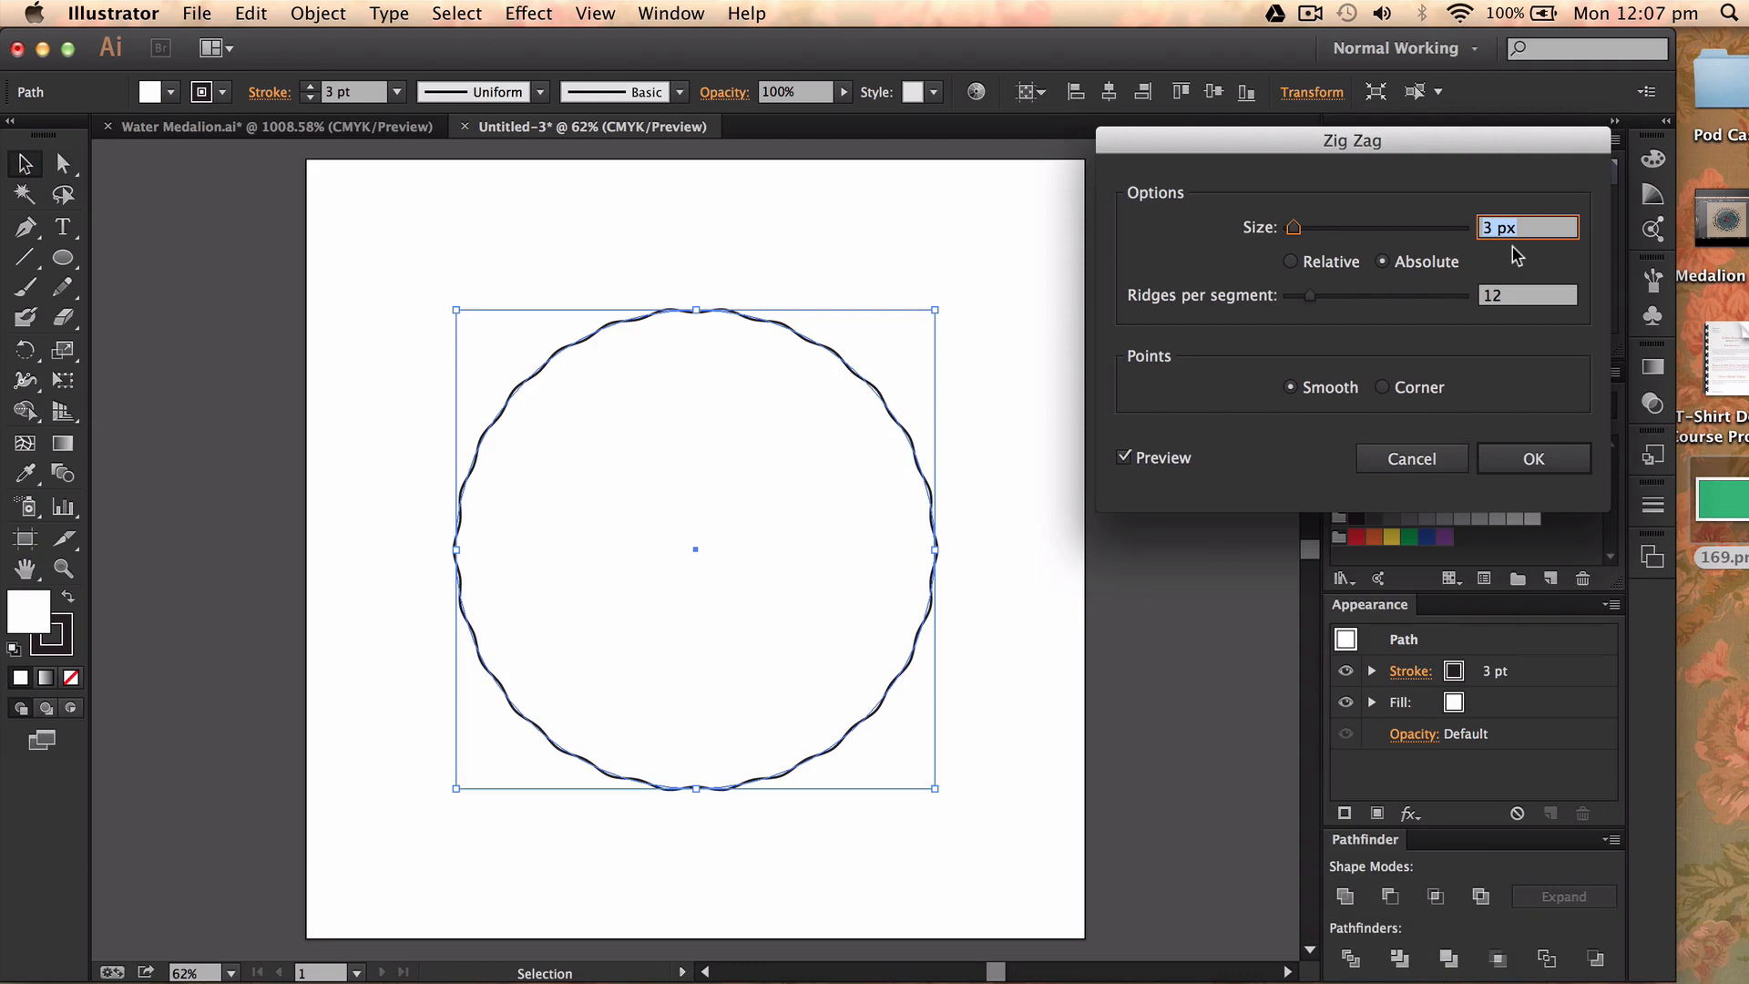
{"action": "type", "text": "3.5"}
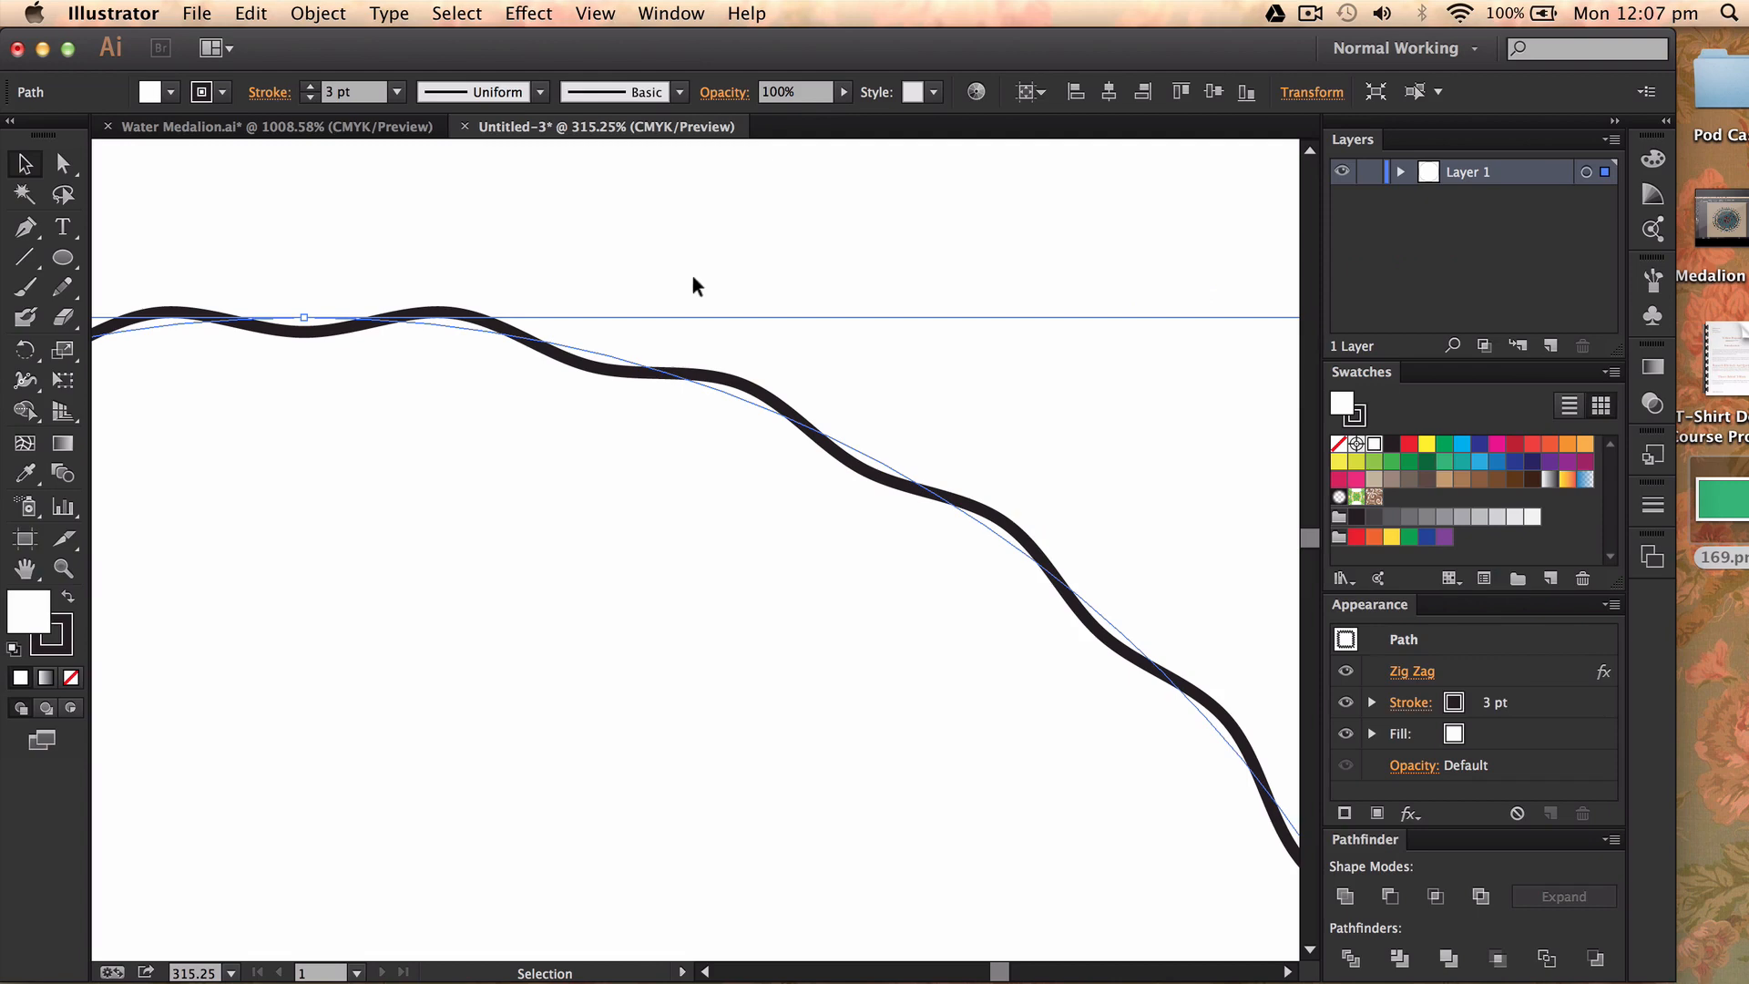
Outline the wavy stroke, test and undo a yellow fill, then expand the appearance again
{"action": "left_click", "coordinate": [318, 12]}
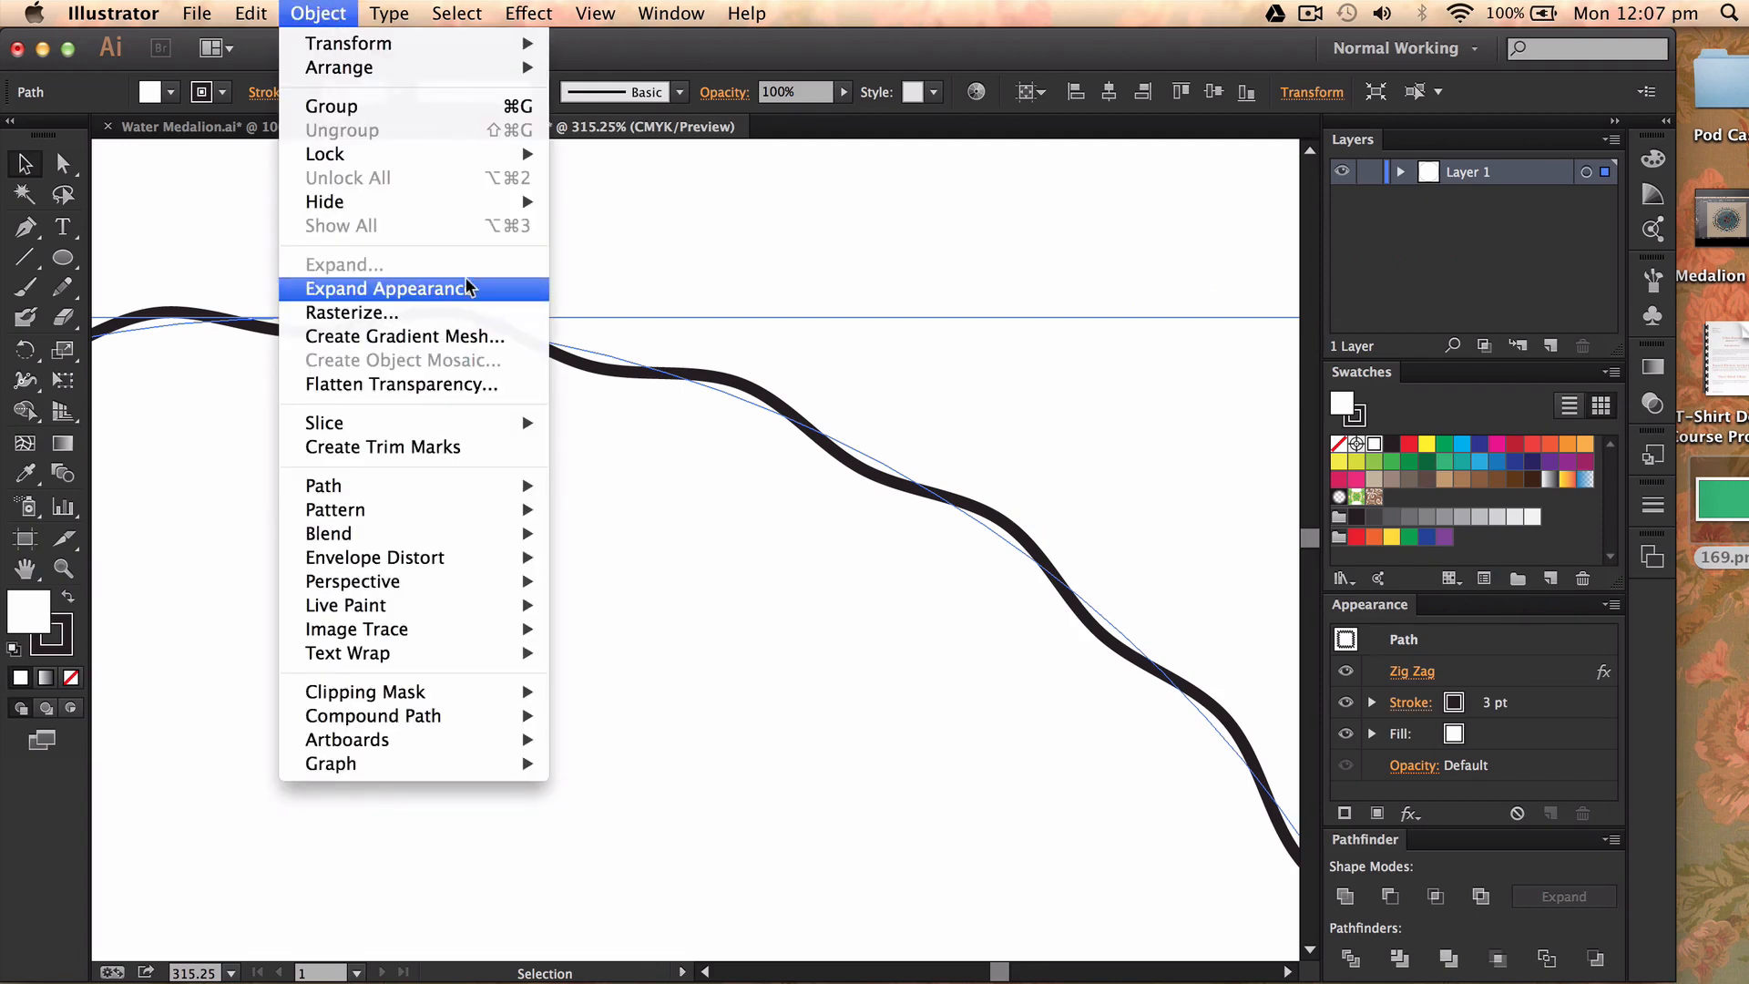
{"action": "mouse_move", "coordinate": [323, 486]}
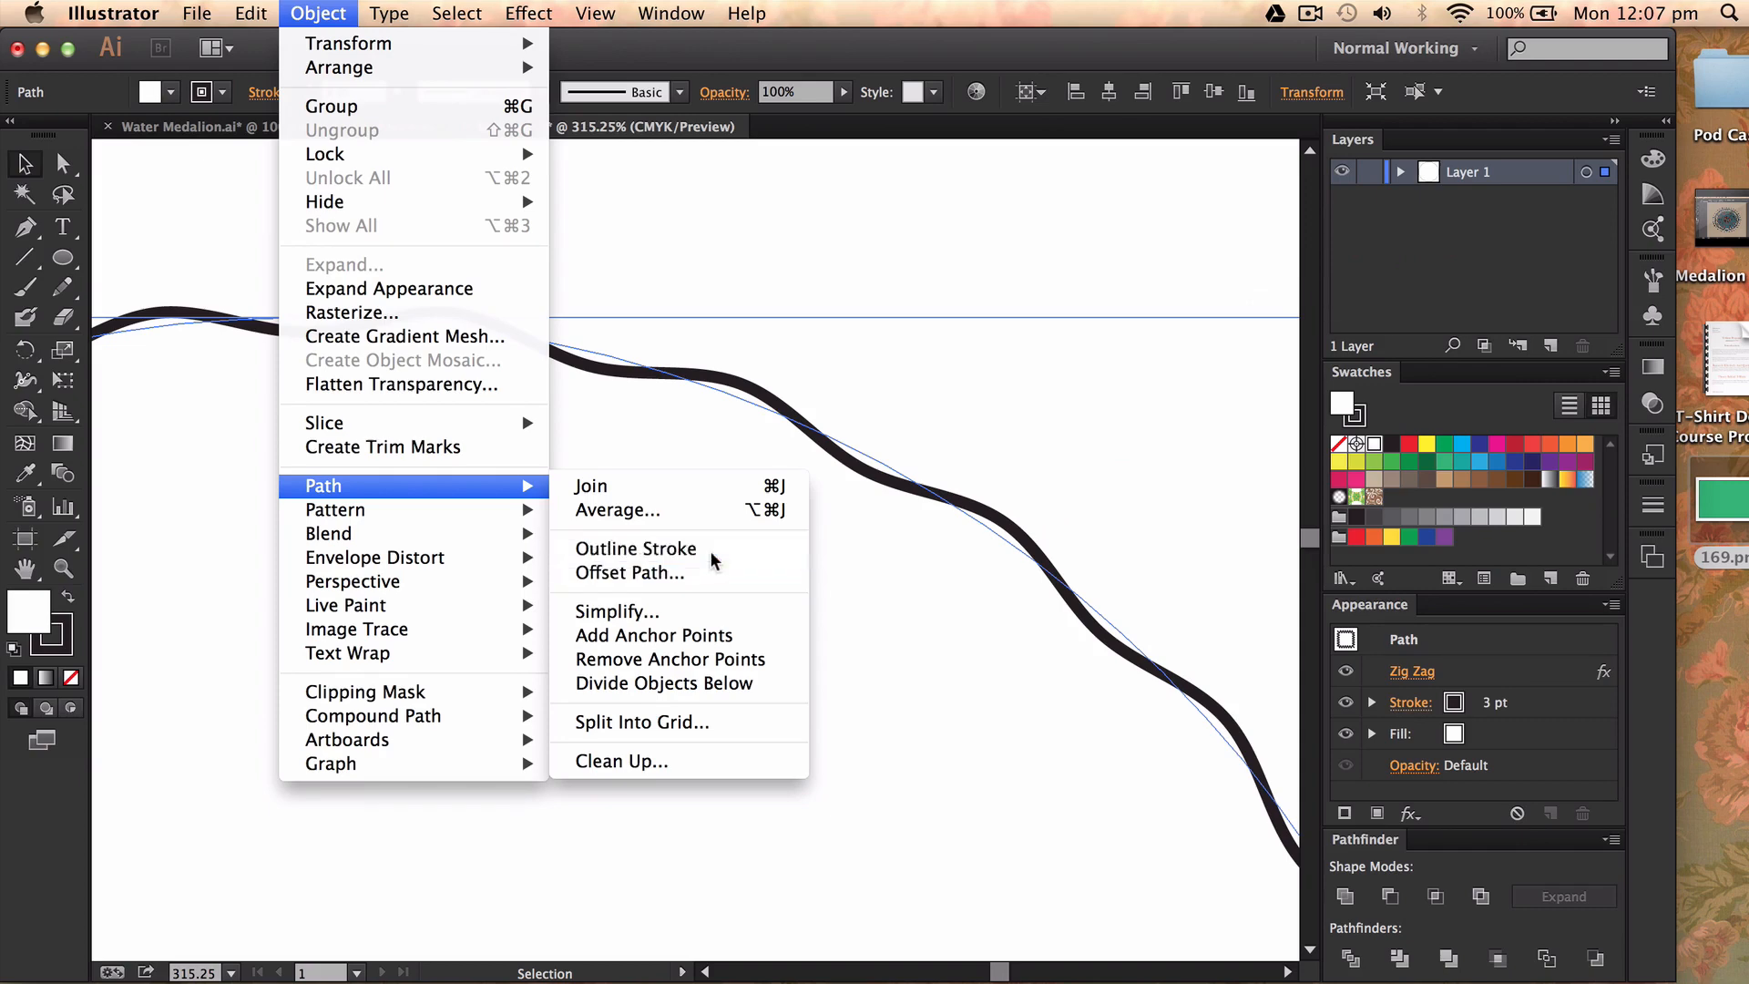
{"action": "left_click", "coordinate": [635, 548]}
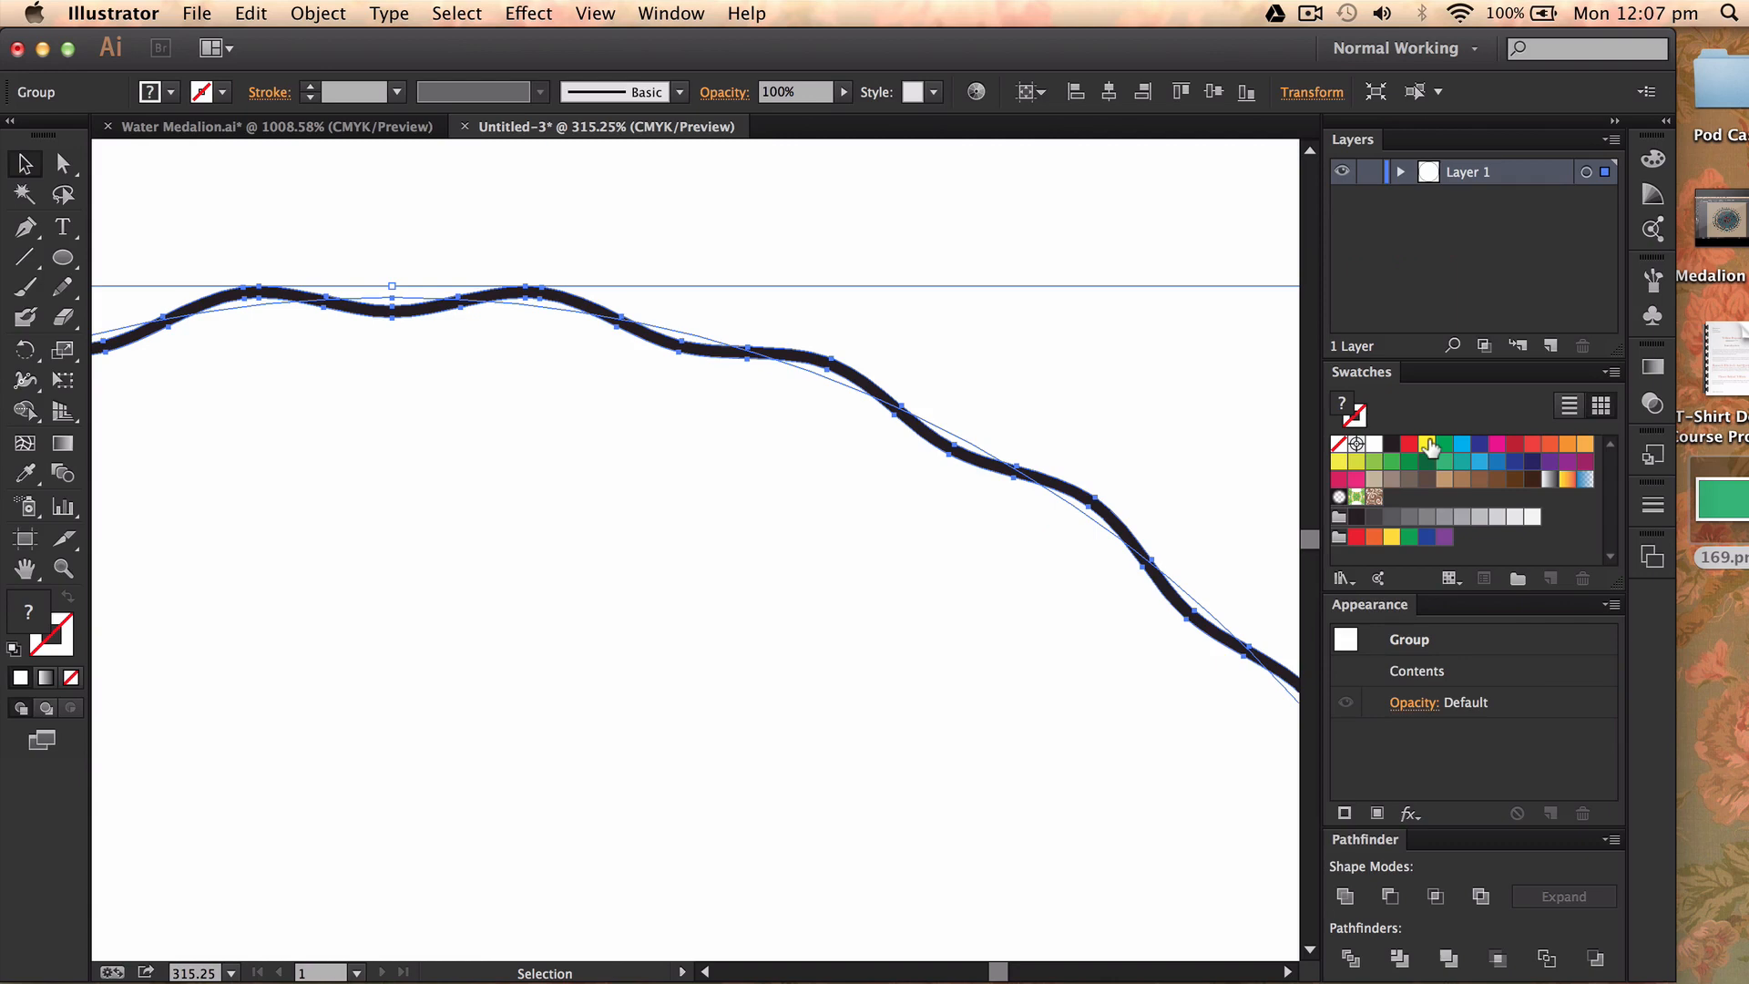
{"action": "left_click", "coordinate": [1427, 445]}
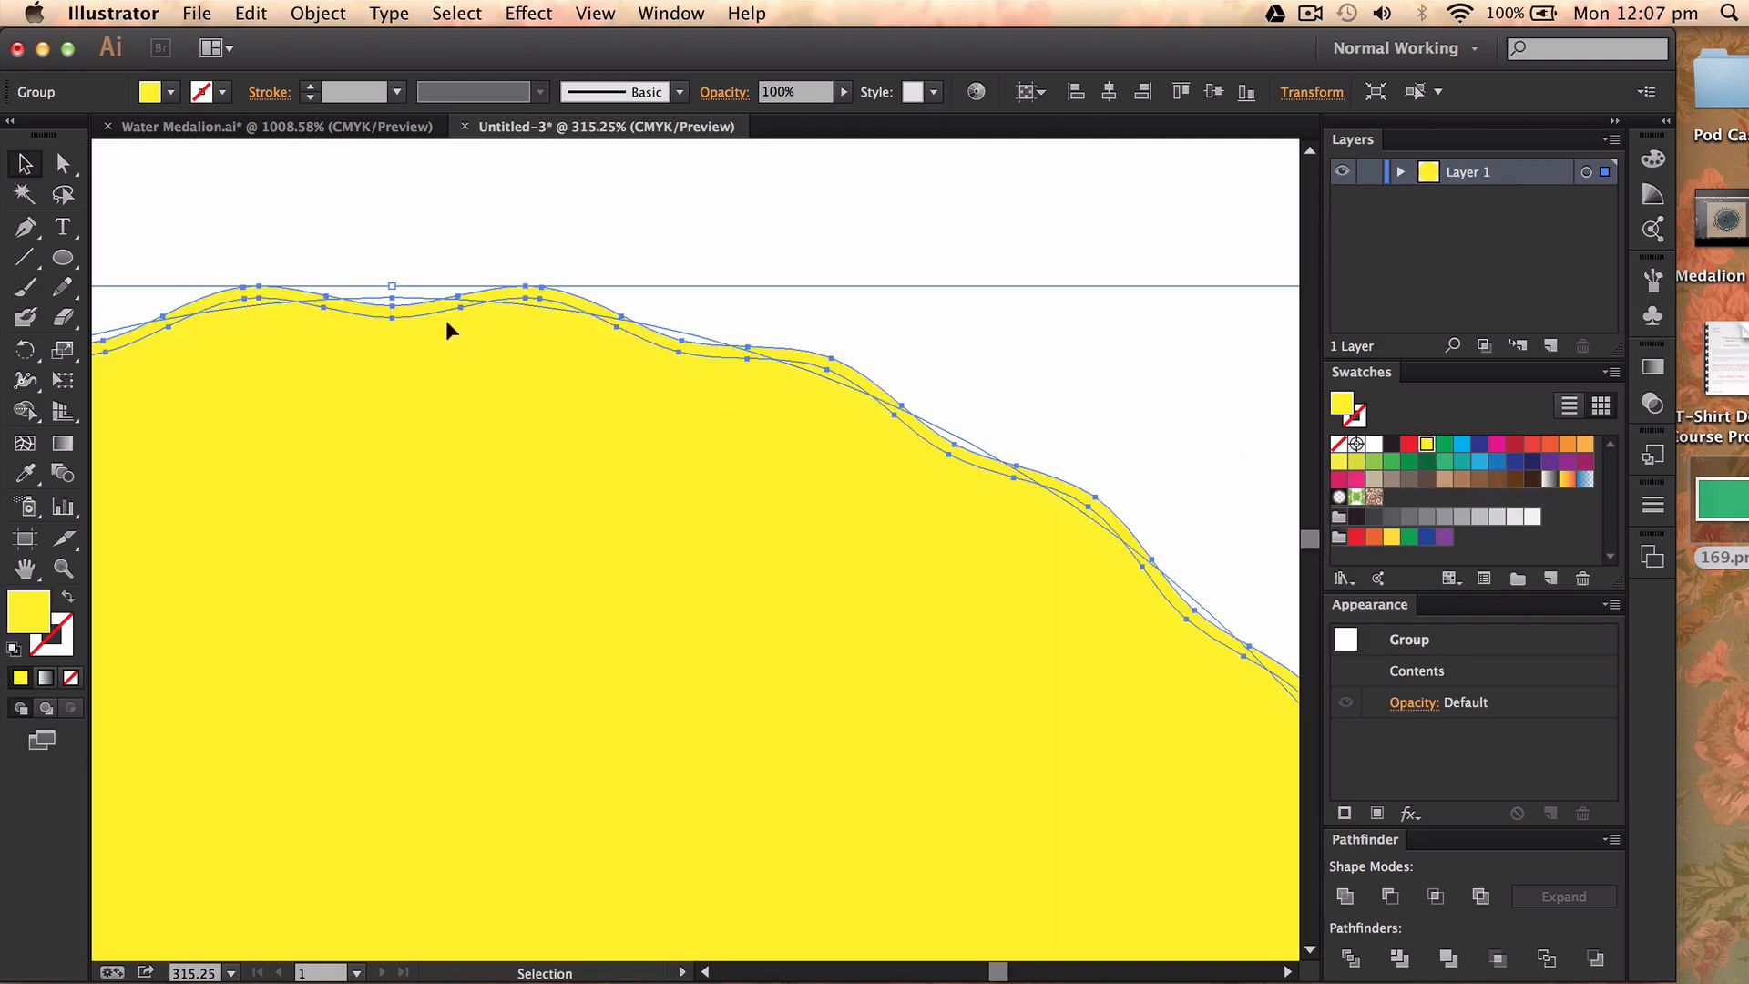
{"action": "key", "text": "cmd+z"}
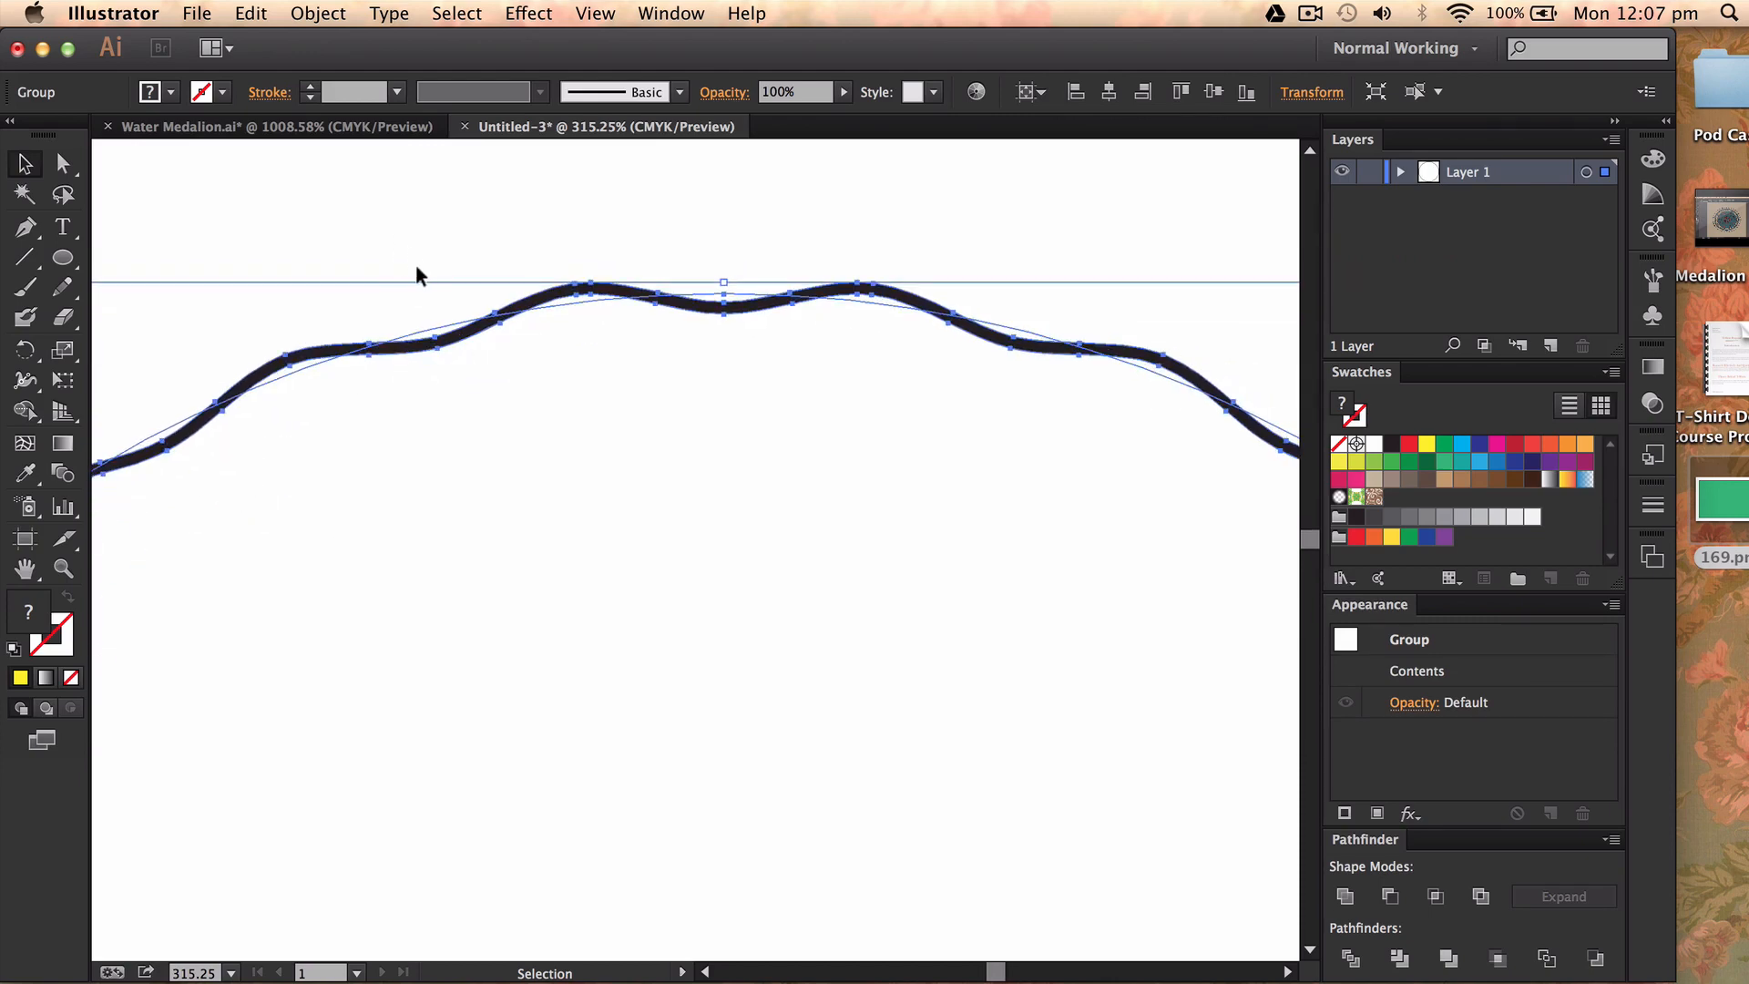
{"action": "left_click", "coordinate": [317, 13]}
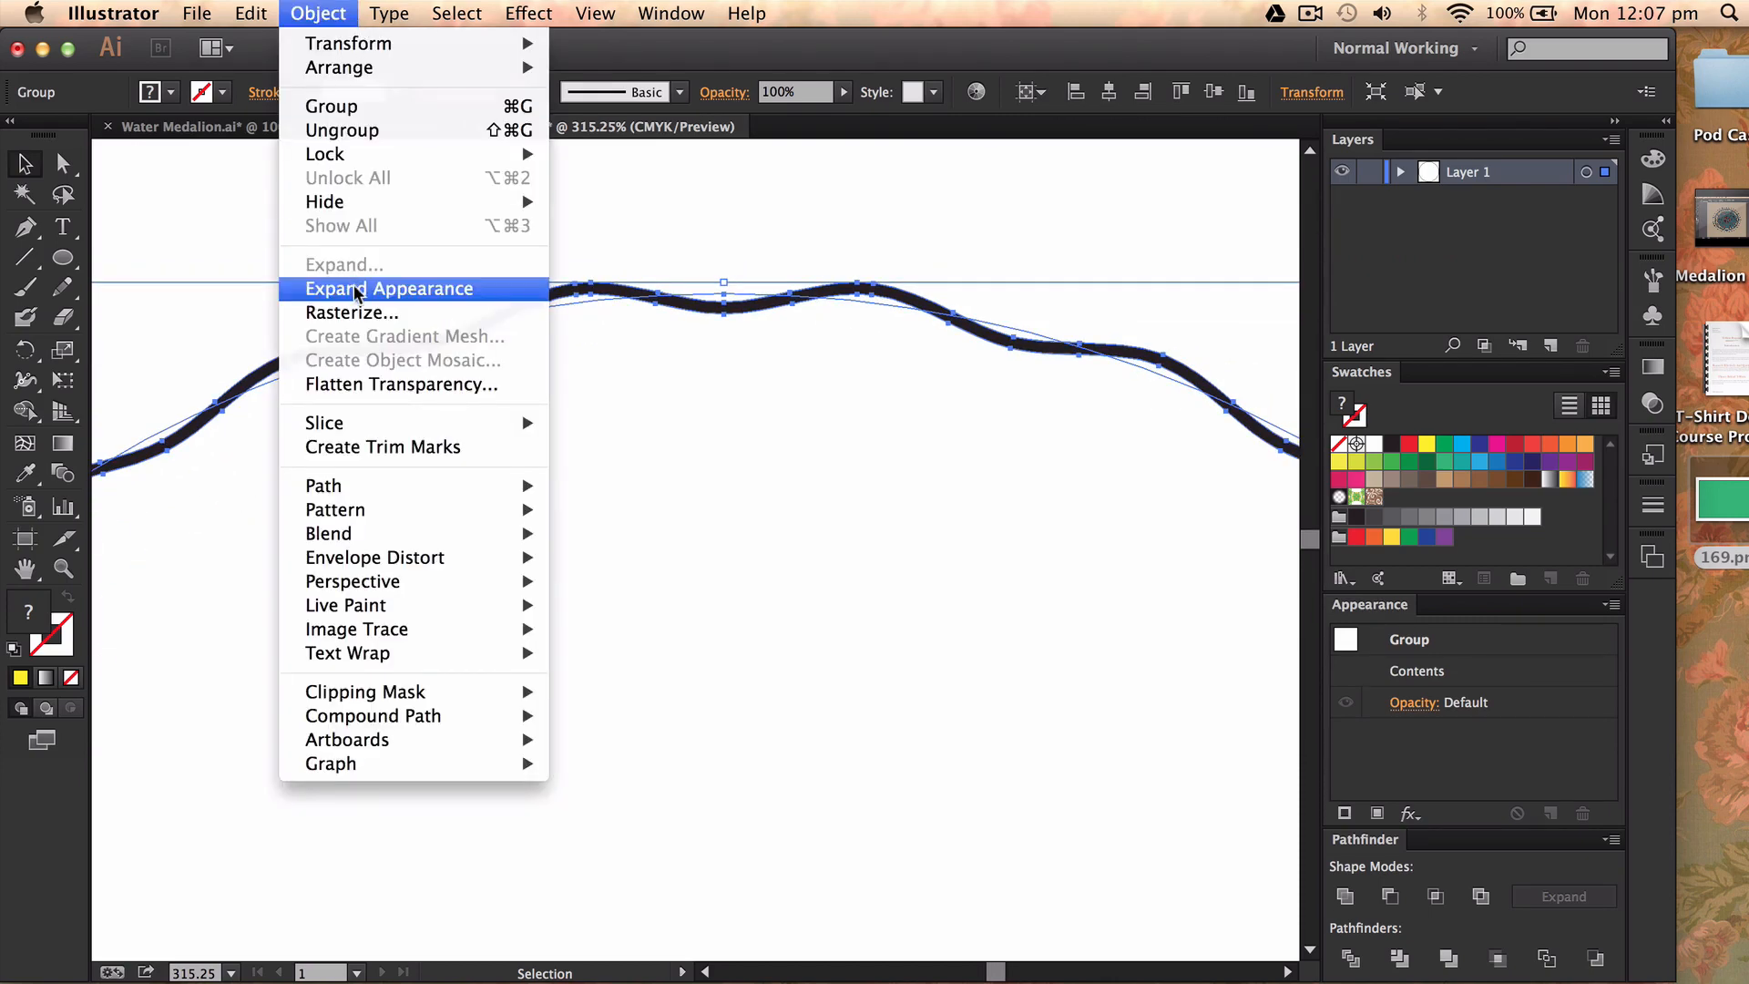
{"action": "left_click", "coordinate": [388, 289]}
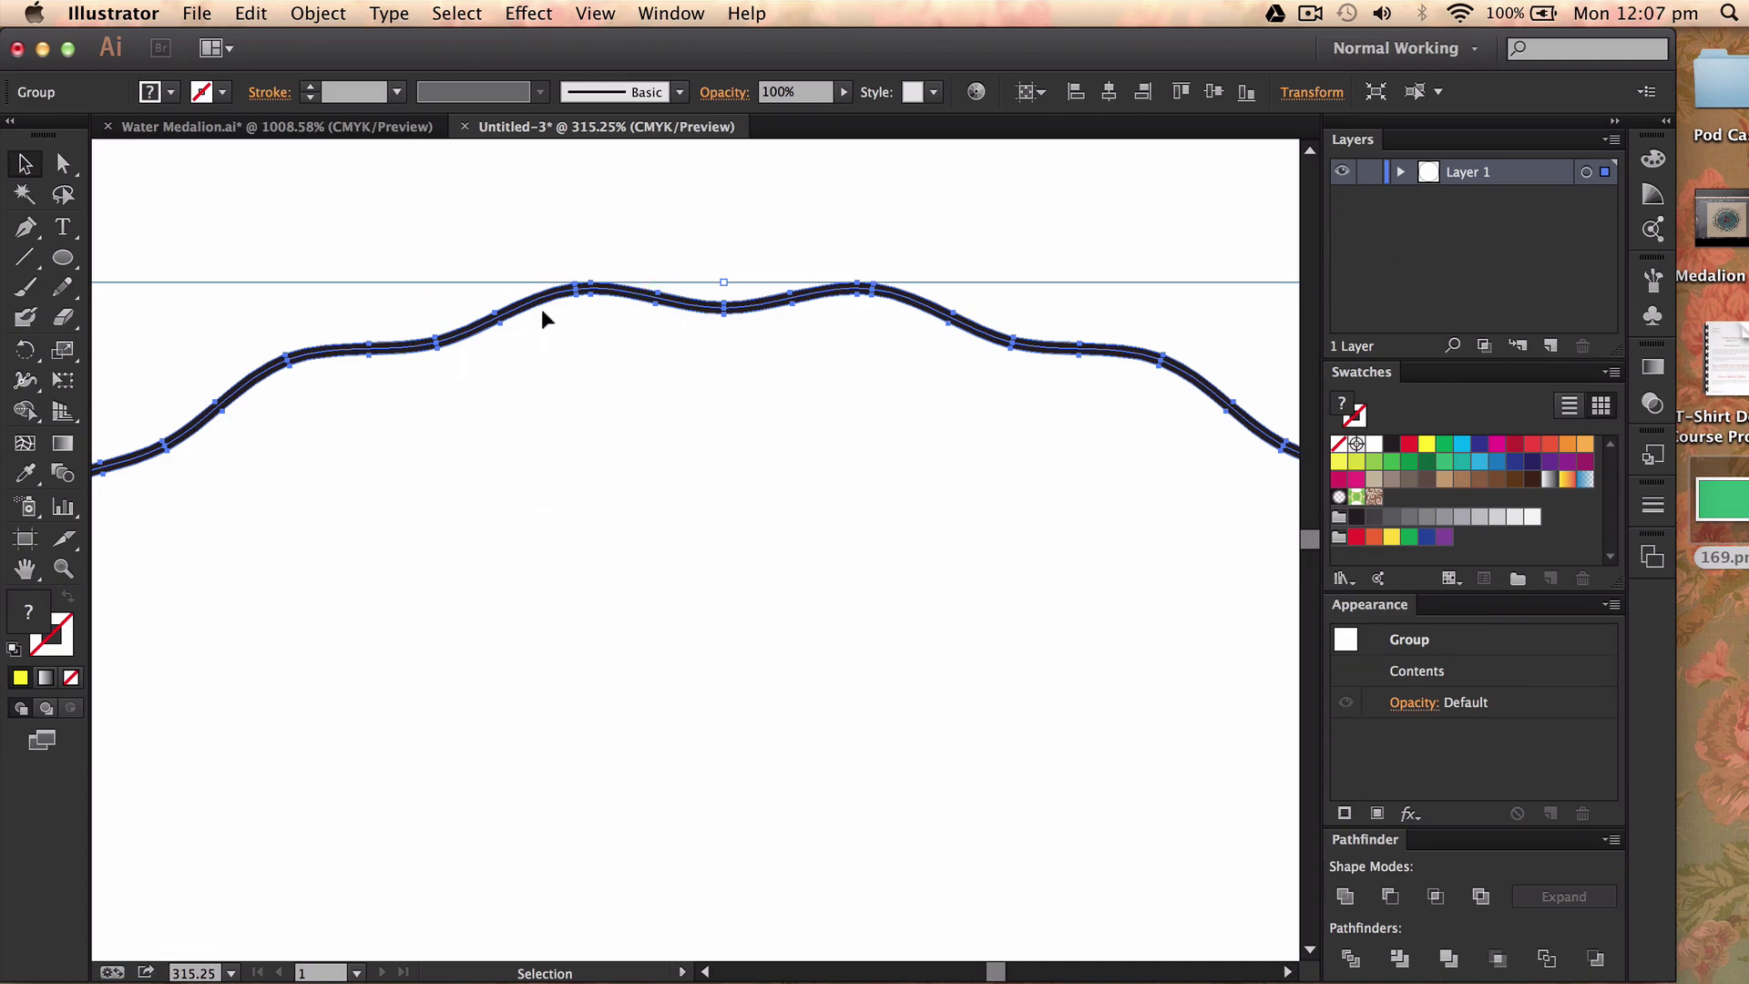
Fit the artboard and undo the expansion, restoring the live Zig Zag circle with 3 pt stroke
{"action": "key", "text": "cmd+0"}
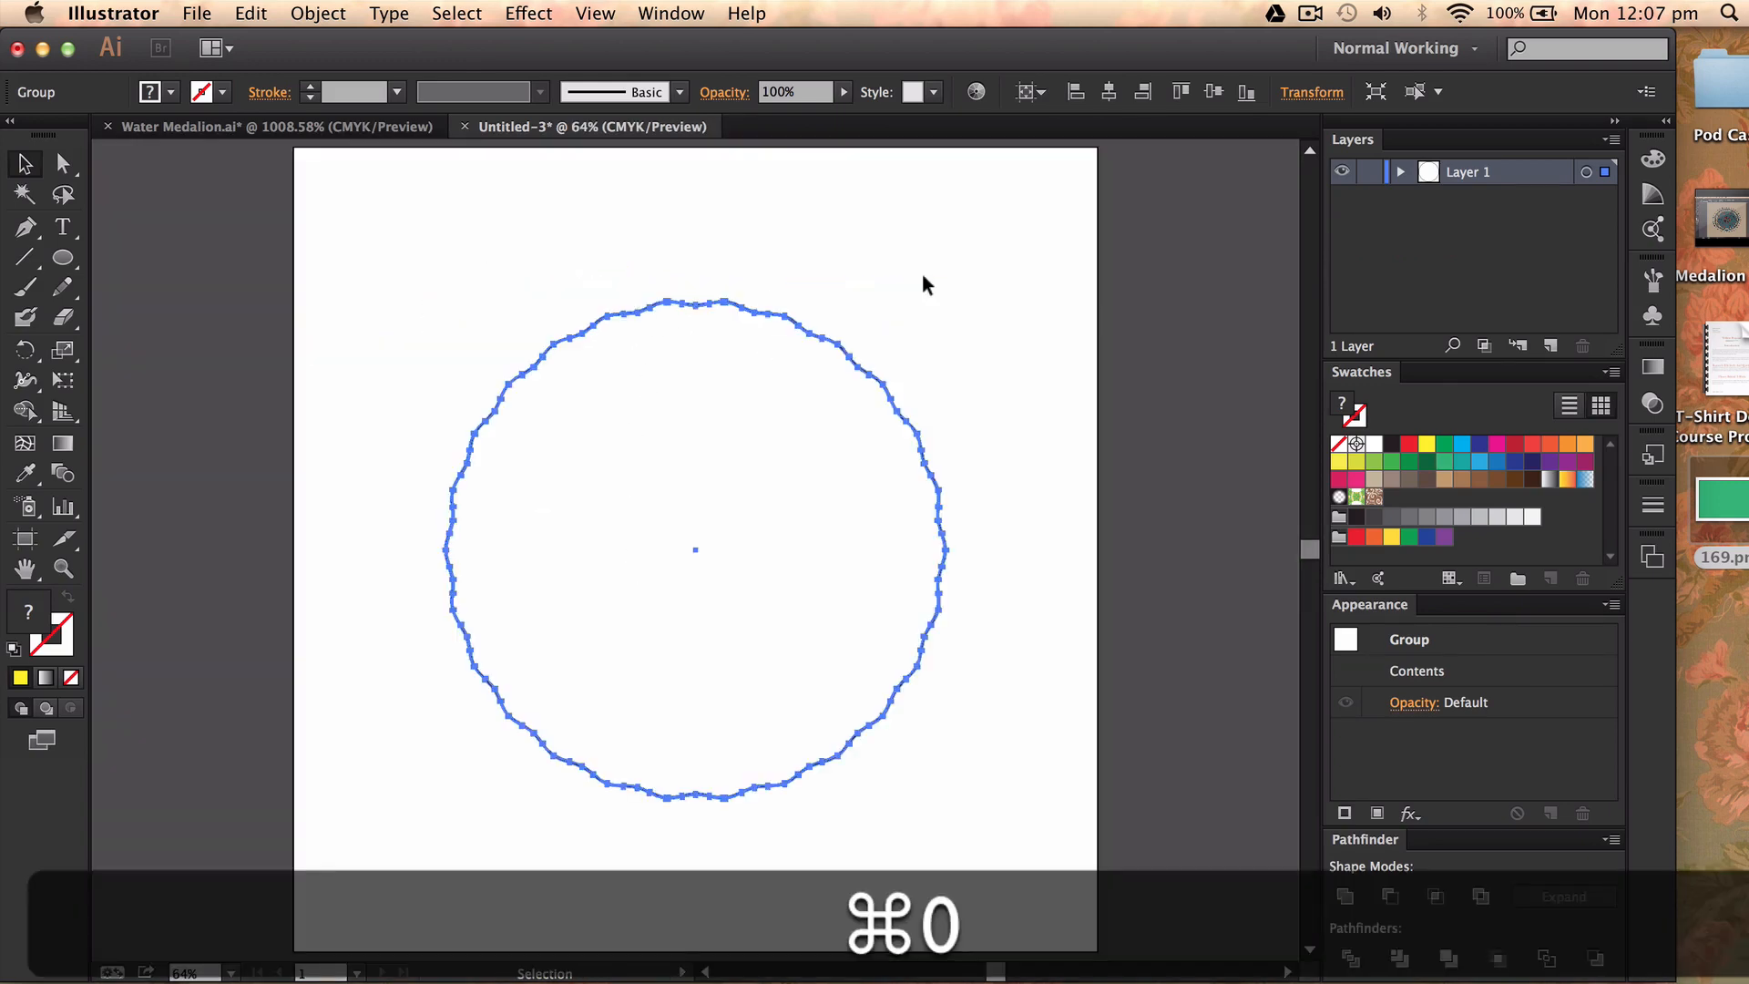
{"action": "key", "text": "cmd+z"}
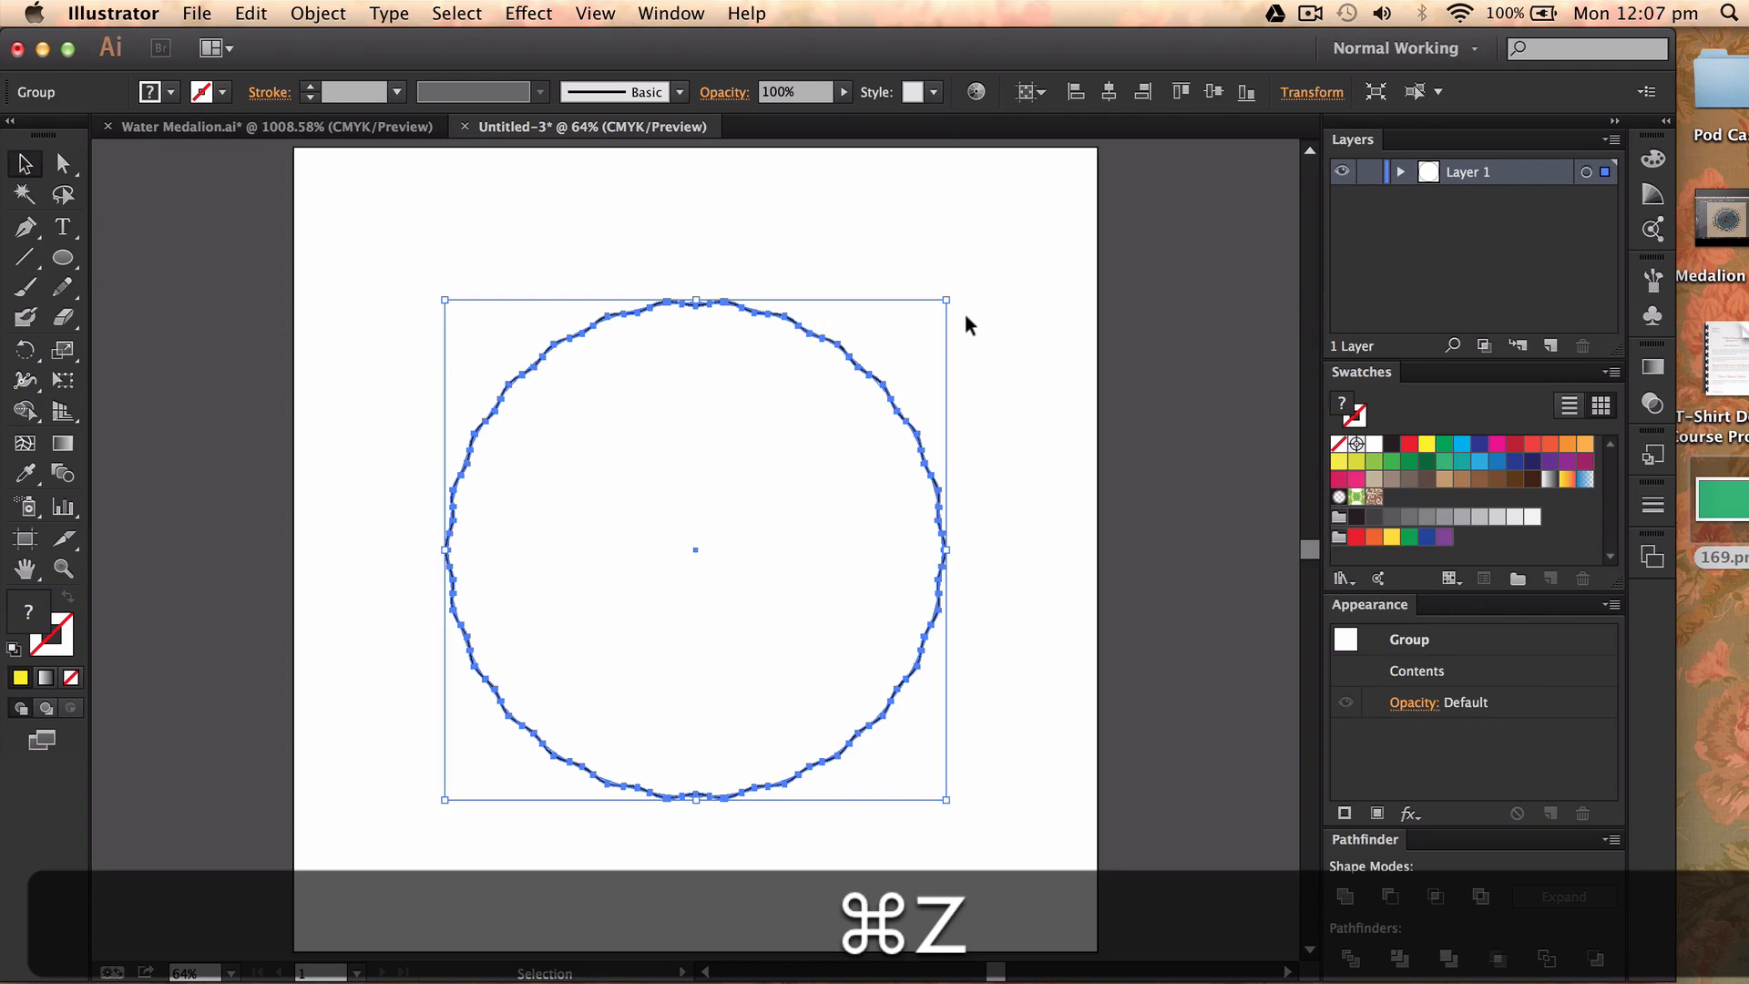
{"action": "key", "text": "cmd+="}
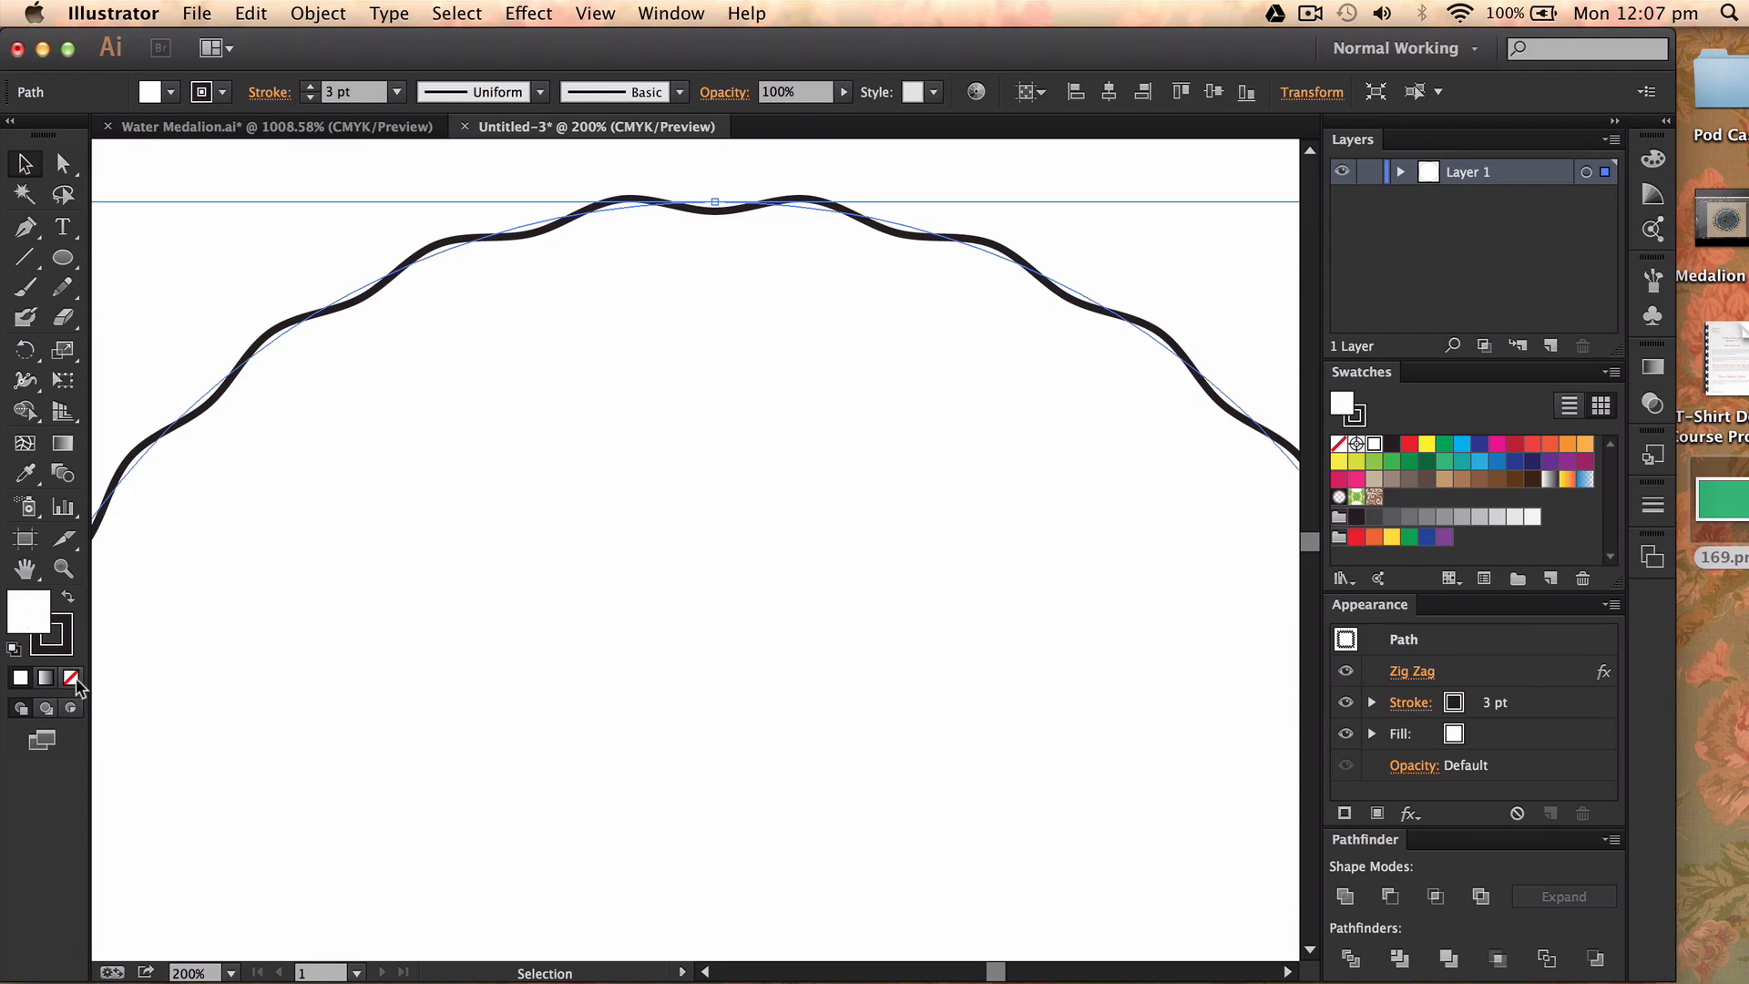
Set the wavy circle's fill to None and outline its stroke into a filled shape
{"action": "left_click", "coordinate": [70, 678]}
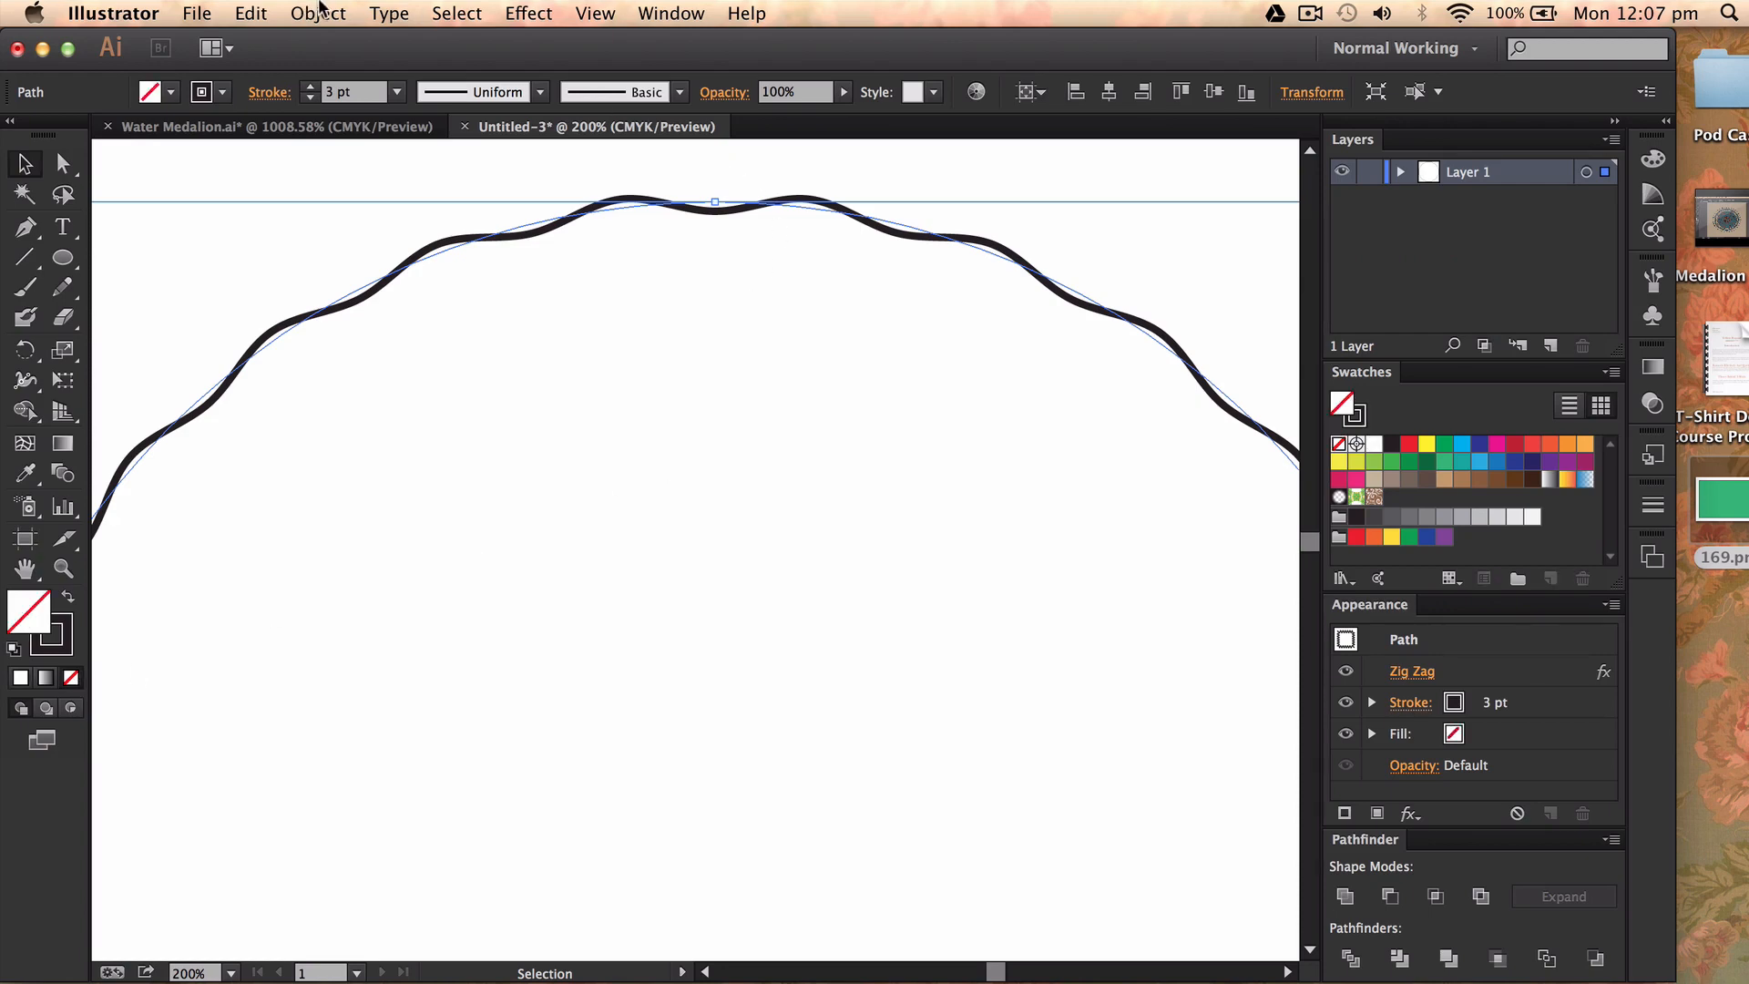
{"action": "left_click", "coordinate": [318, 13]}
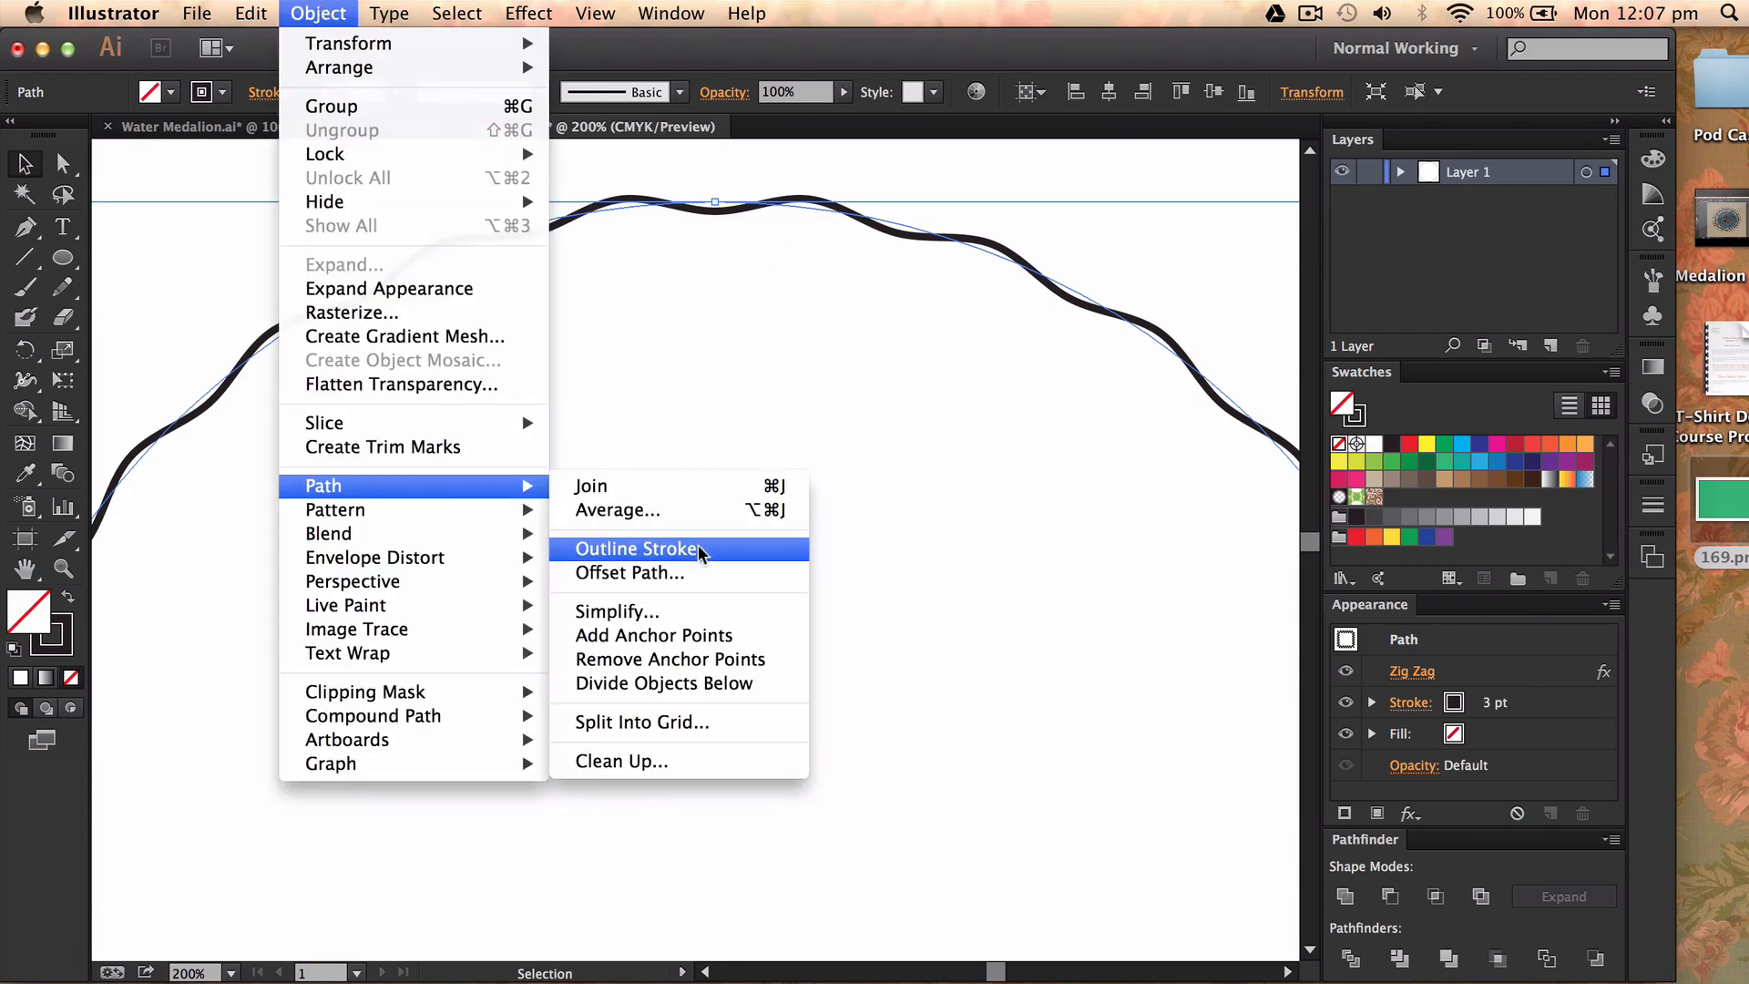
{"action": "left_click", "coordinate": [639, 548]}
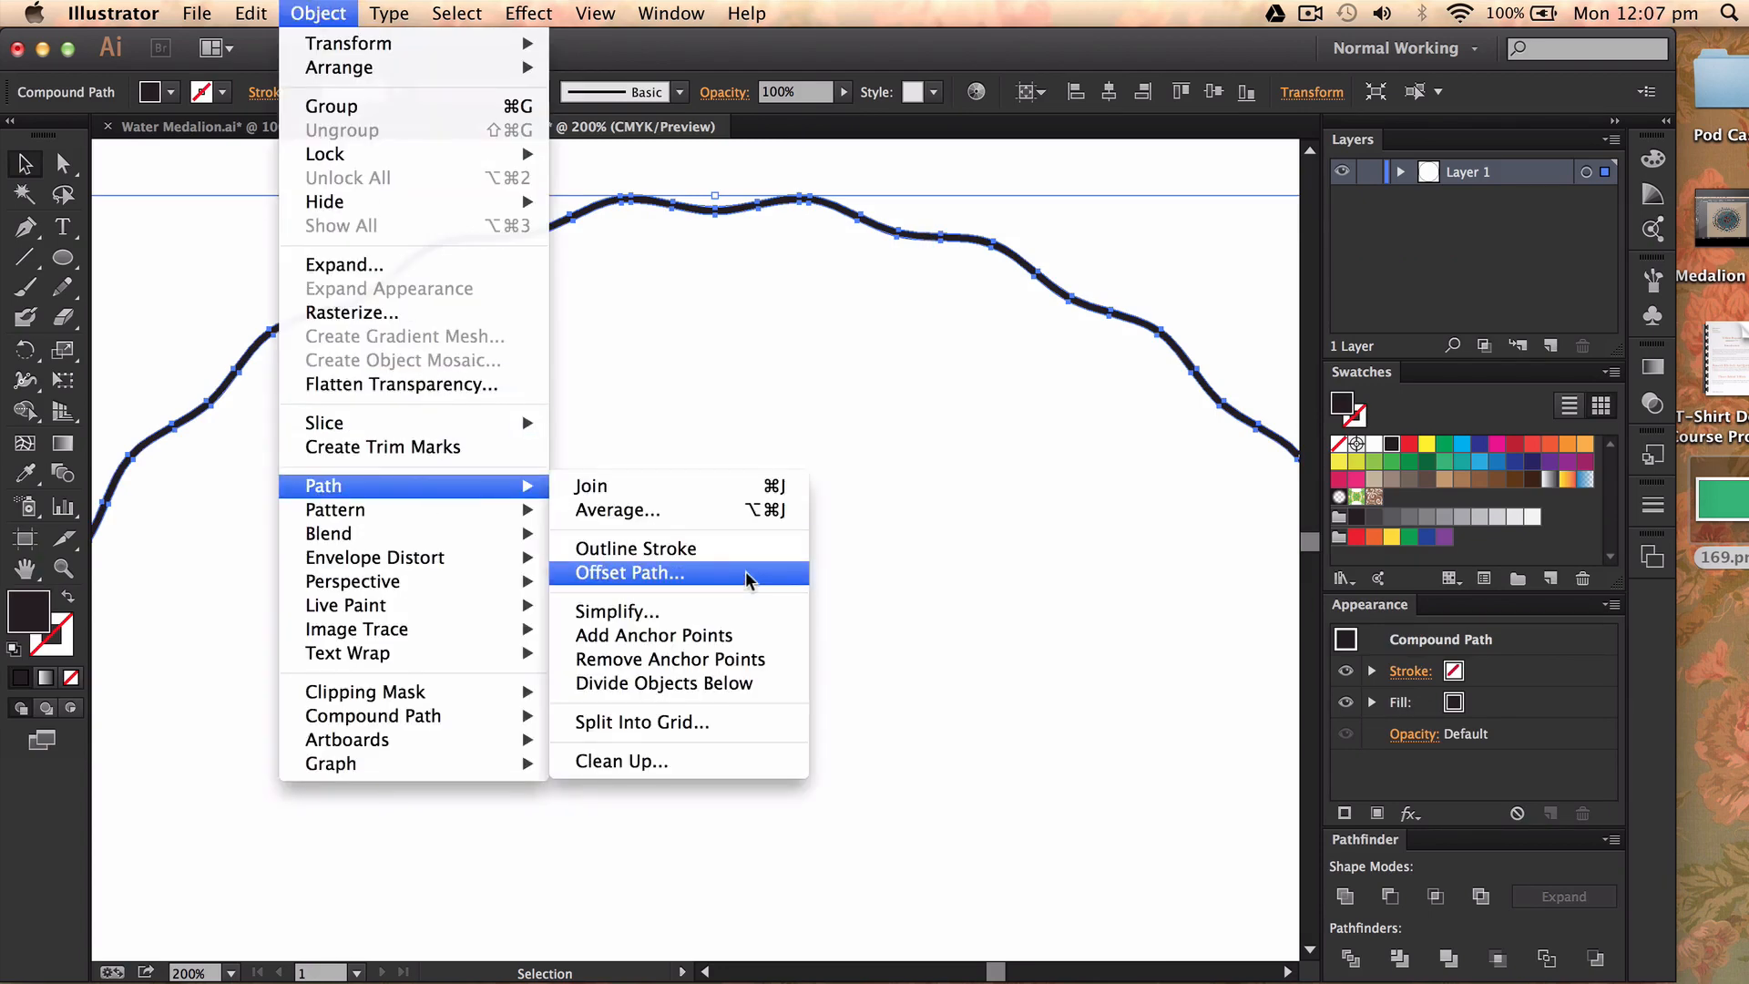
{"action": "left_click", "coordinate": [630, 573]}
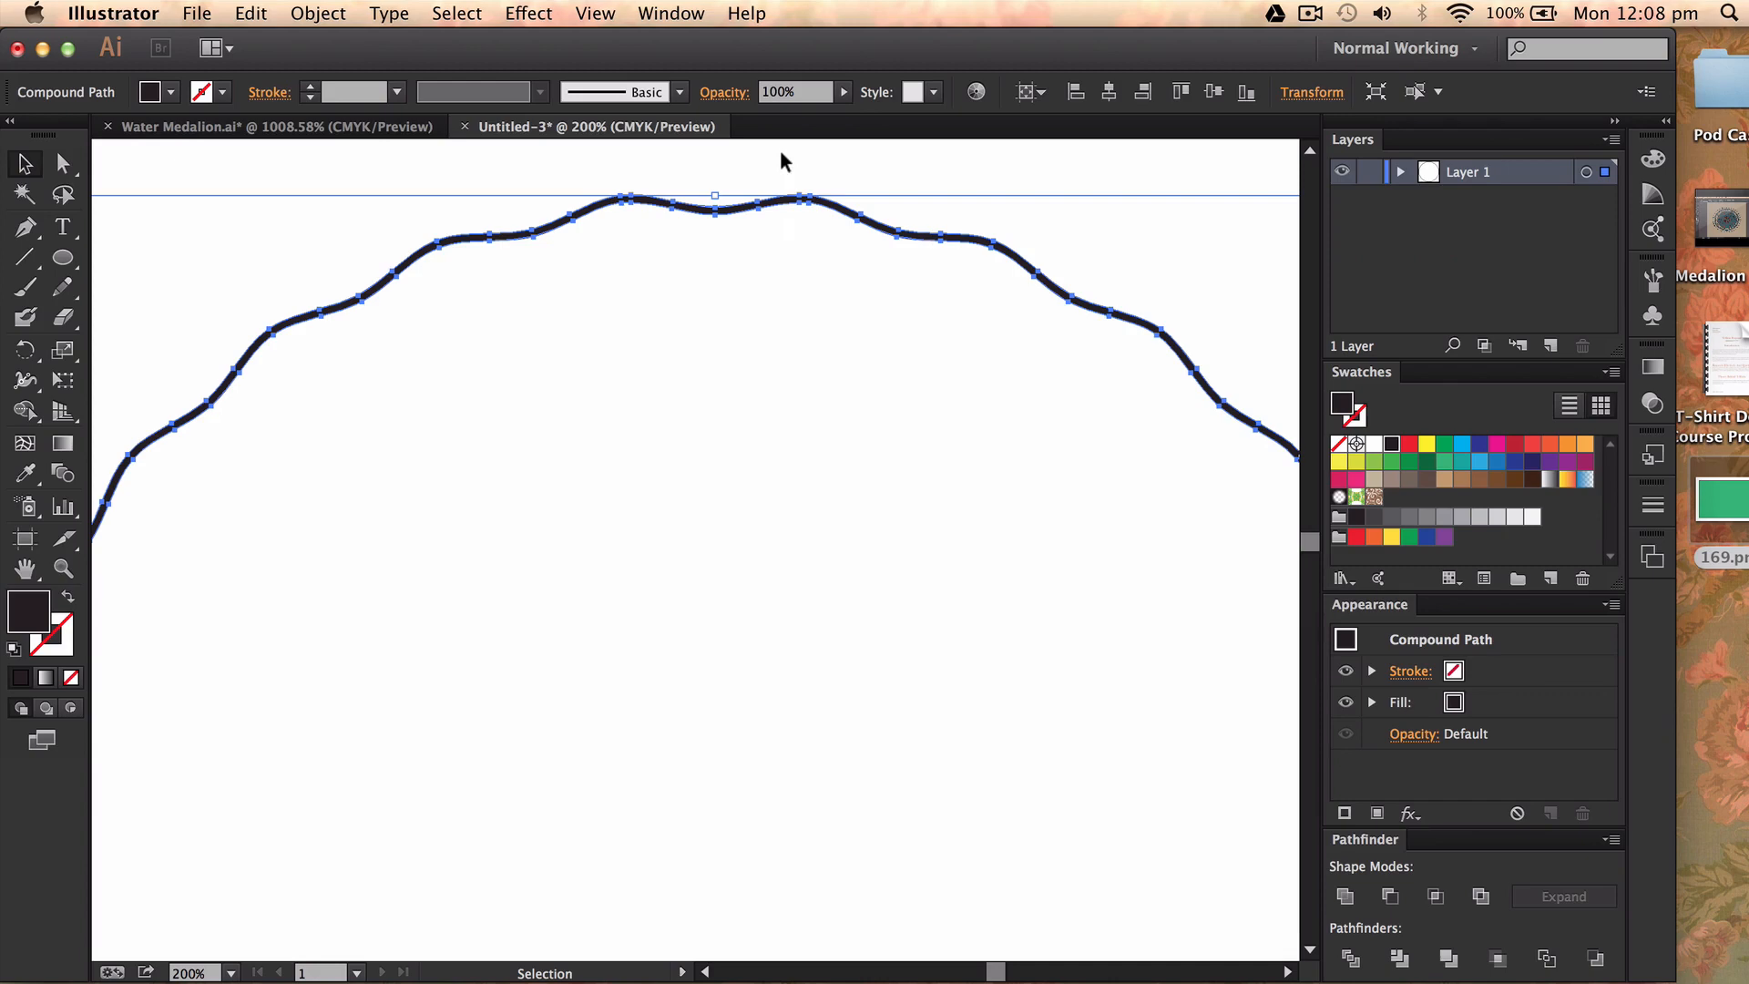
{"action": "left_click", "coordinate": [318, 13]}
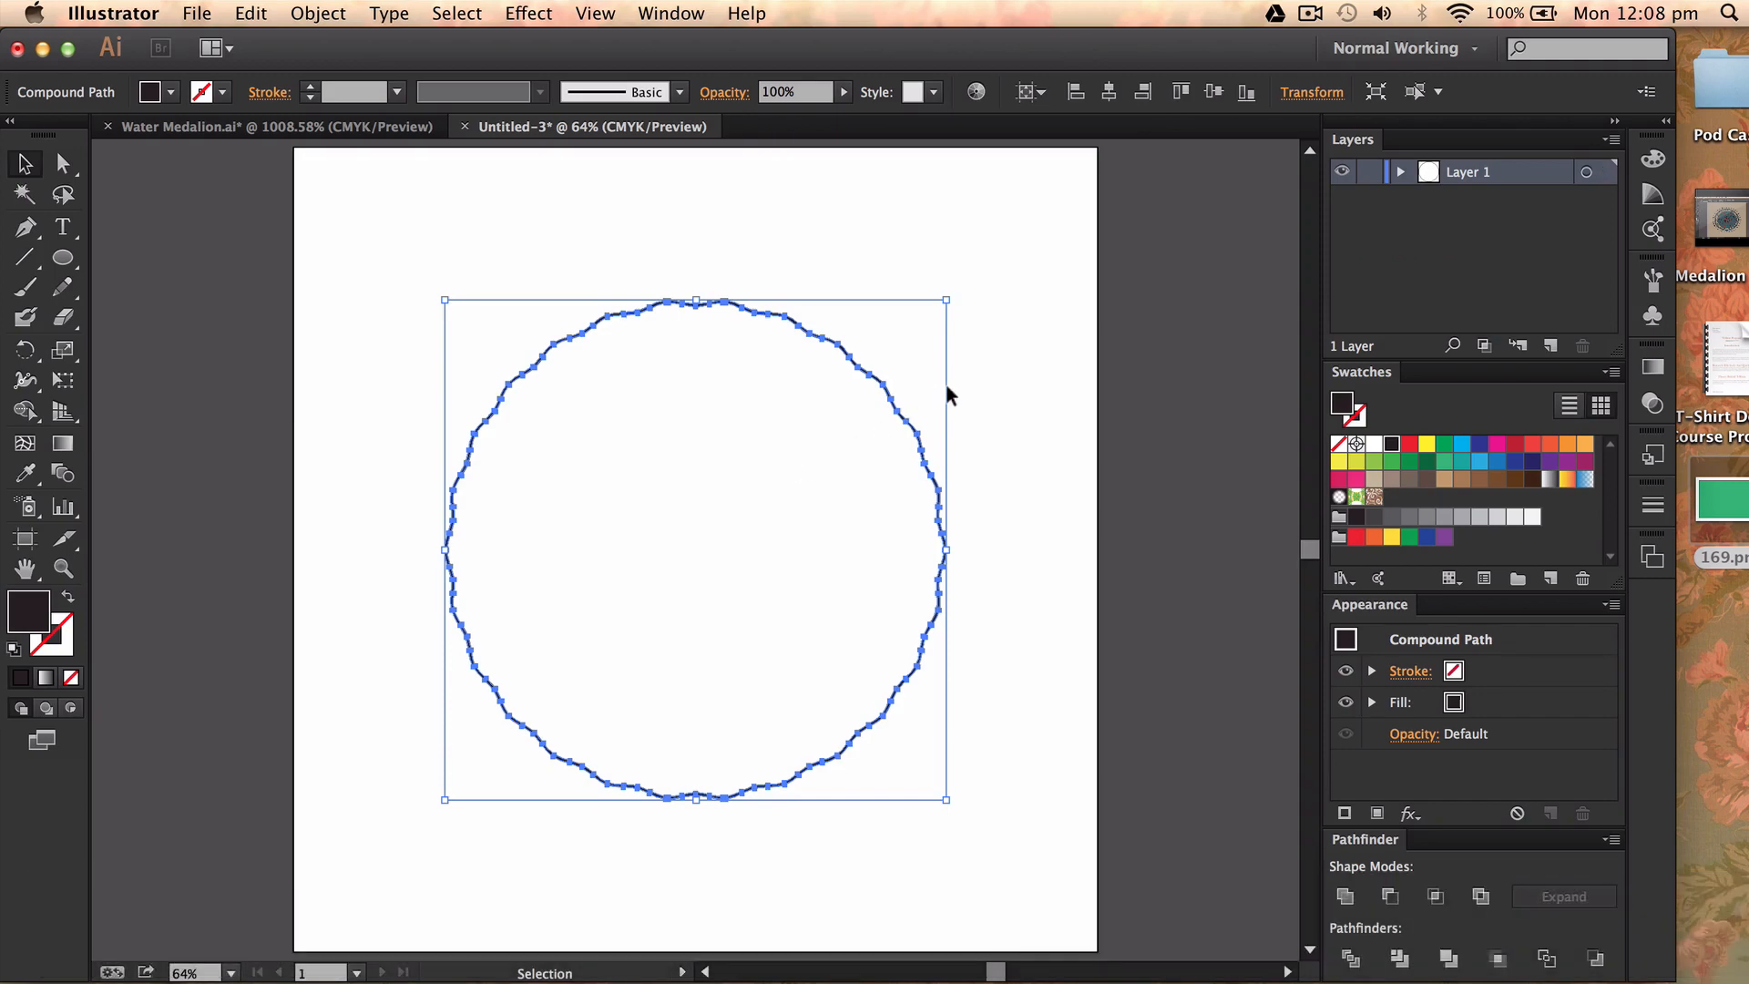
{"action": "mouse_move", "coordinate": [808, 534]}
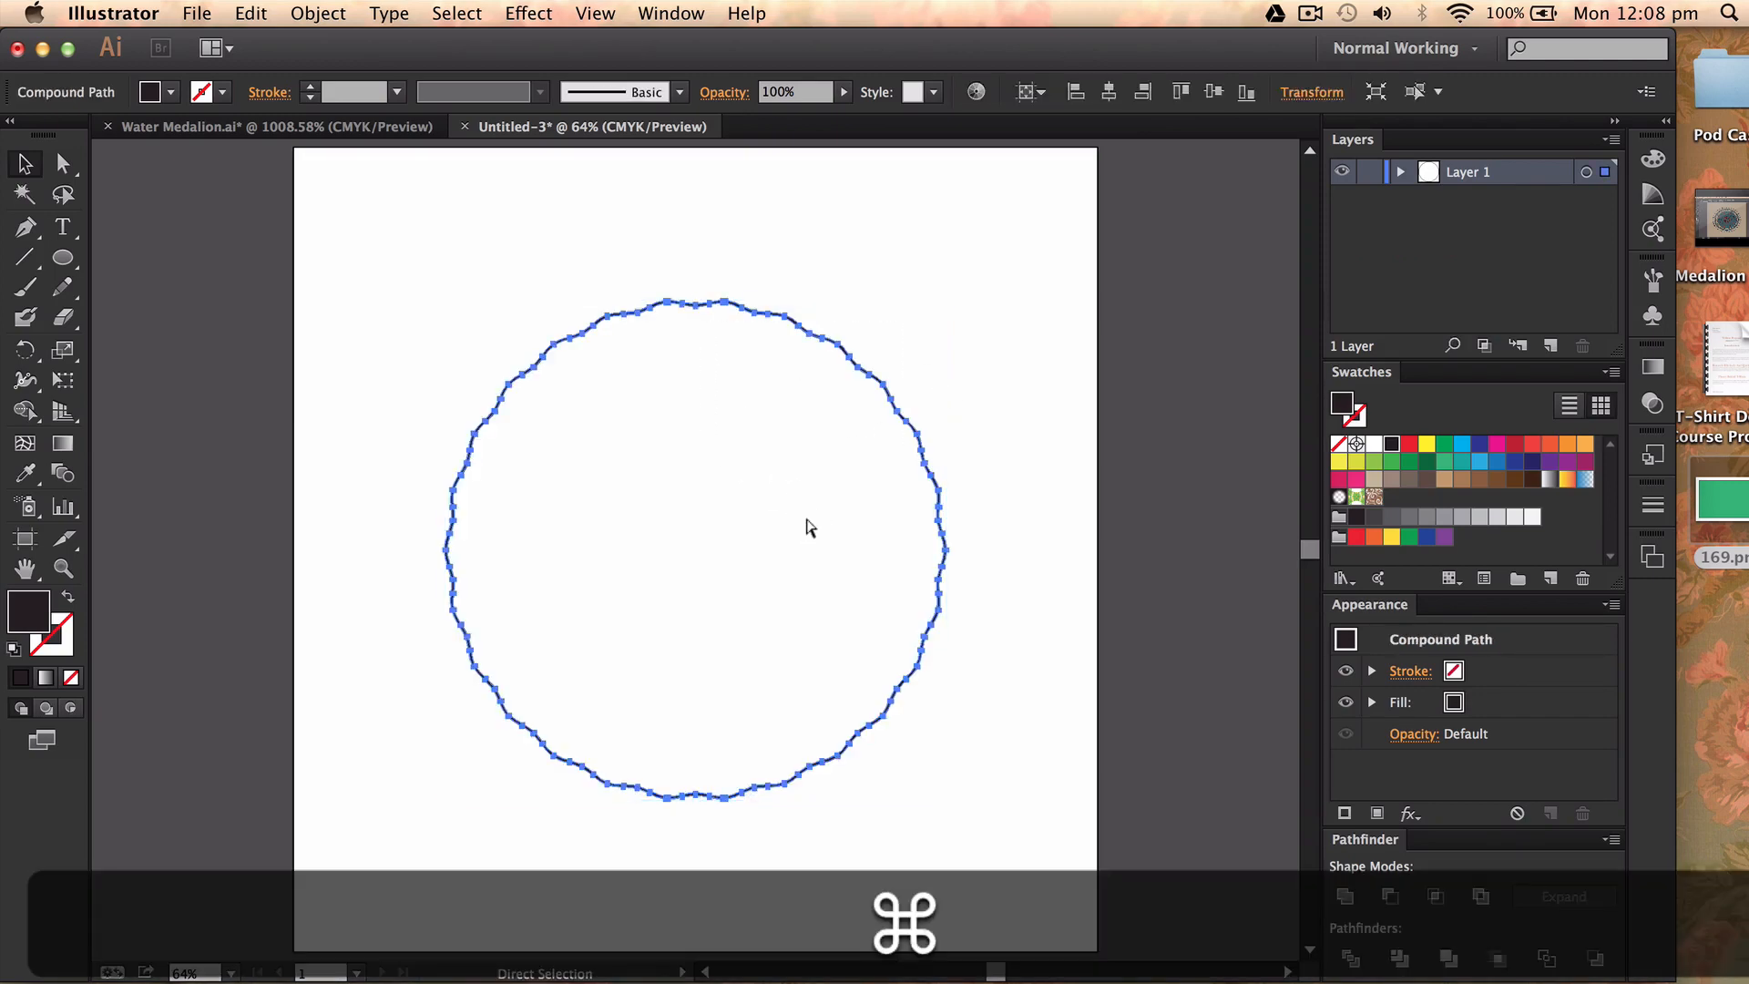
Add the second wavy outline in front and deselect to preview the two-strand rope ring
{"action": "key", "text": "cmd+f"}
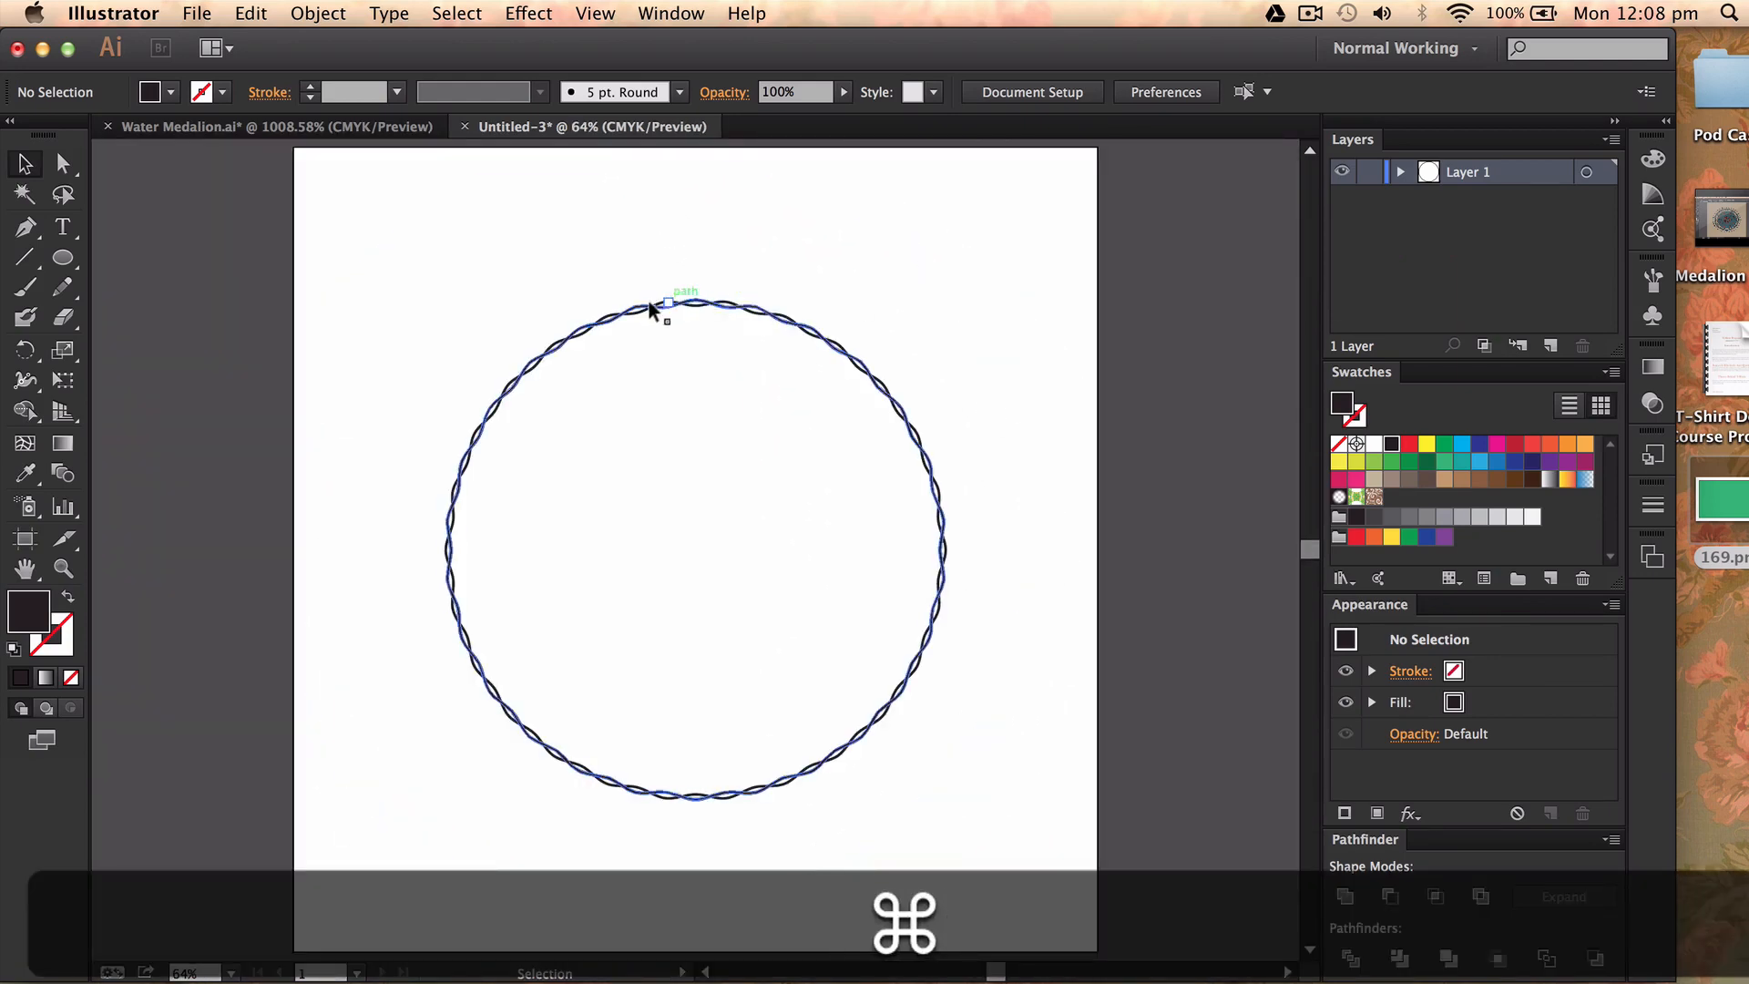
{"action": "left_click", "coordinate": [961, 373]}
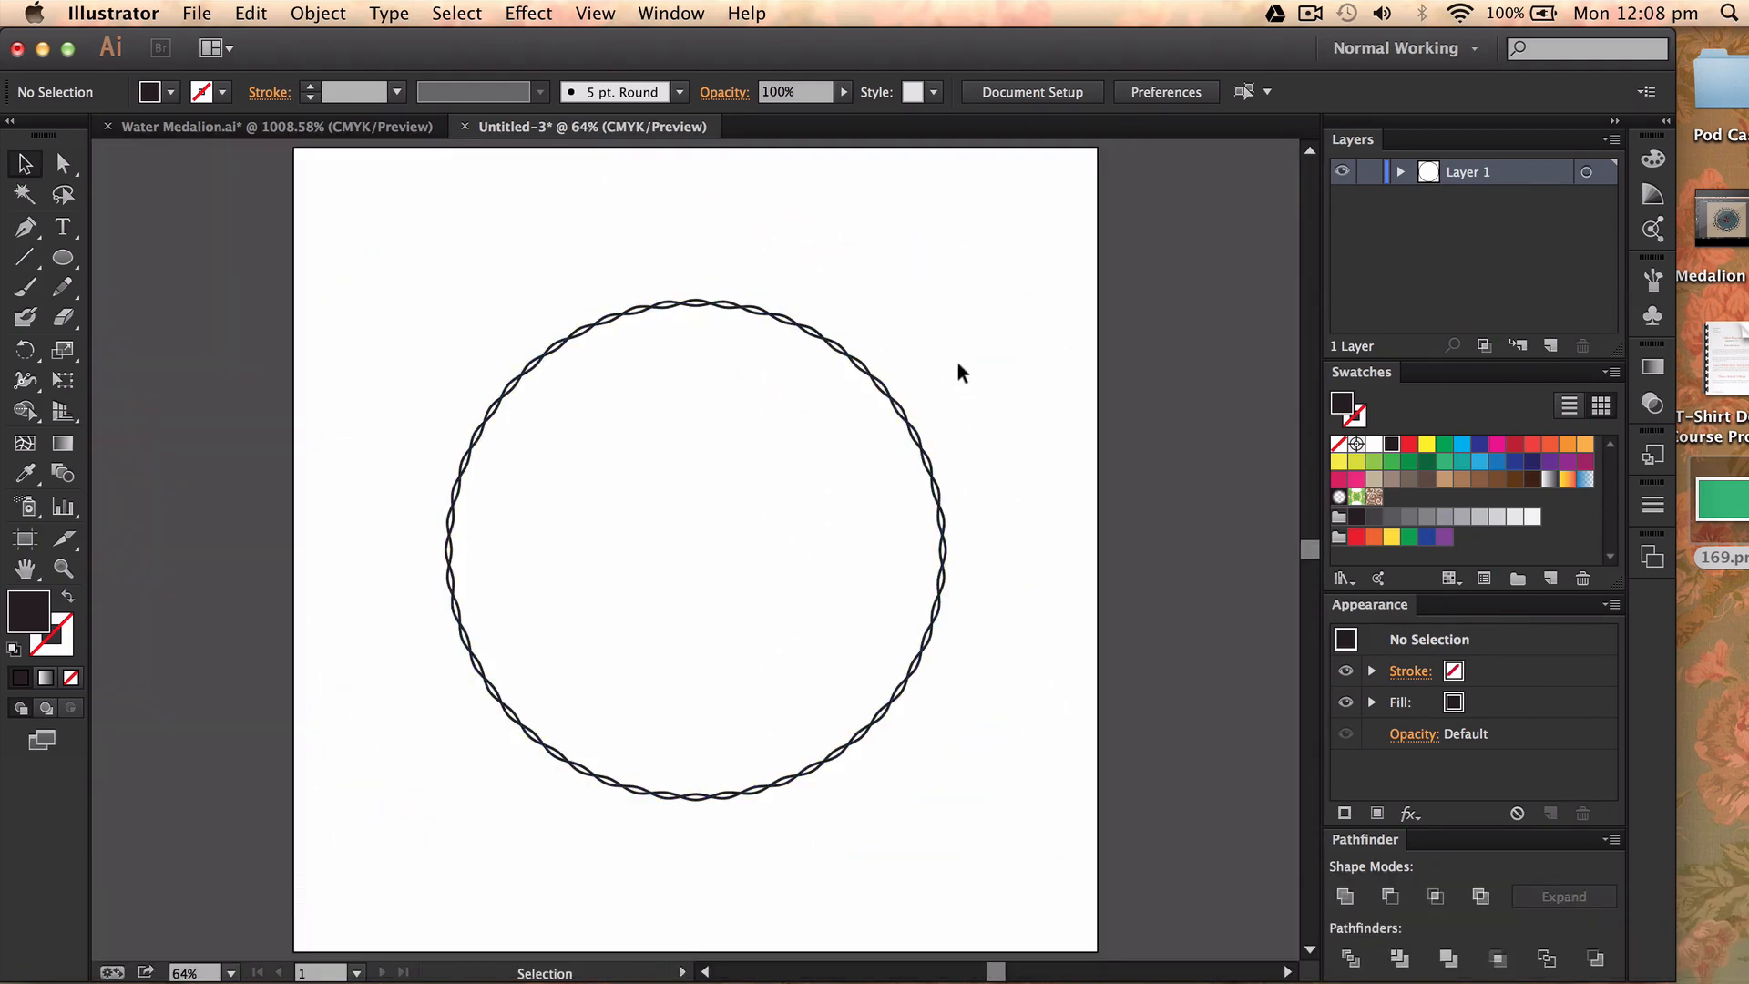
{"action": "mouse_move", "coordinate": [875, 240]}
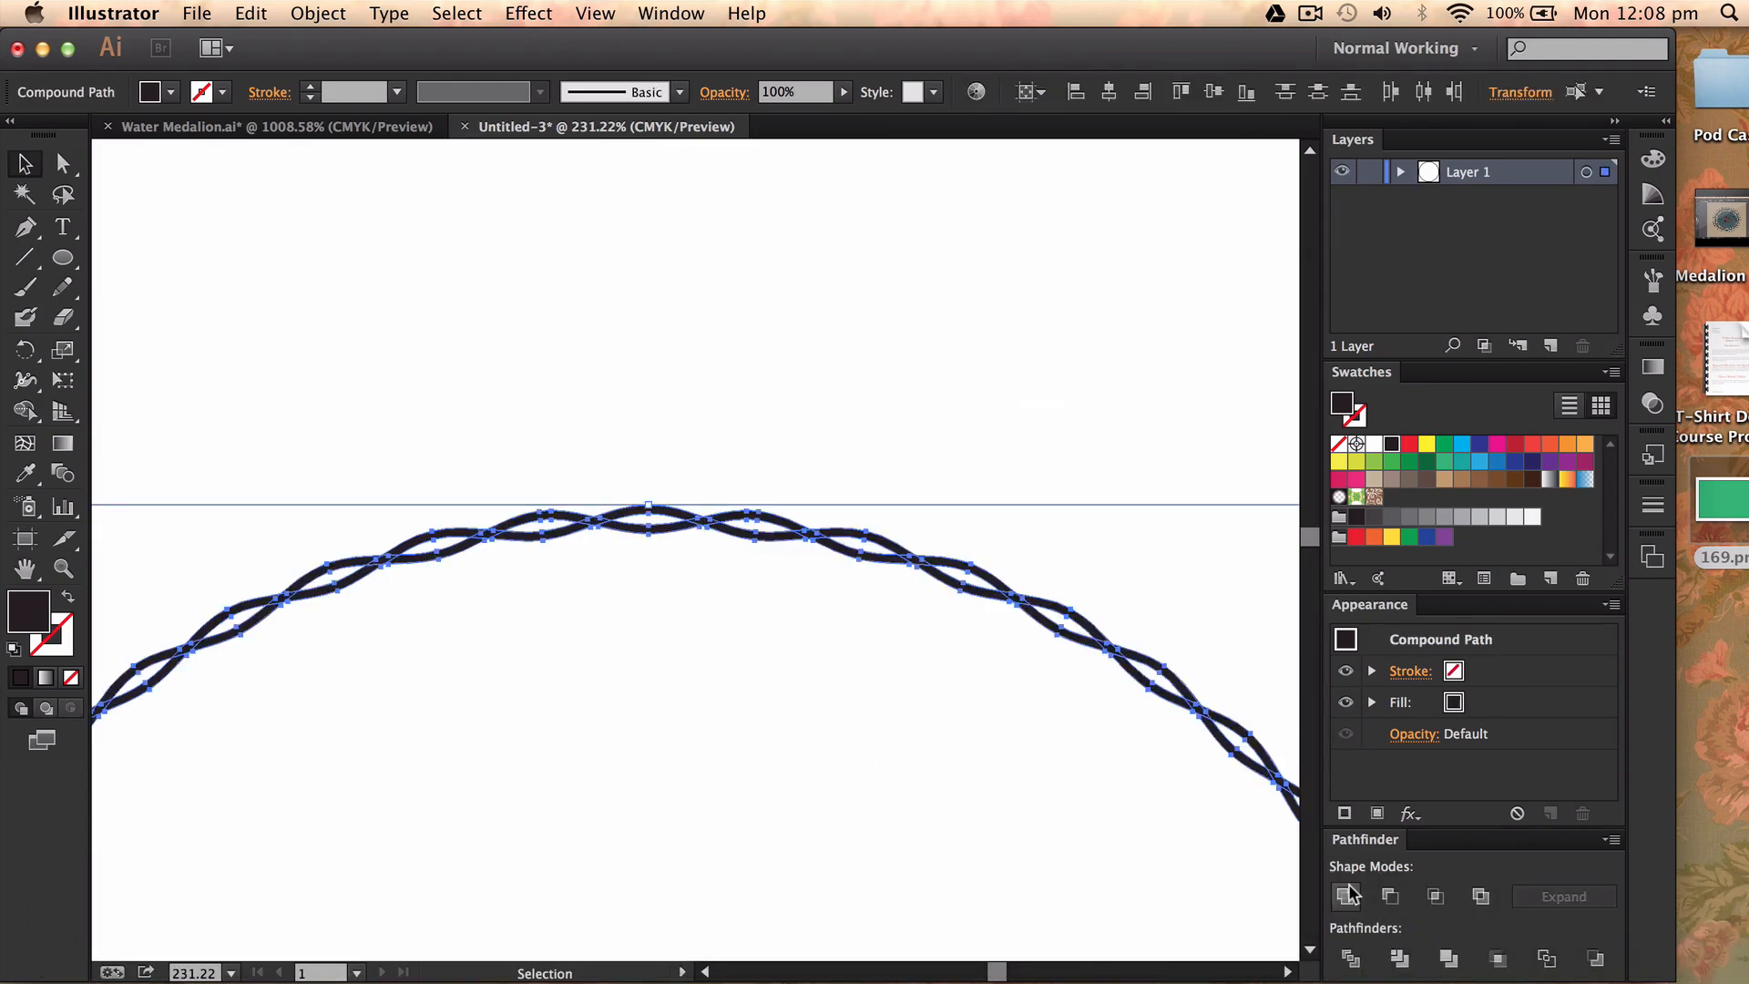
Unite the two outlined wavy paths in Pathfinder
{"action": "left_click", "coordinate": [1345, 896]}
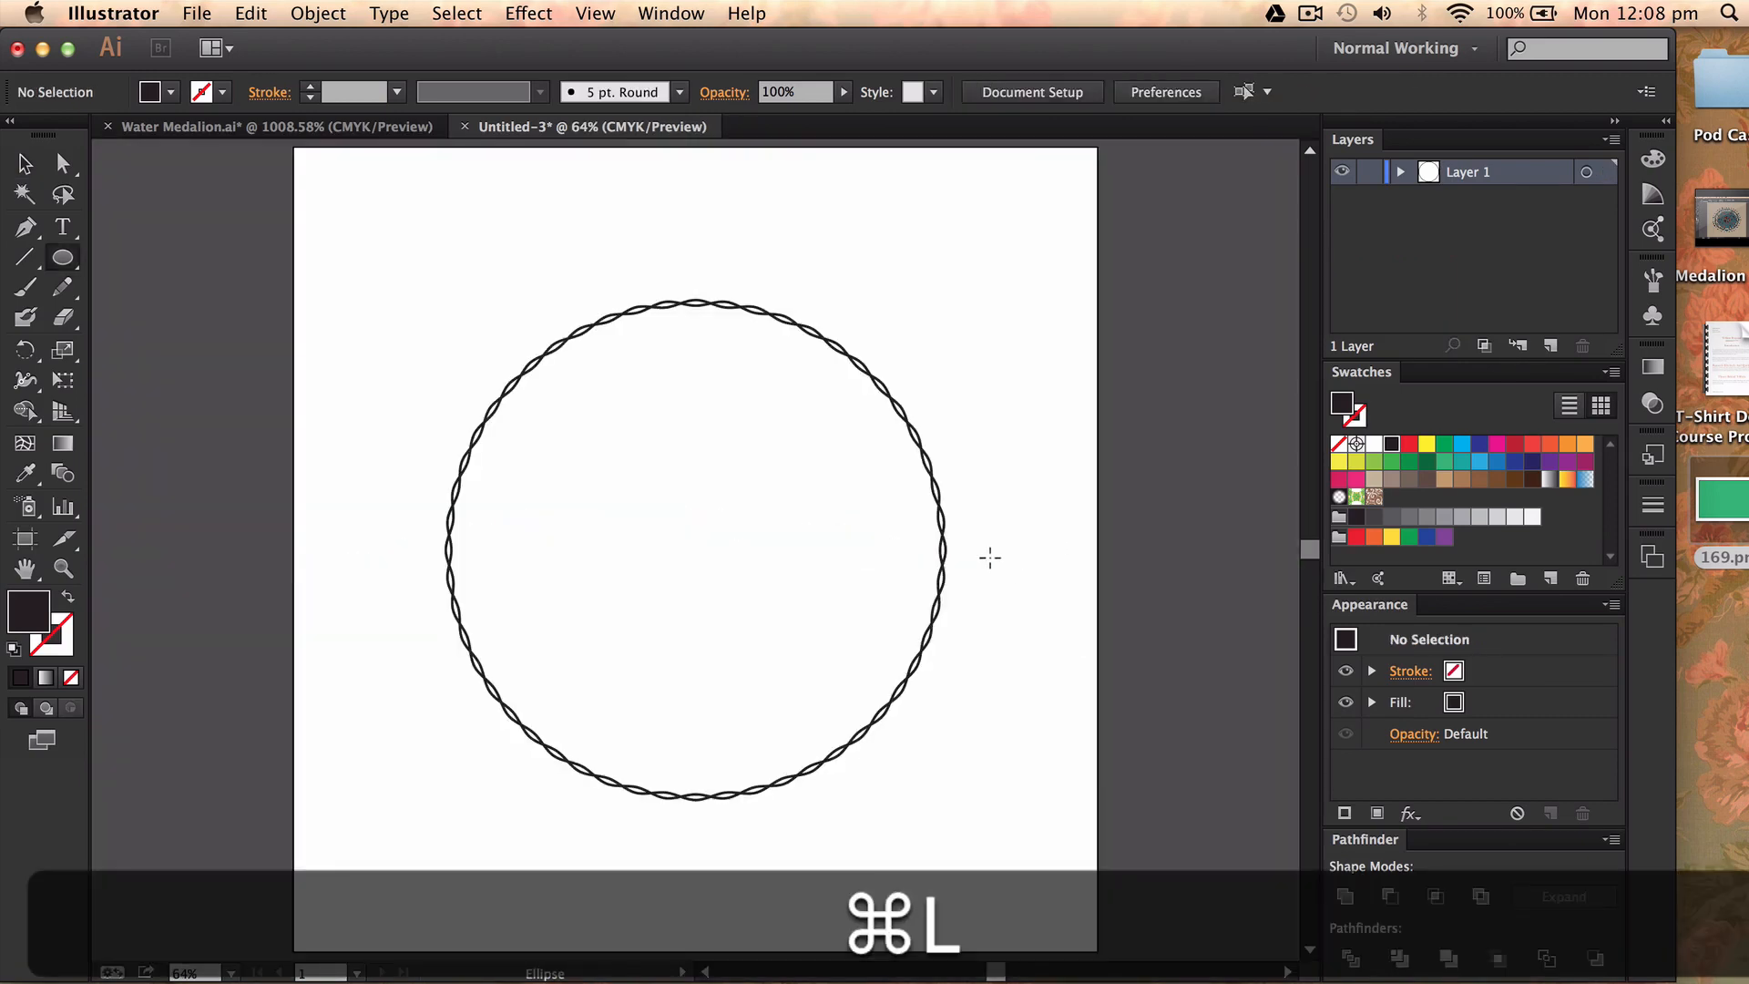
{"action": "mouse_move", "coordinate": [684, 545]}
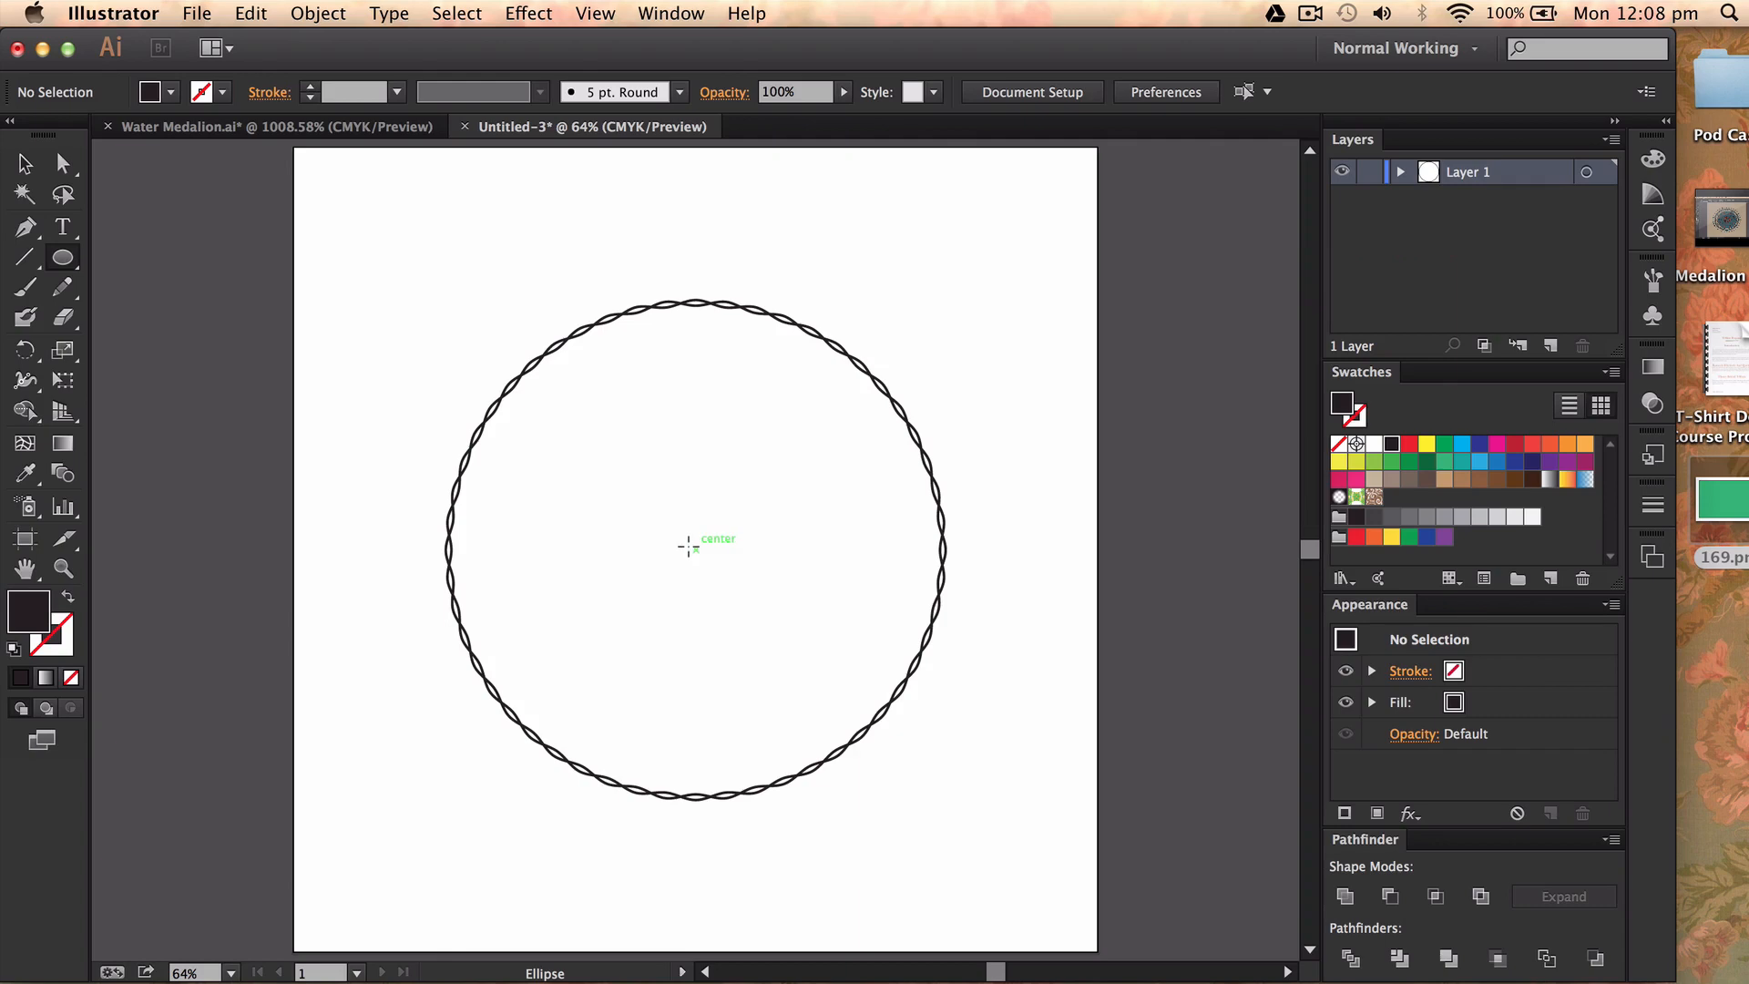
Draw a filled dark circle inside the braid and give the outer circle a 24 pt stroke
{"action": "left_click_drag", "start_coordinate": [696, 547], "coordinate": [912, 704]}
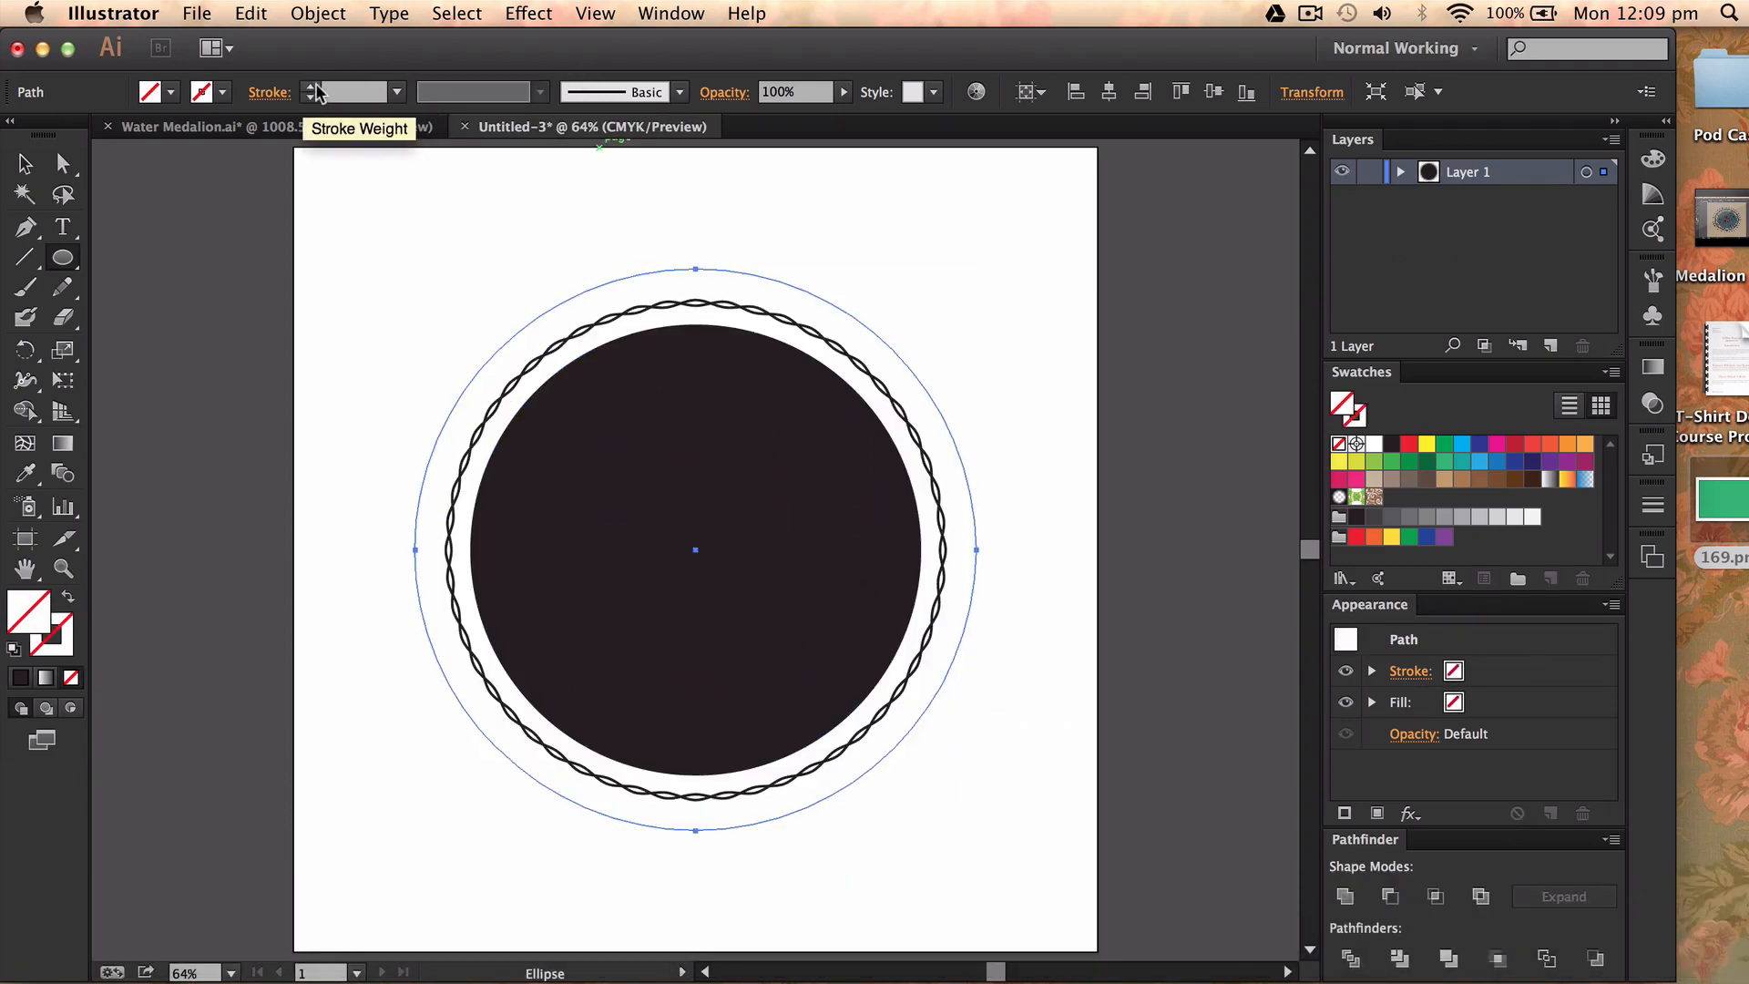
{"action": "left_click", "coordinate": [316, 87]}
{"action": "type", "text": "24"}
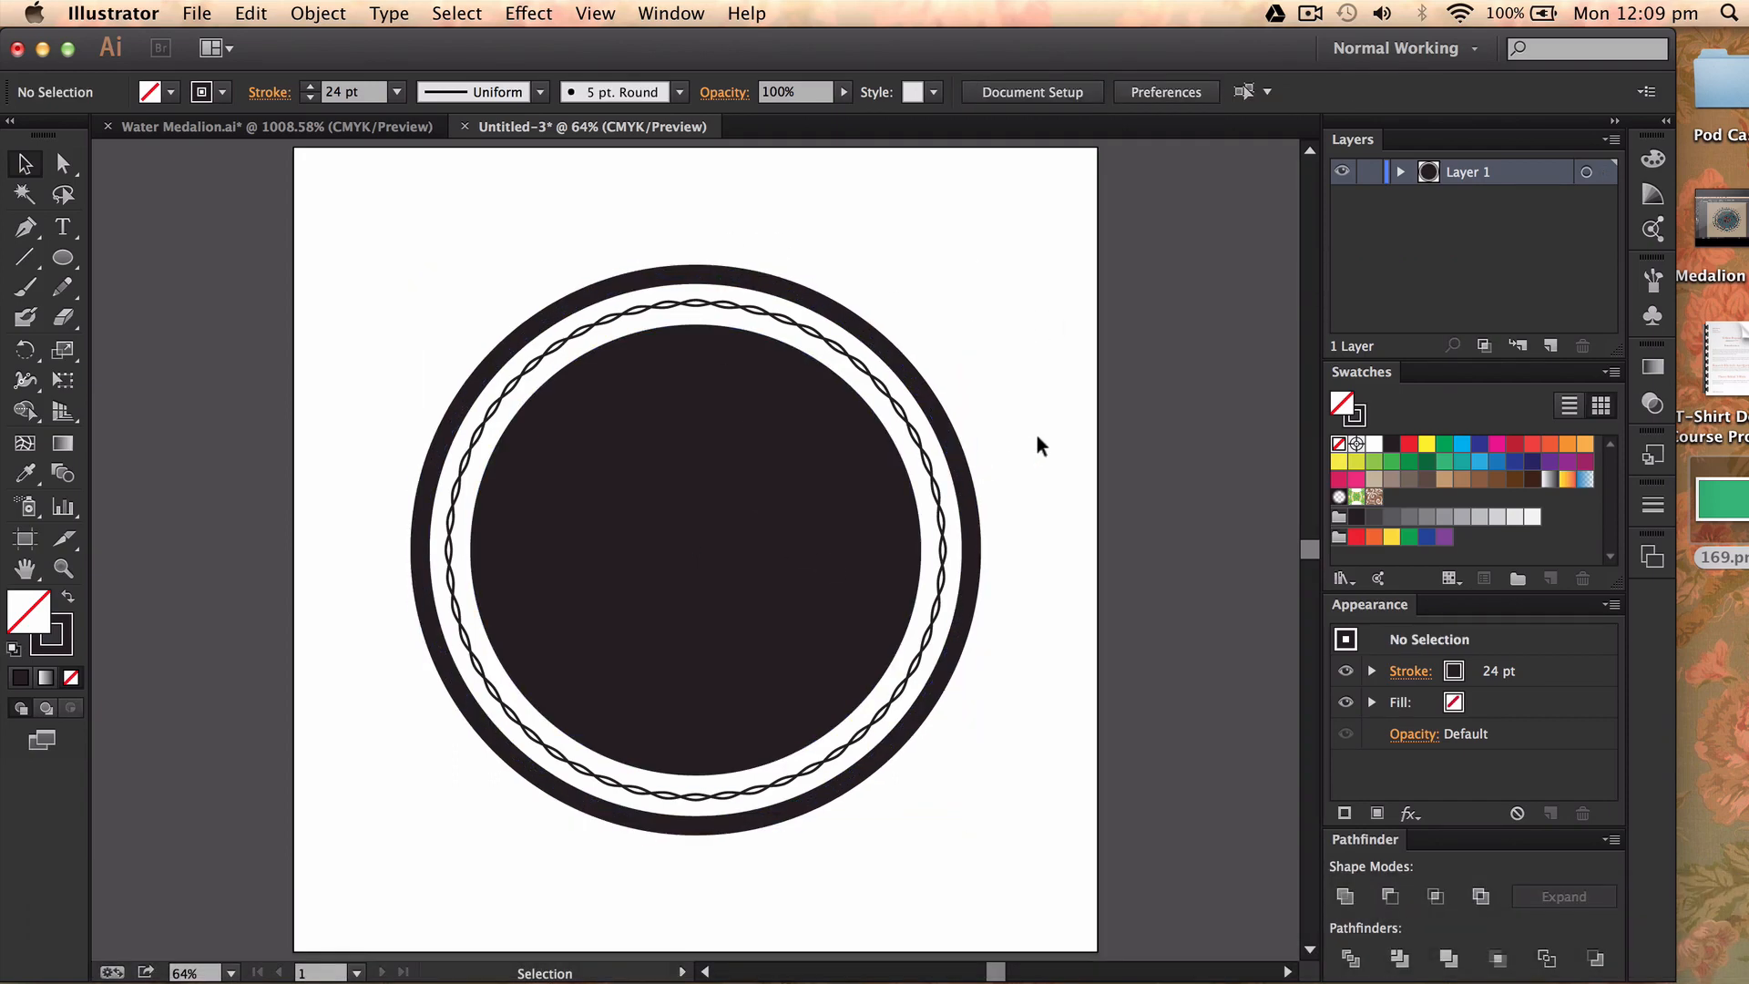
{"action": "mouse_move", "coordinate": [814, 332]}
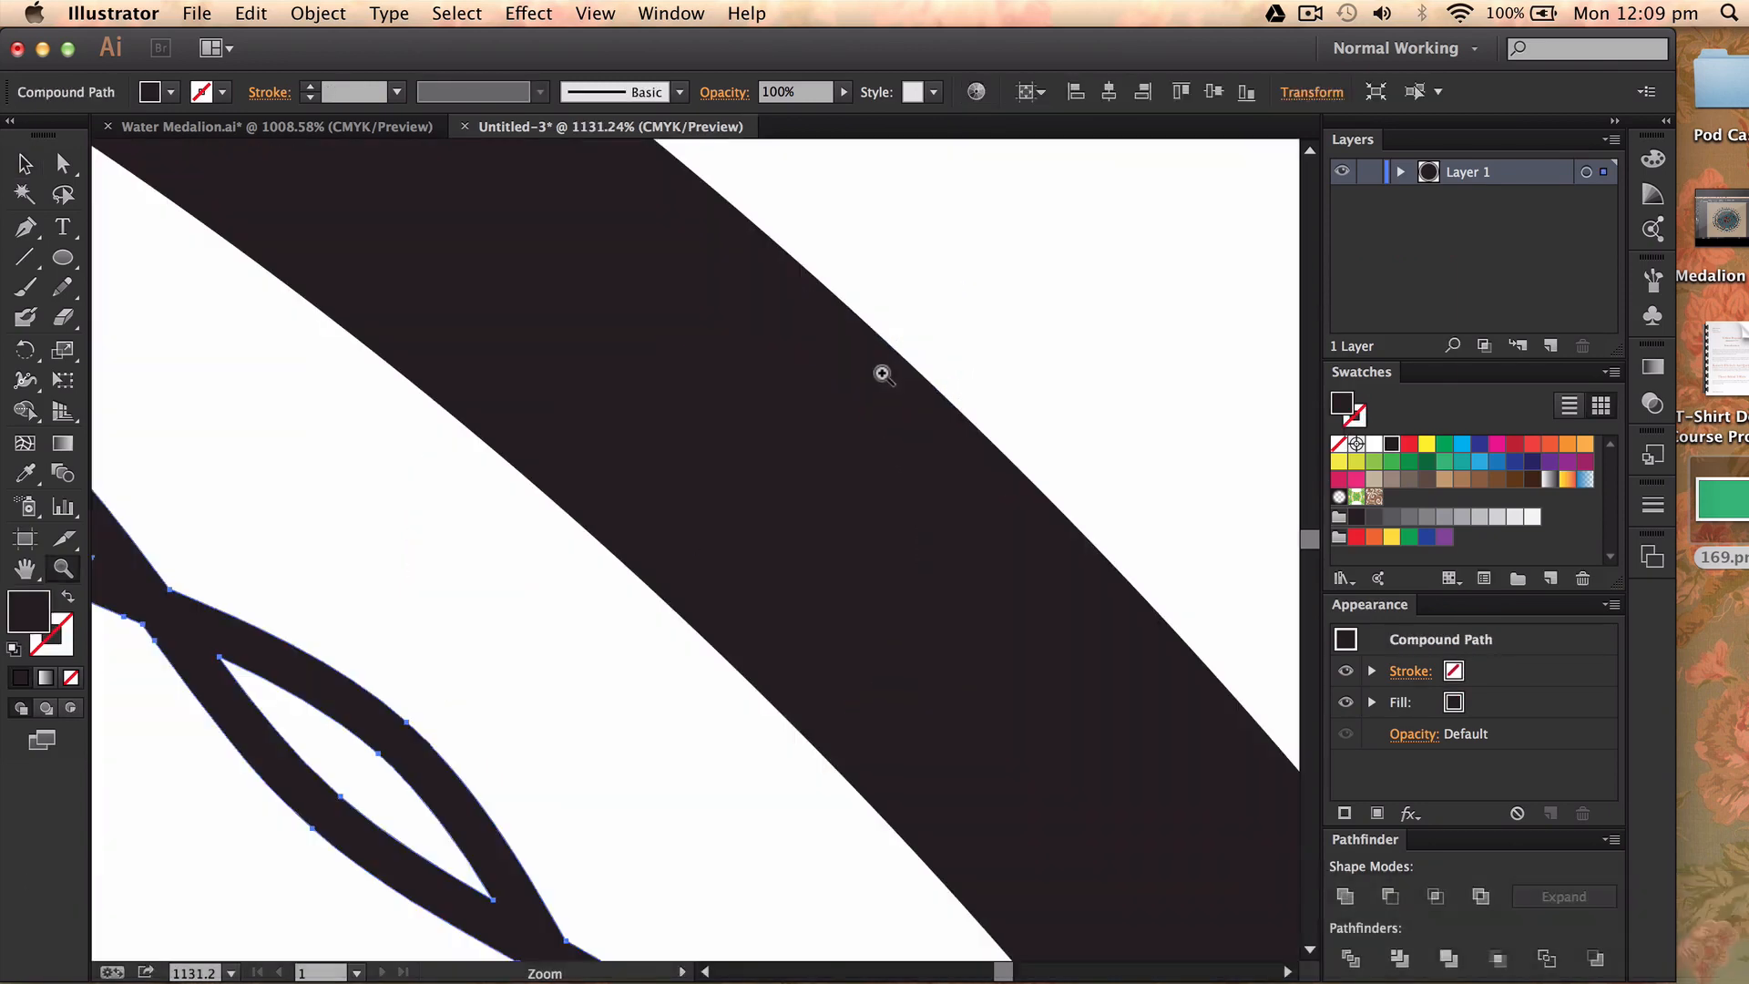
Switch to the Selection tool and bring up the finished Water Medalion.ai document
{"action": "key", "text": "v"}
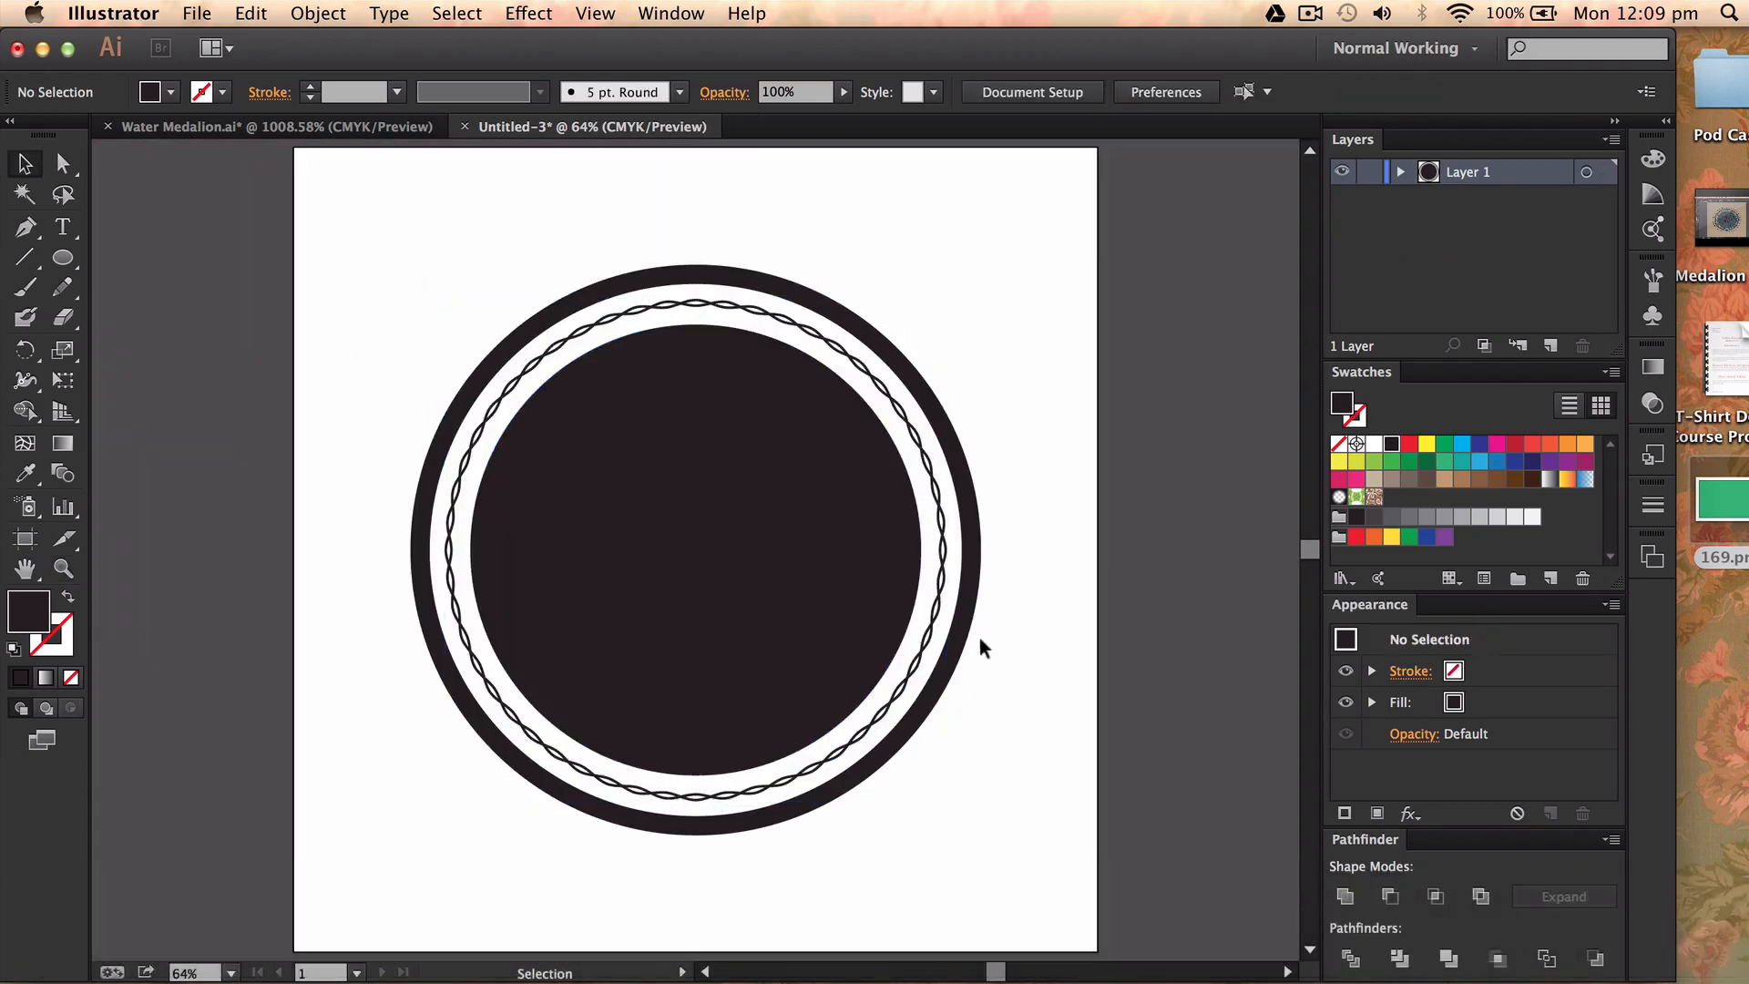
{"action": "left_click", "coordinate": [273, 126]}
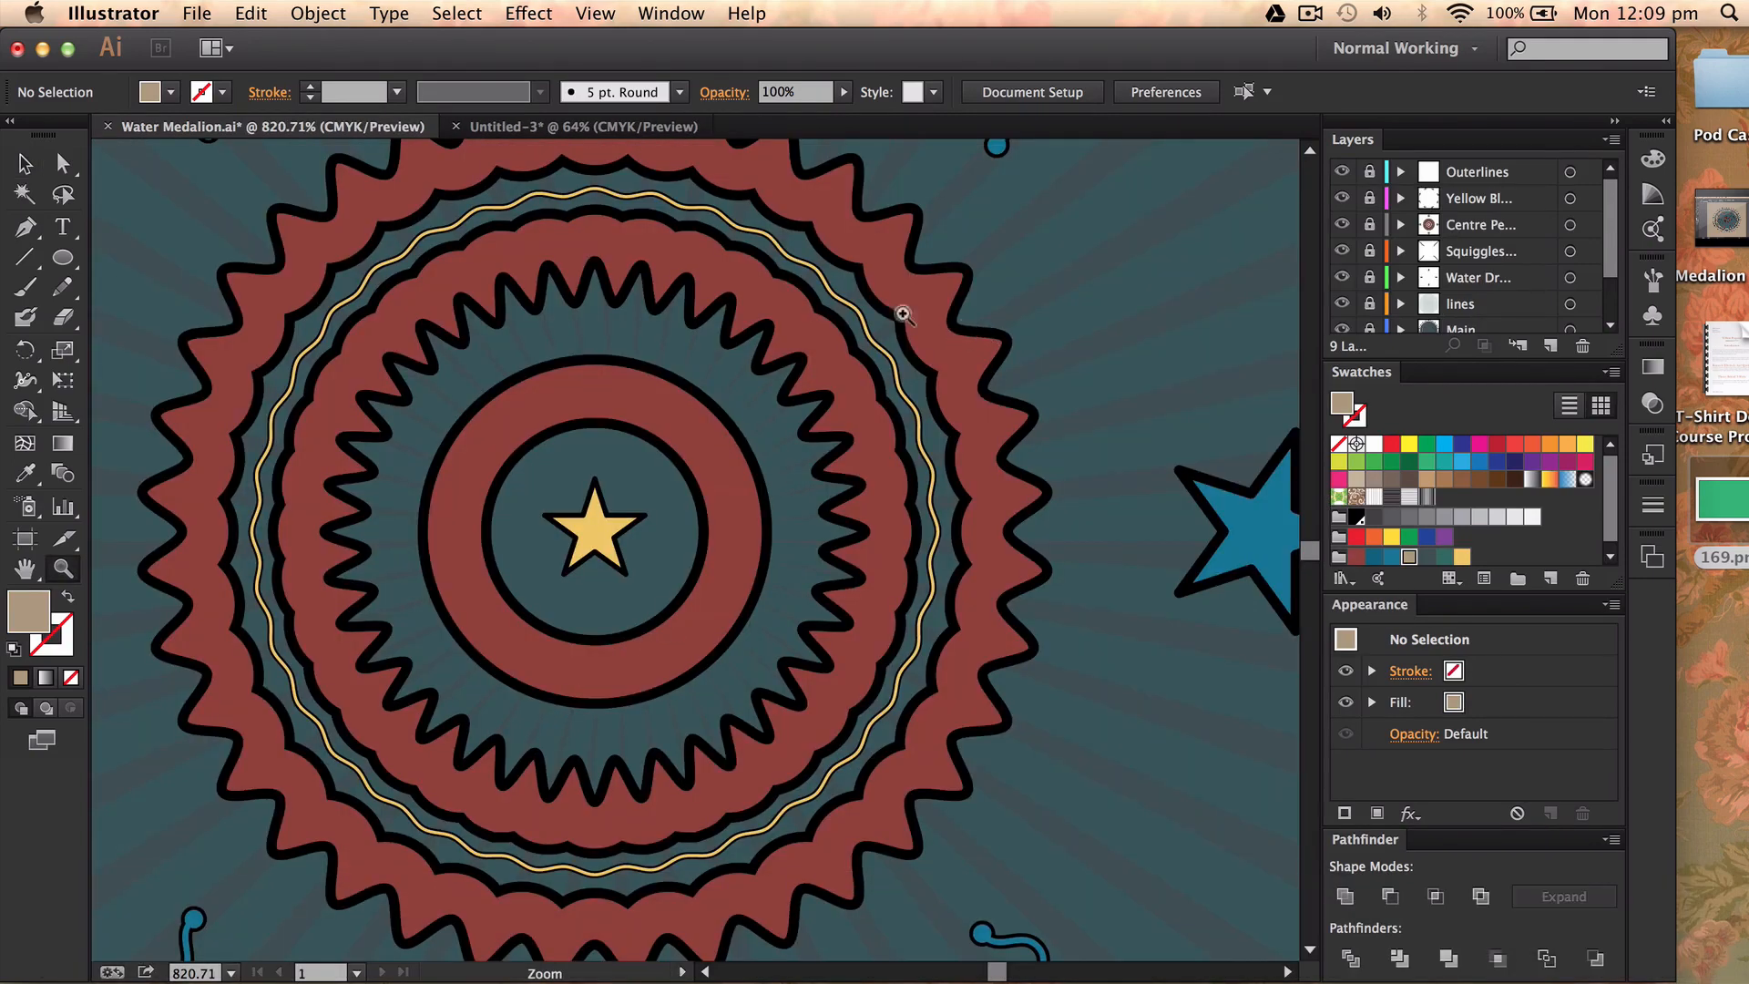
{"action": "mouse_move", "coordinate": [936, 617]}
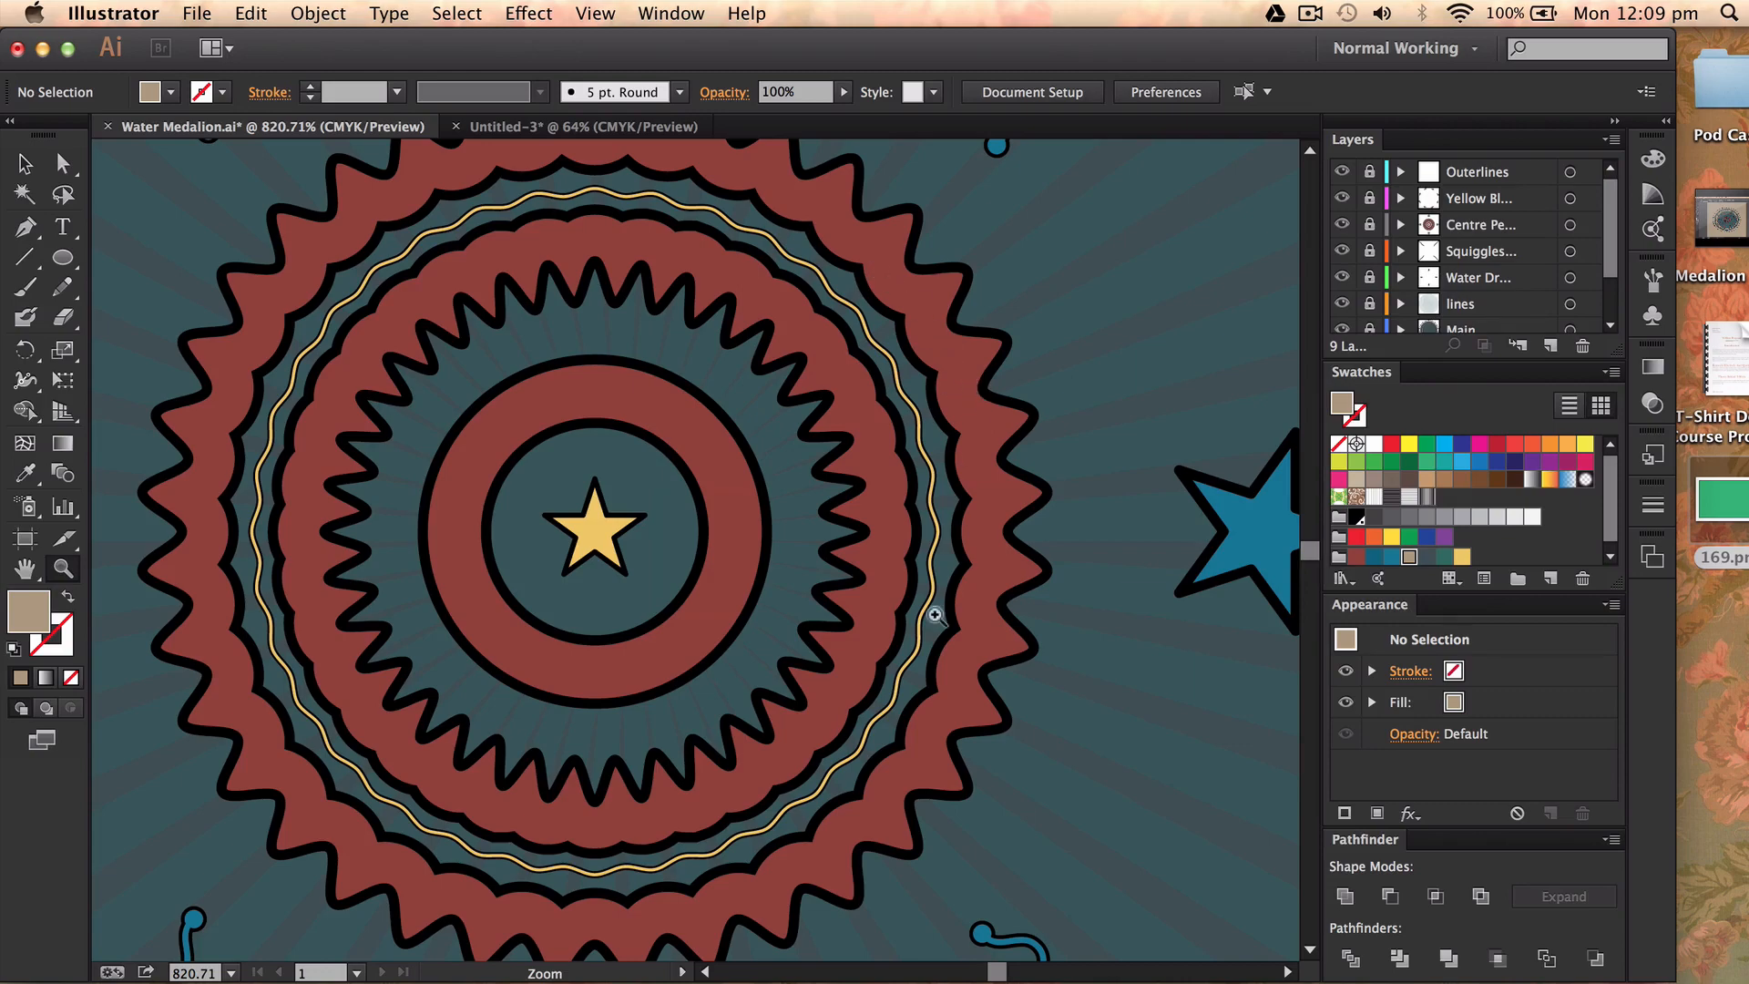
{"action": "key", "text": "cmd+-"}
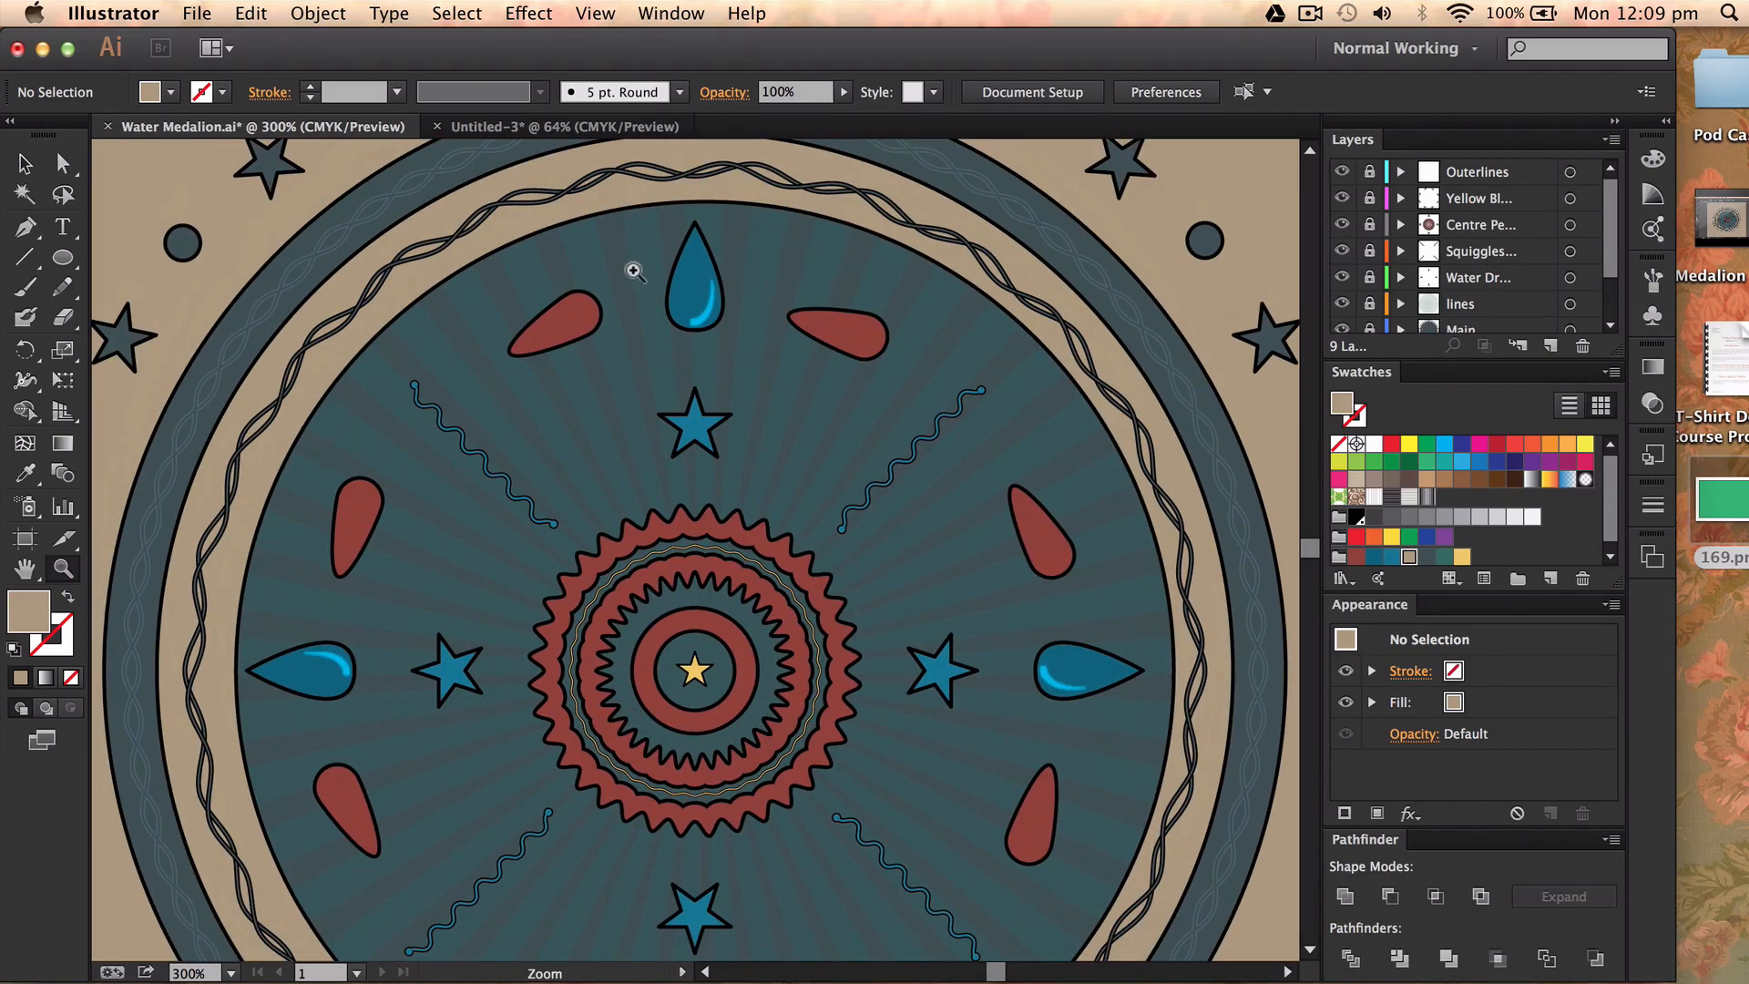
{"action": "mouse_move", "coordinate": [440, 301]}
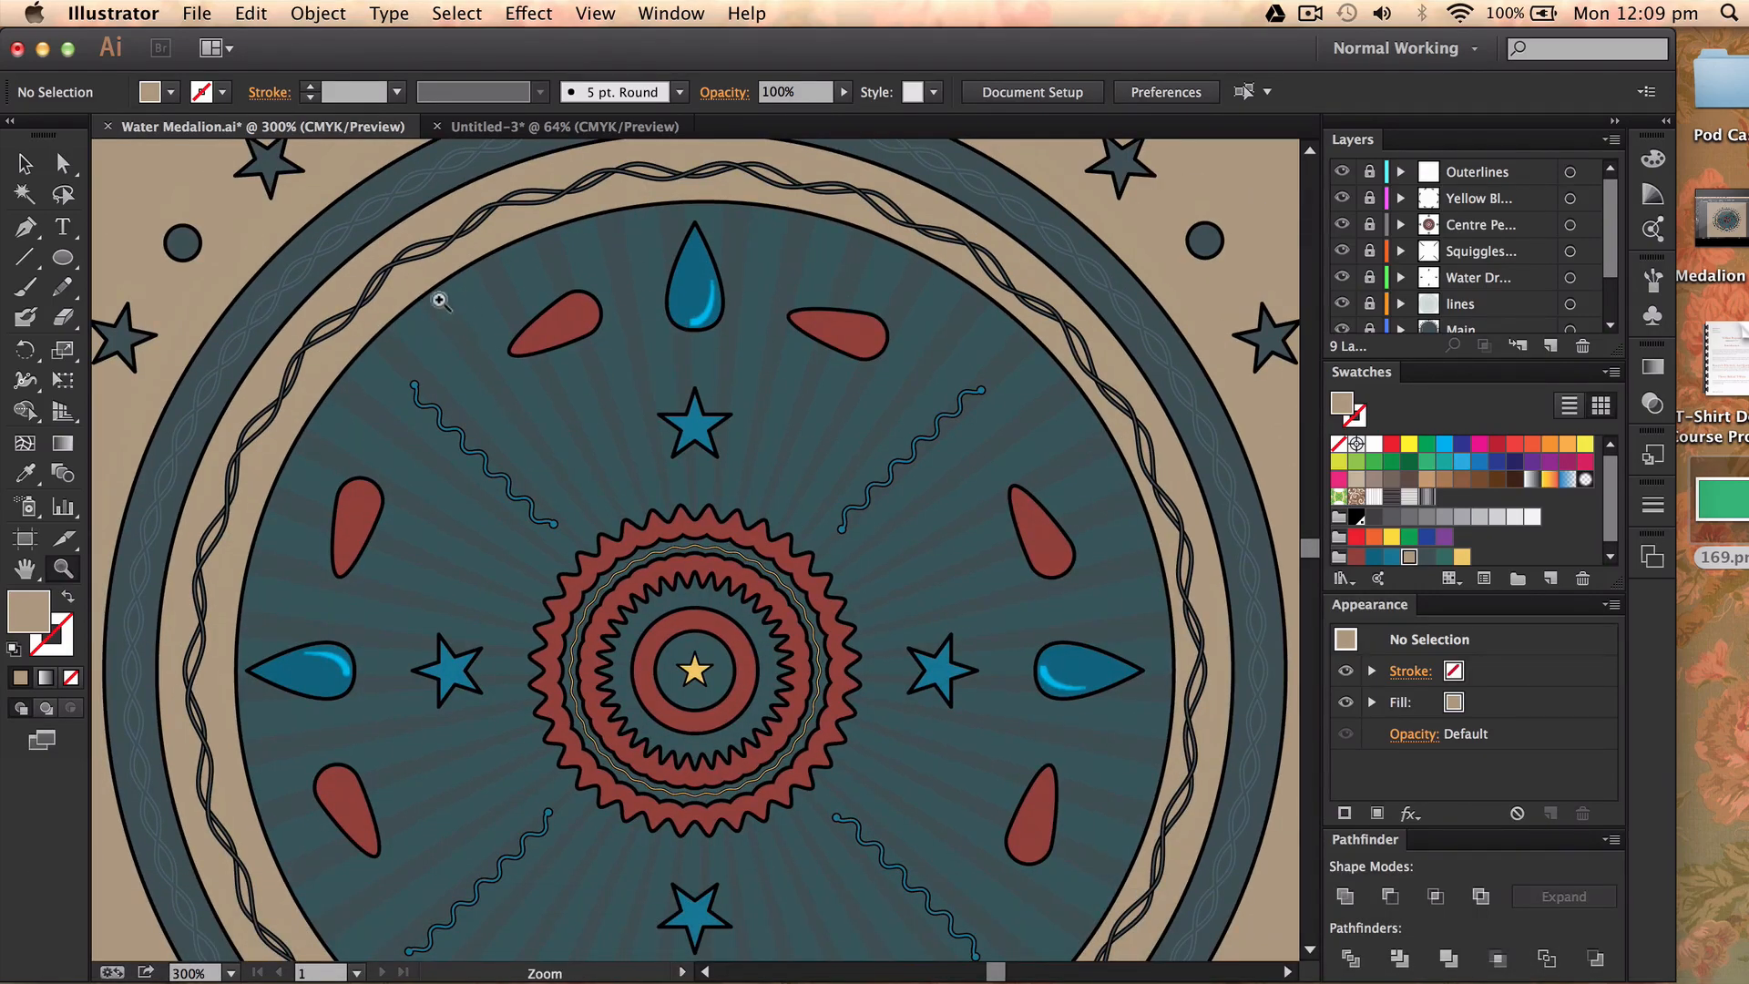
{"action": "mouse_move", "coordinate": [431, 168]}
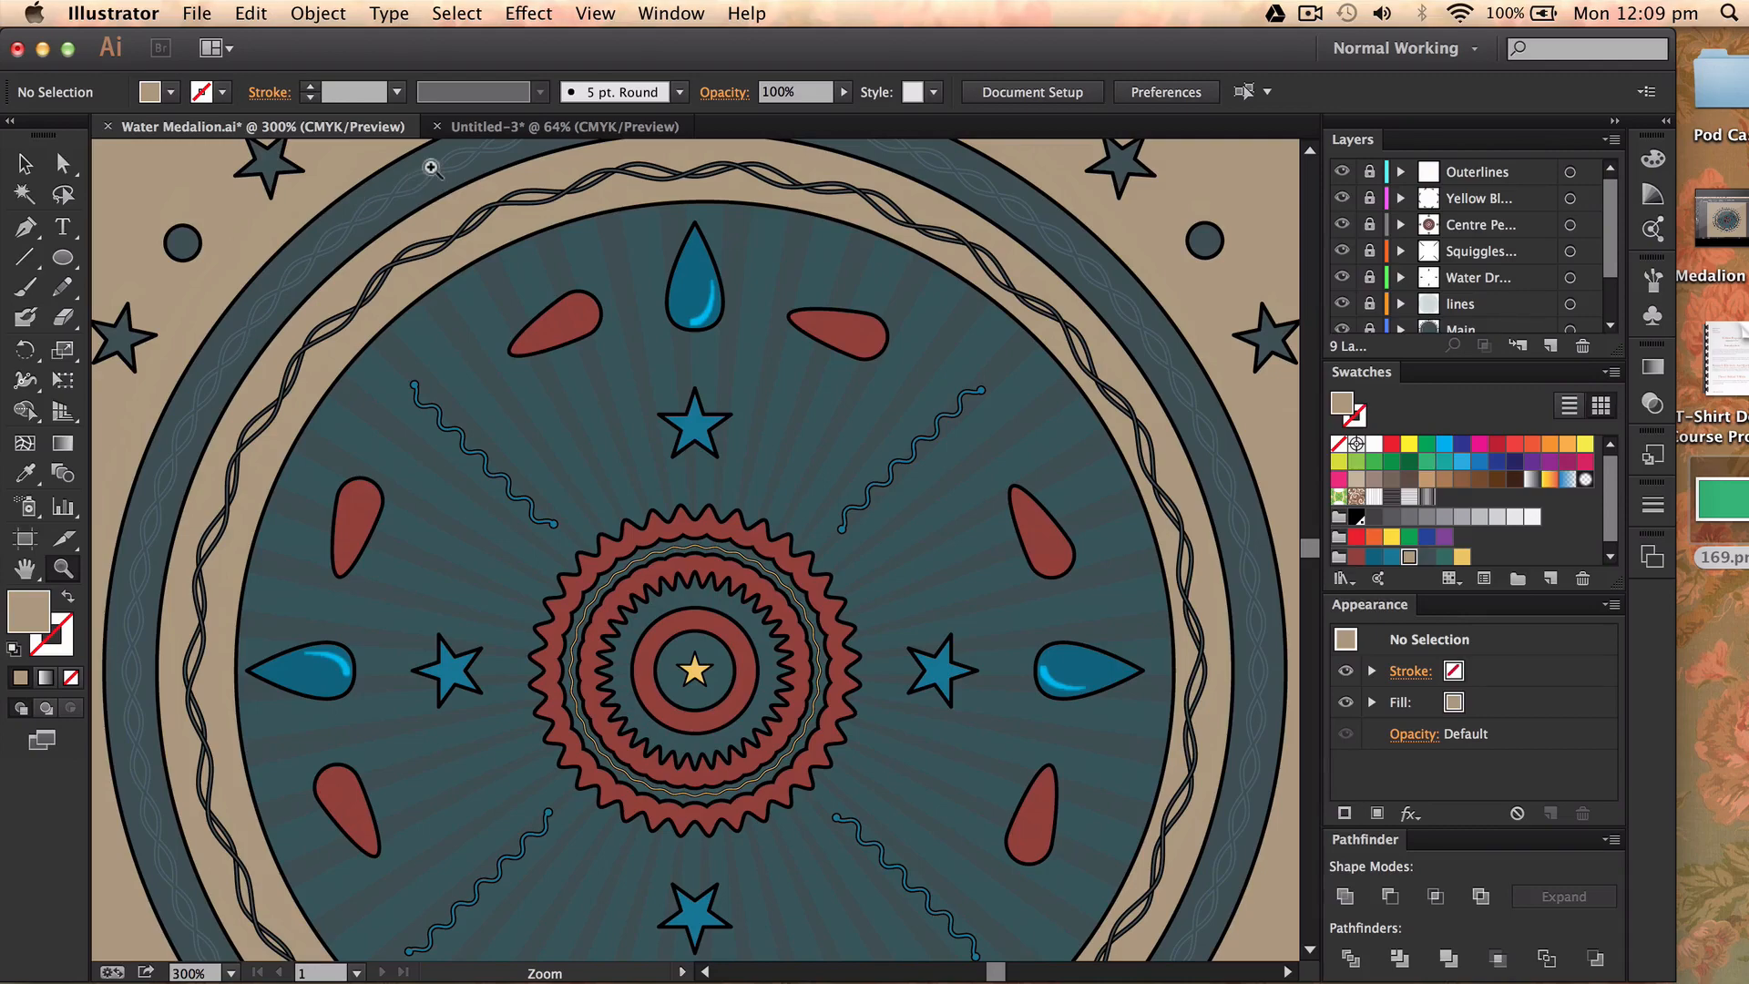
{"action": "mouse_move", "coordinate": [702, 448]}
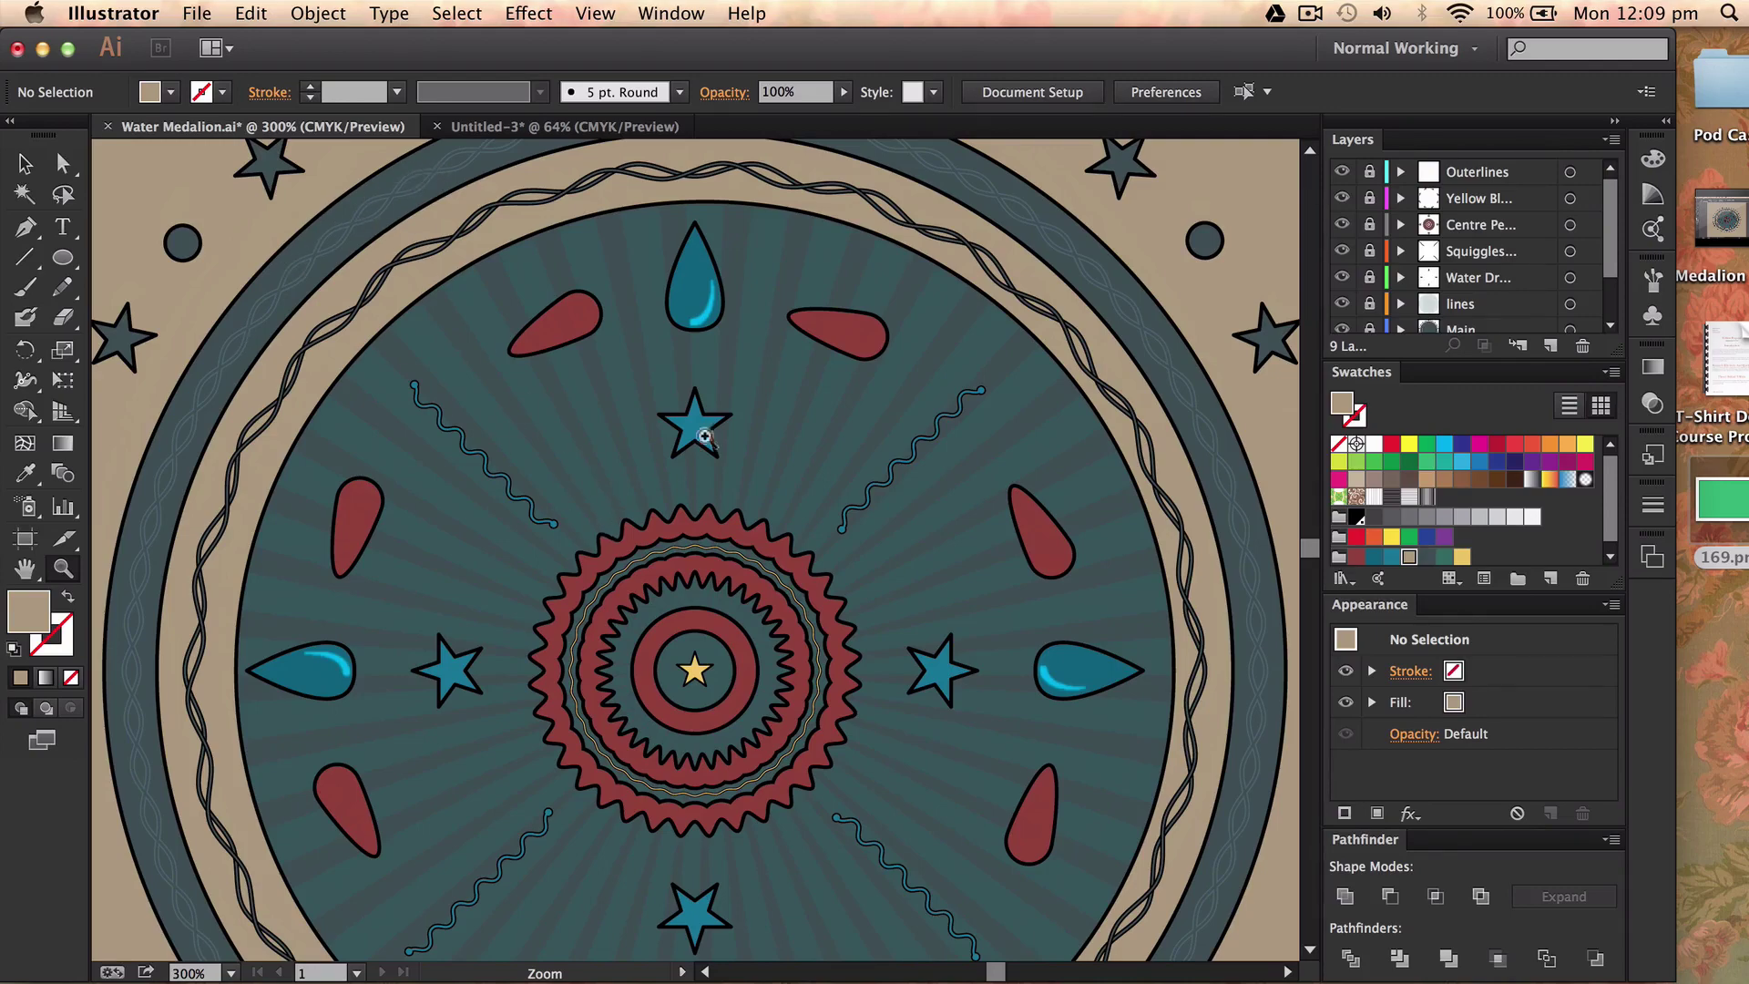
{"action": "scroll", "scroll_direction": "down", "scroll_amount": 3}
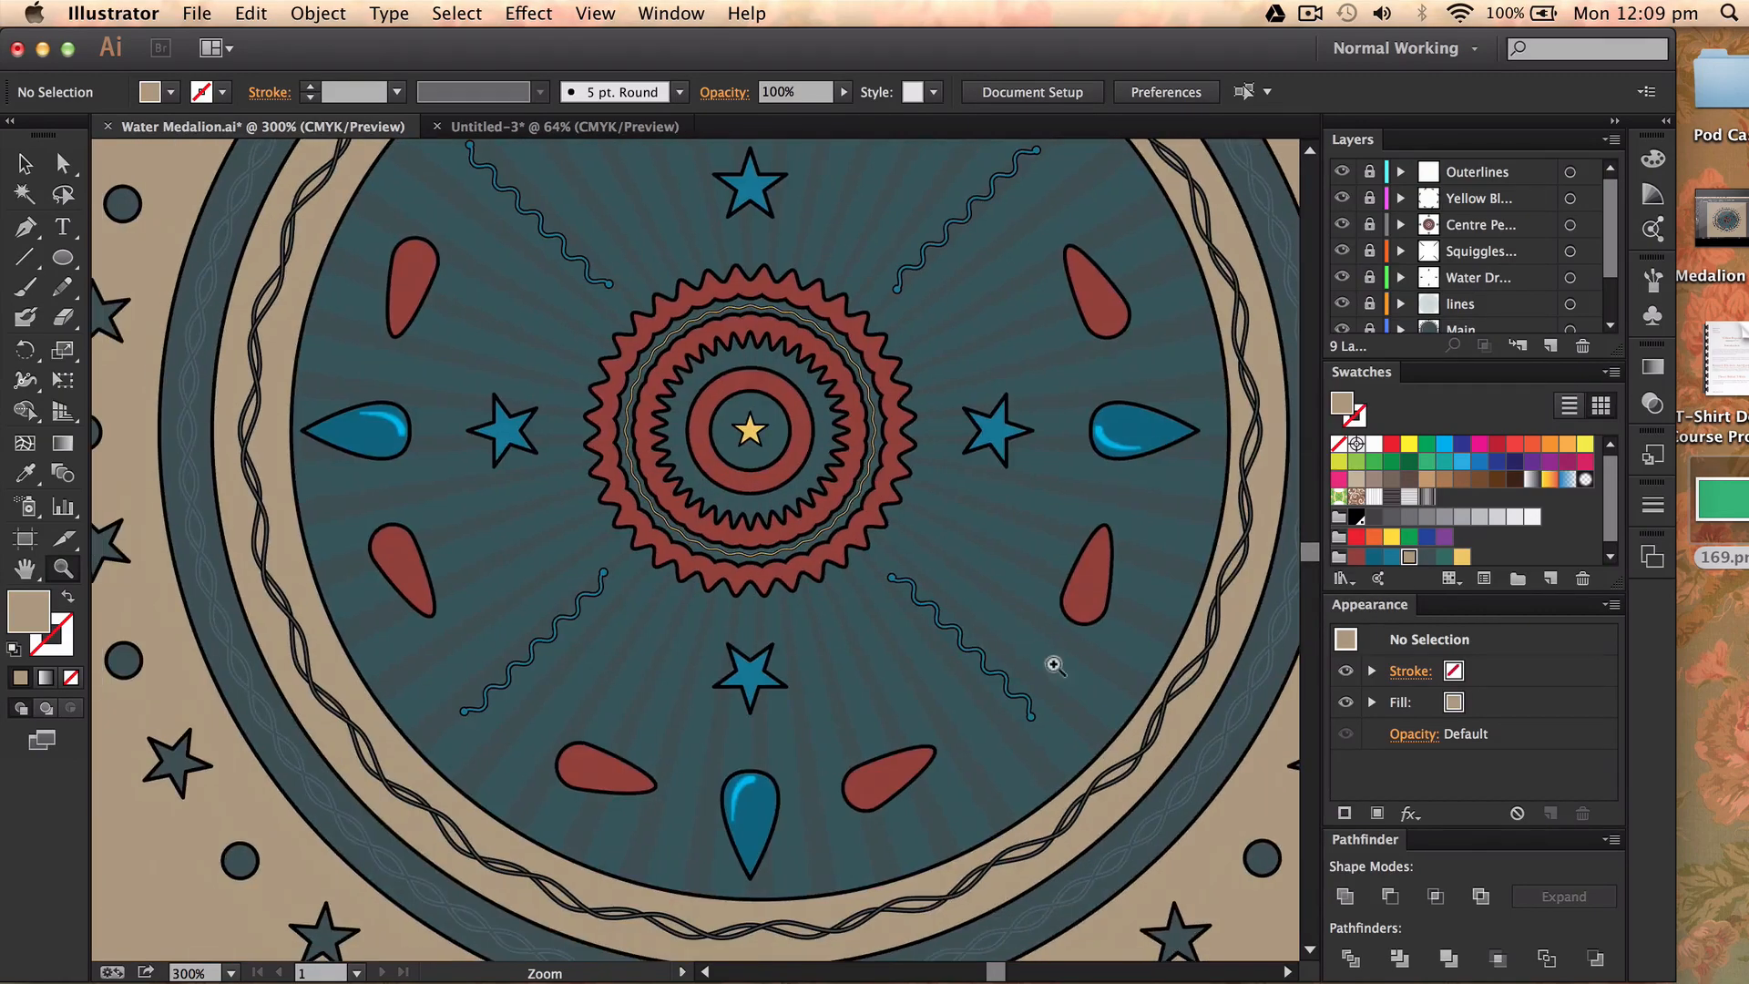
{"action": "mouse_move", "coordinate": [450, 715]}
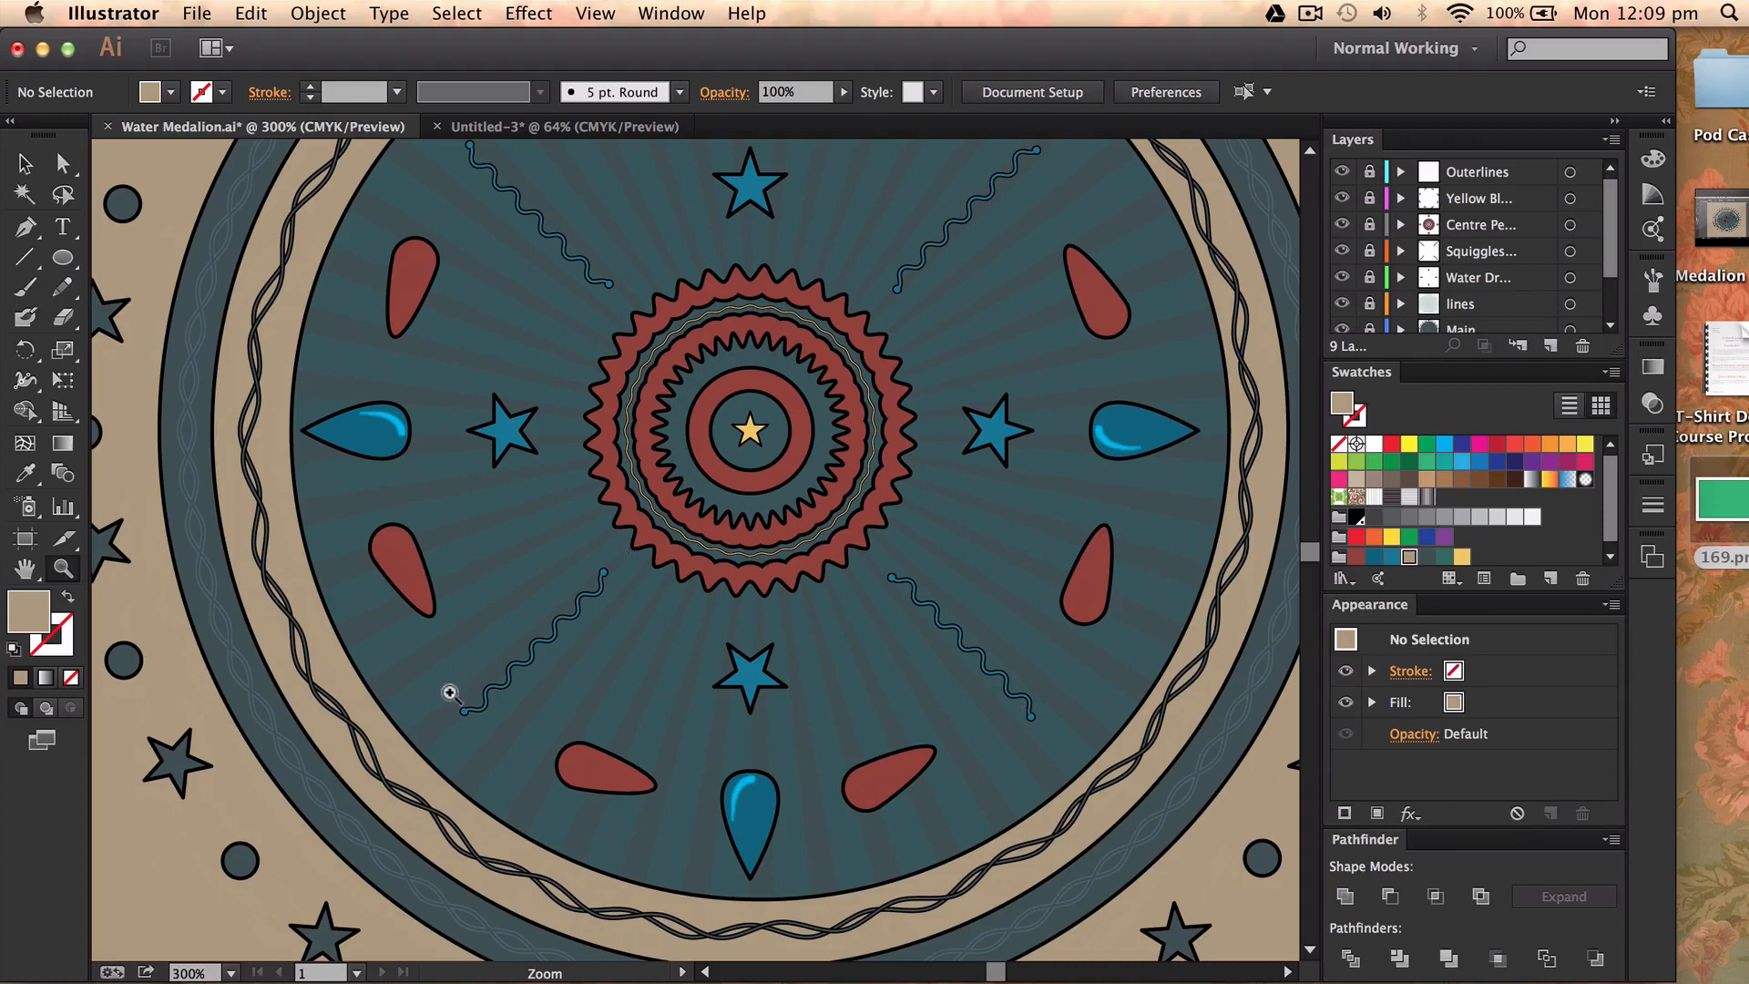
{"action": "key", "text": "cmd+0"}
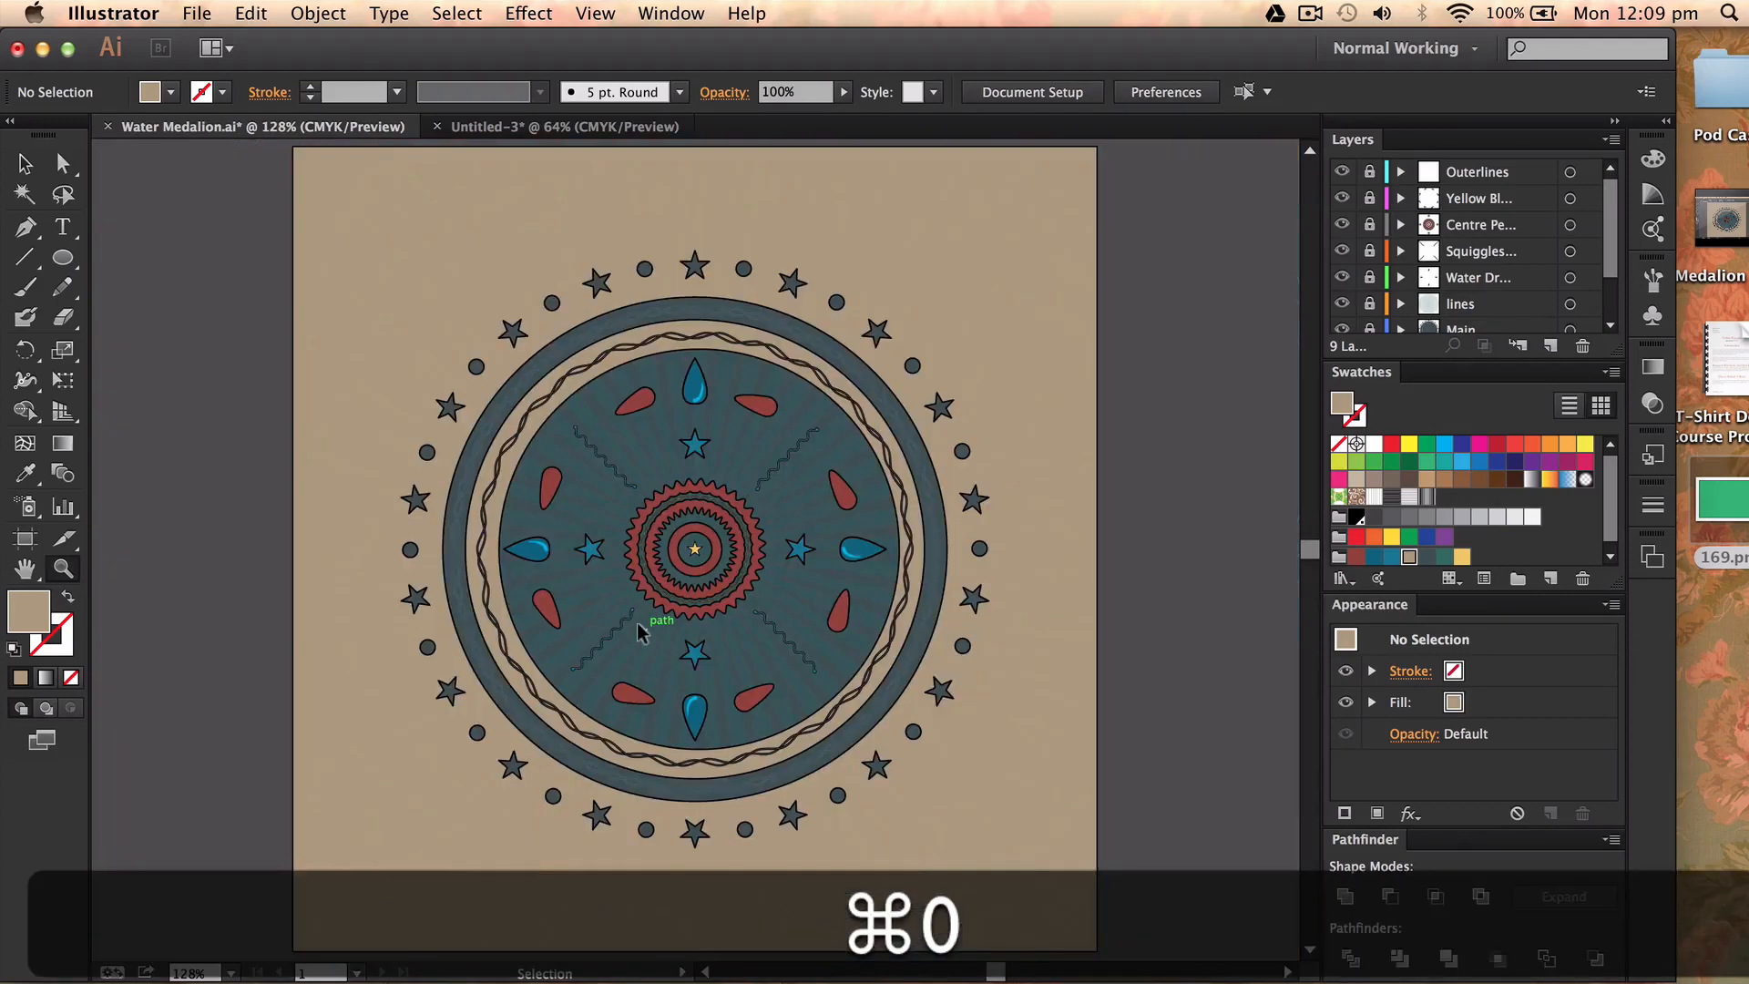